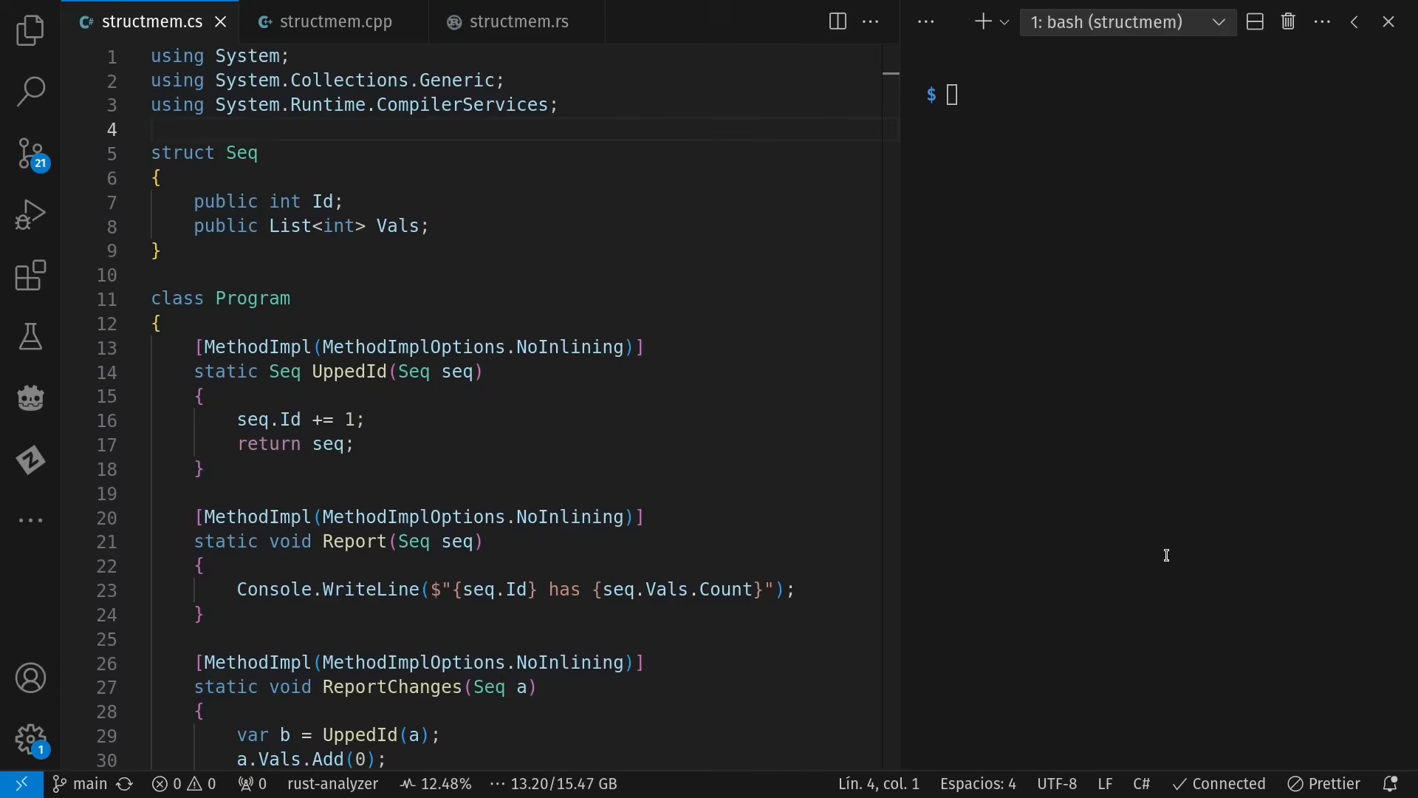
Select the C# Seq struct definition and its Vals list field.
left_click(158, 129)
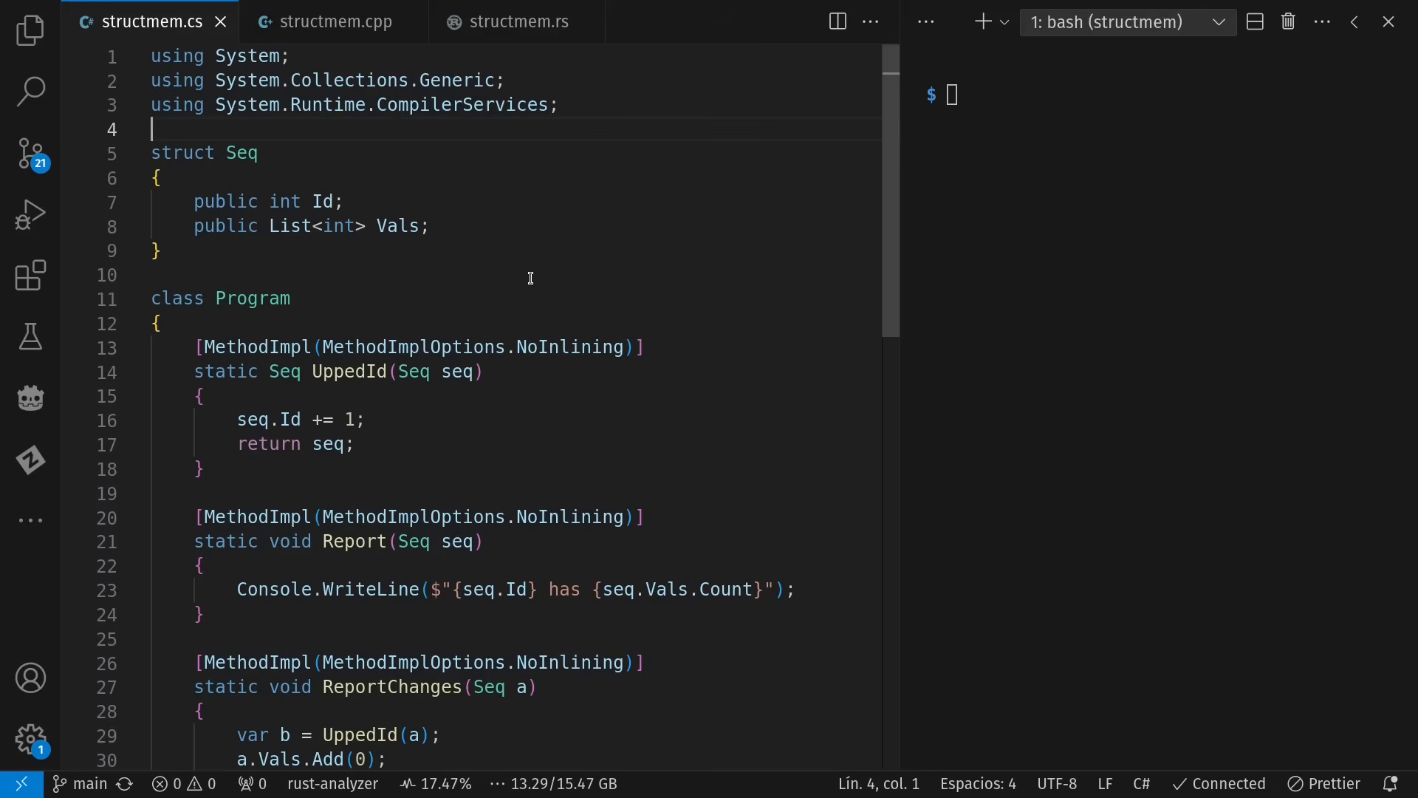
left_click_drag(153, 129, 161, 251)
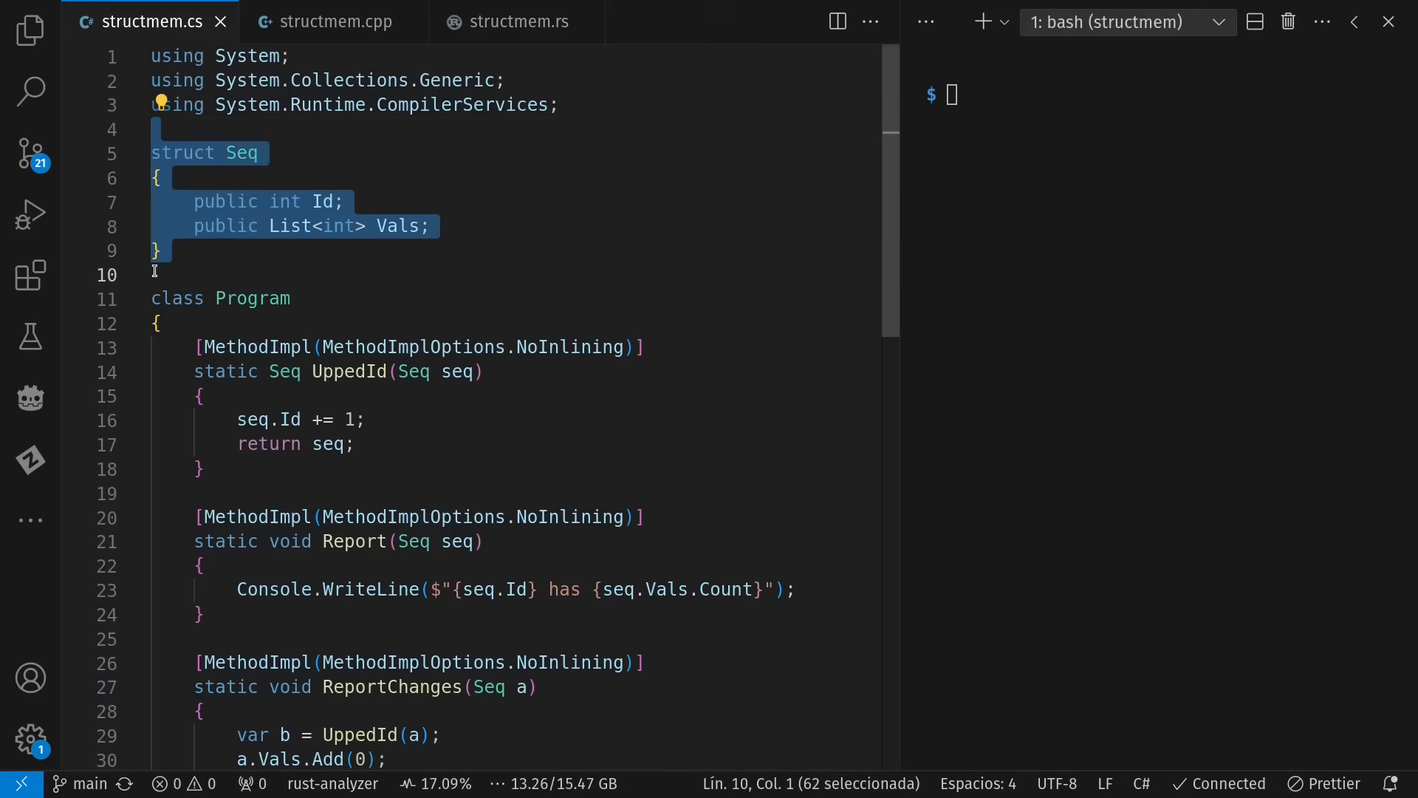
mouse_move(148, 215)
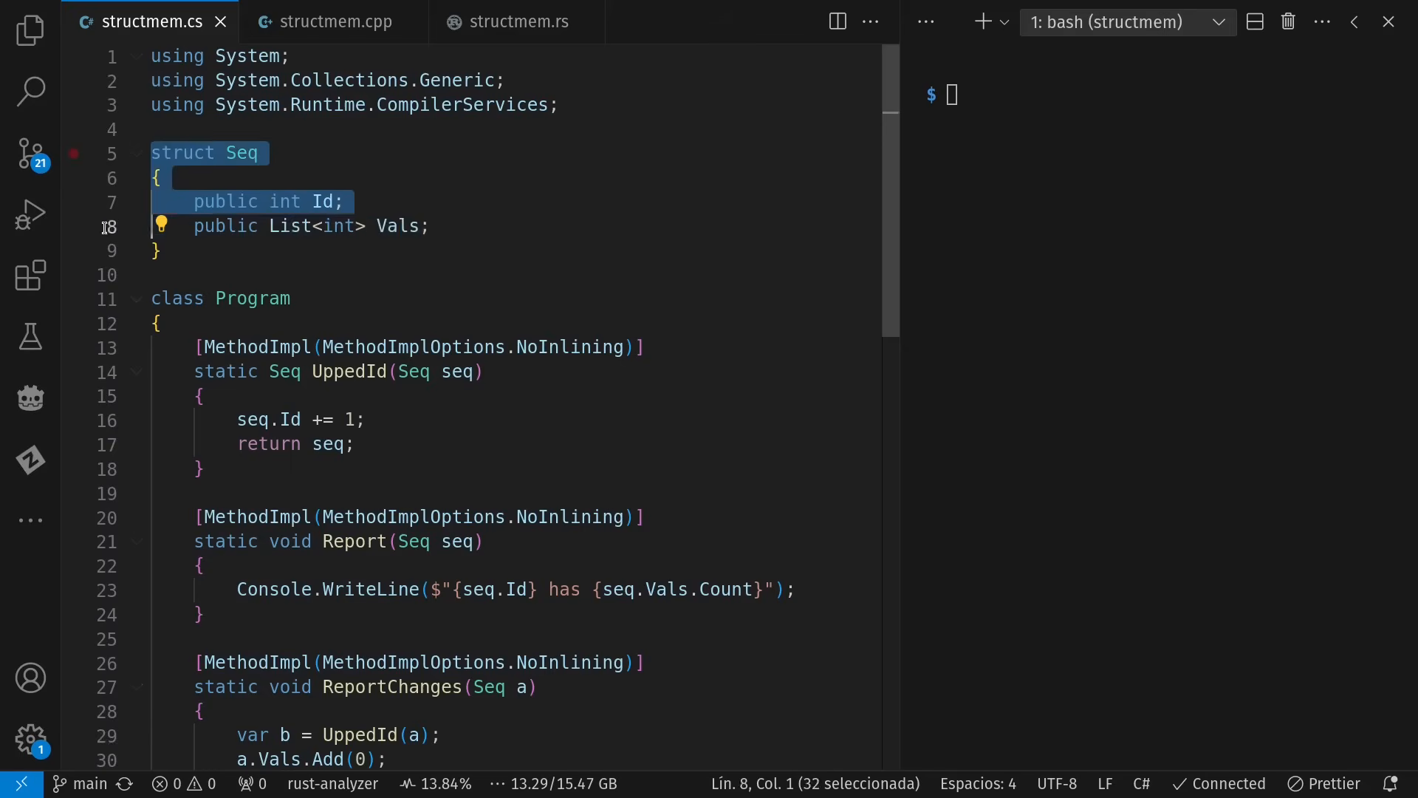
left_click(434, 226)
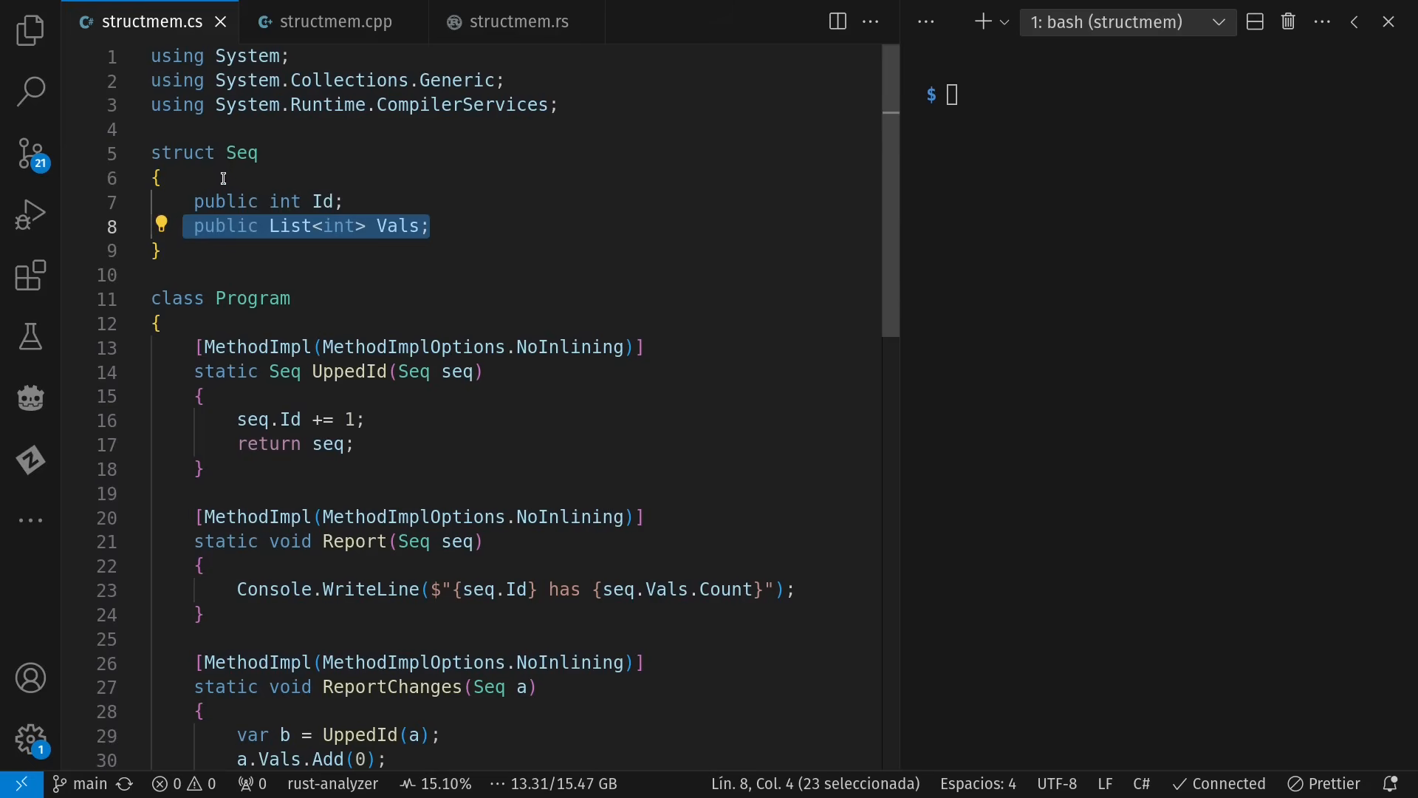
mouse_move(248, 169)
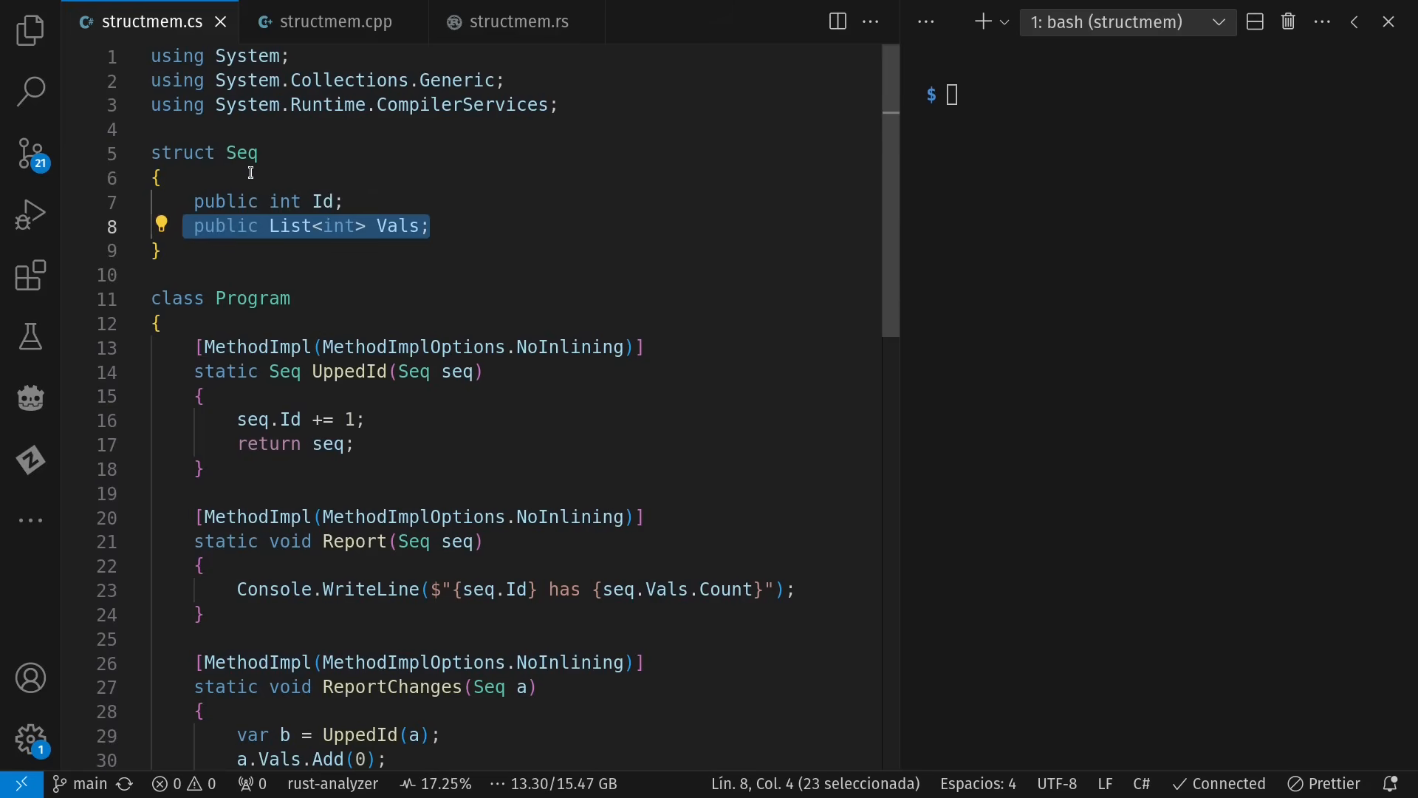
left_click(283, 274)
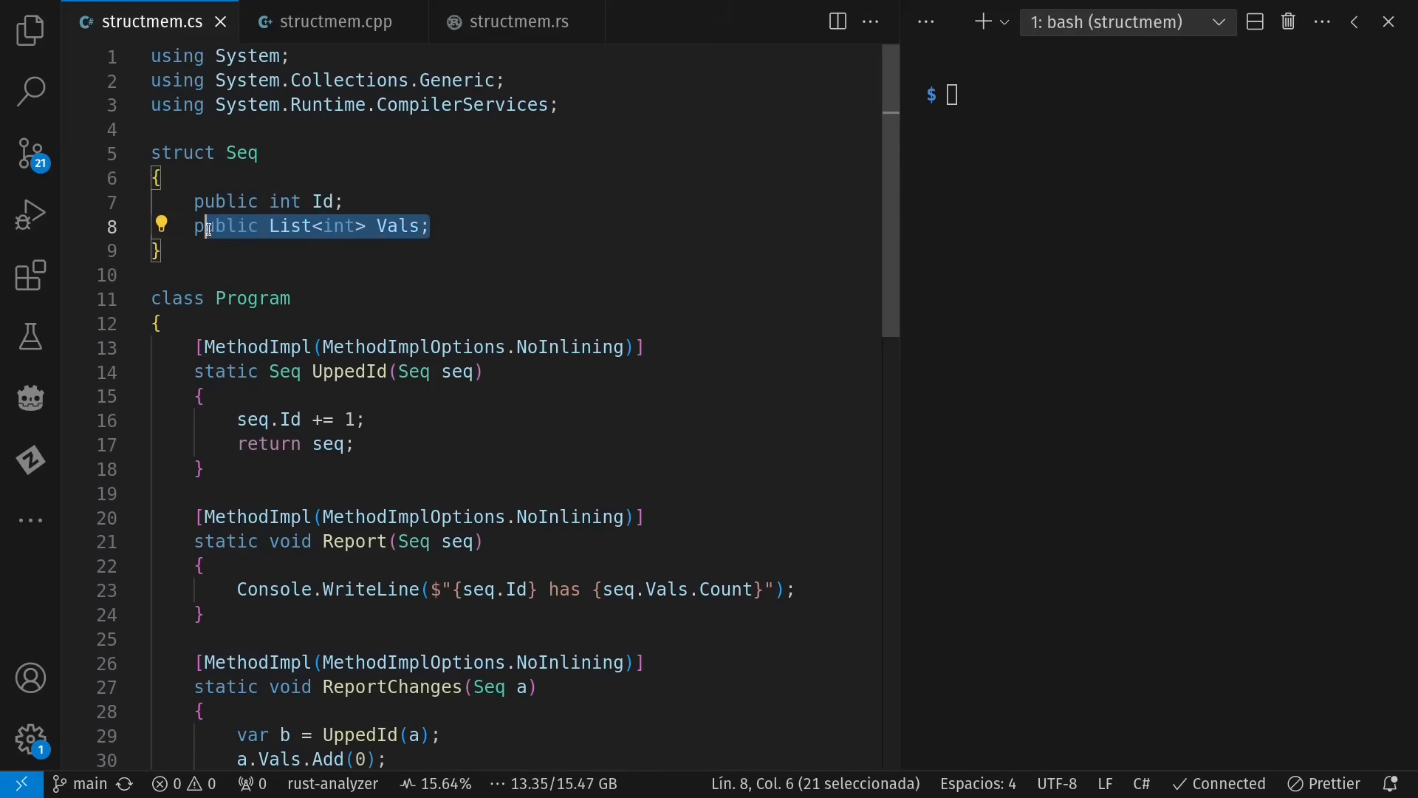
key("shift+Home")
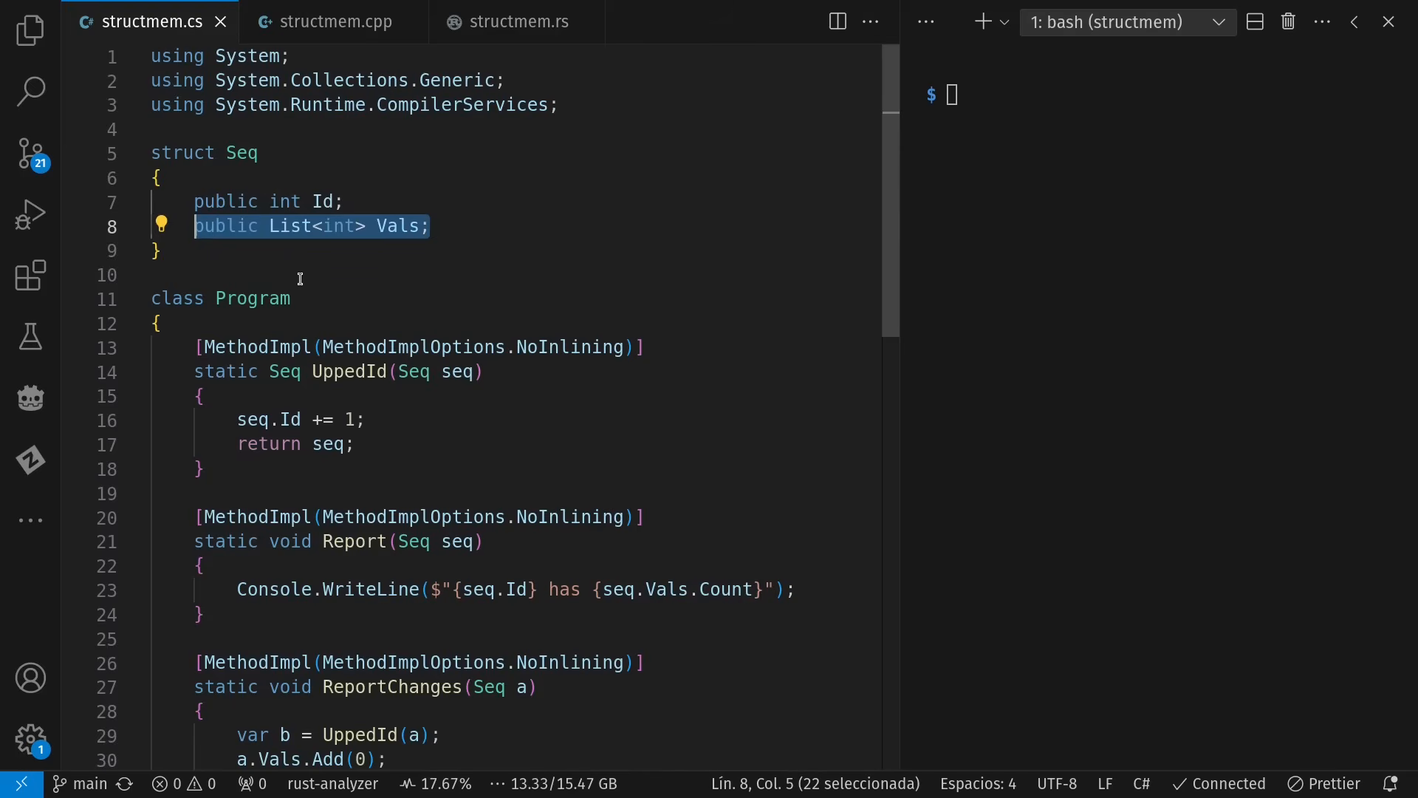
scroll("down", 3)
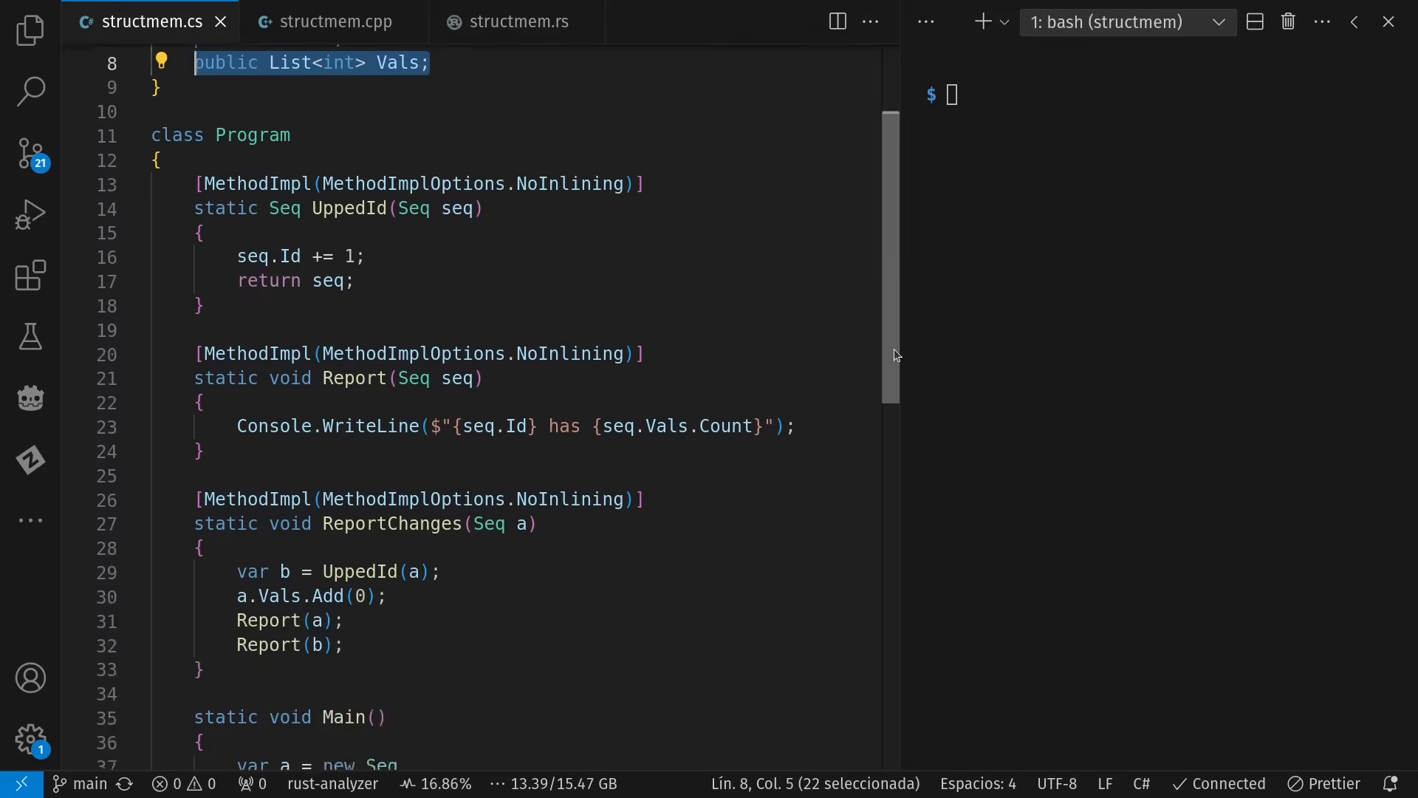
scroll("down", 3)
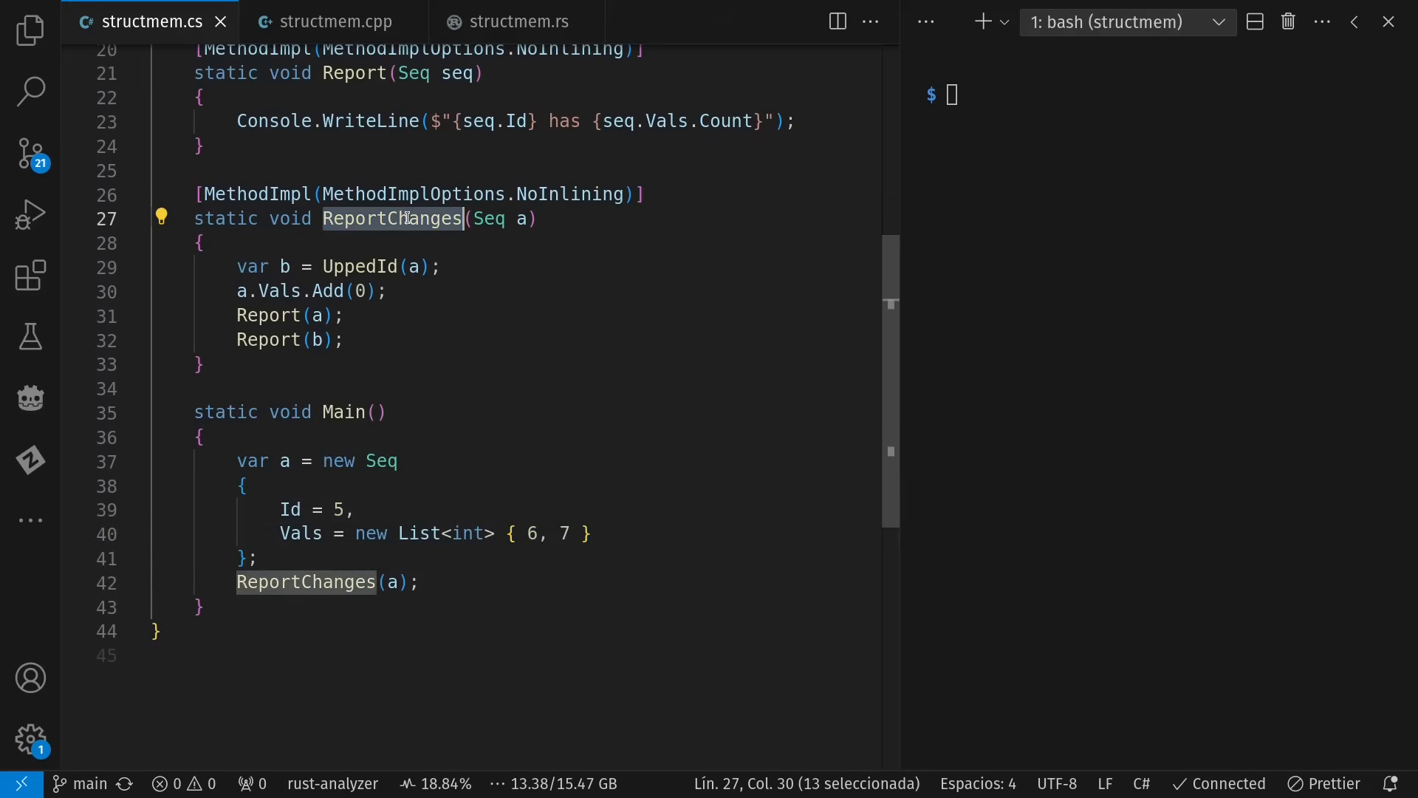
Highlight ReportChanges, Report(b) and UppedId's return seq, then run `time dotnet run`.
double_click(359, 266)
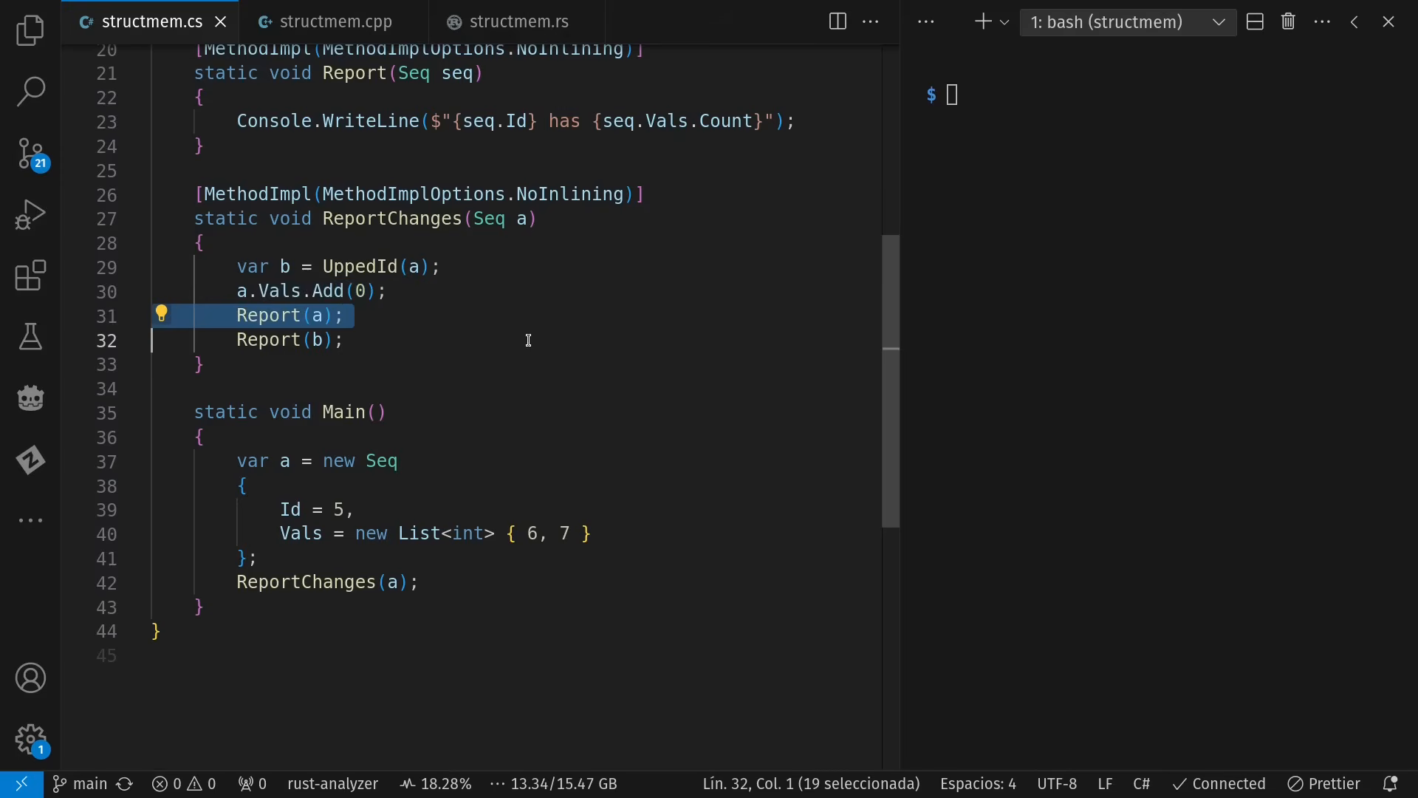
mouse_move(527, 218)
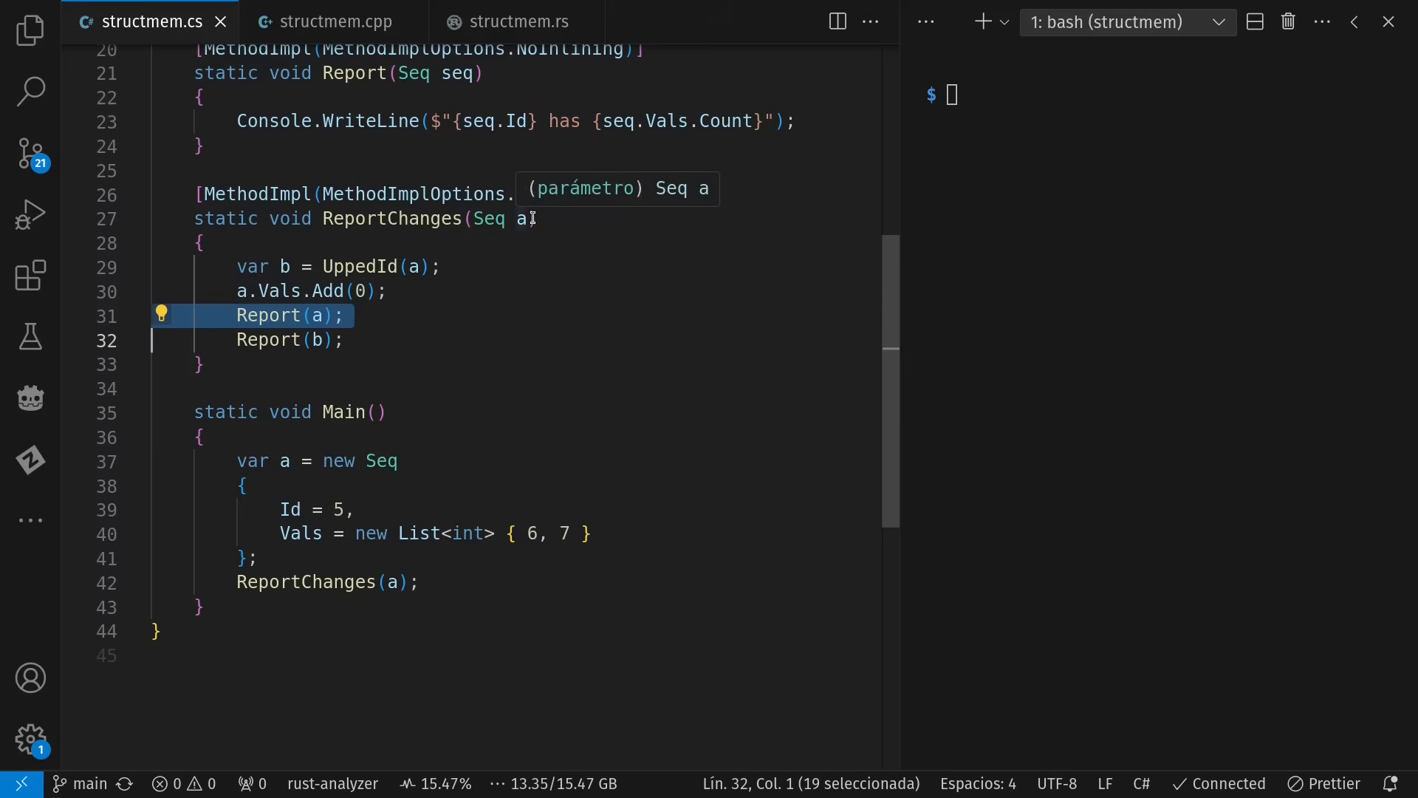
left_click(346, 339)
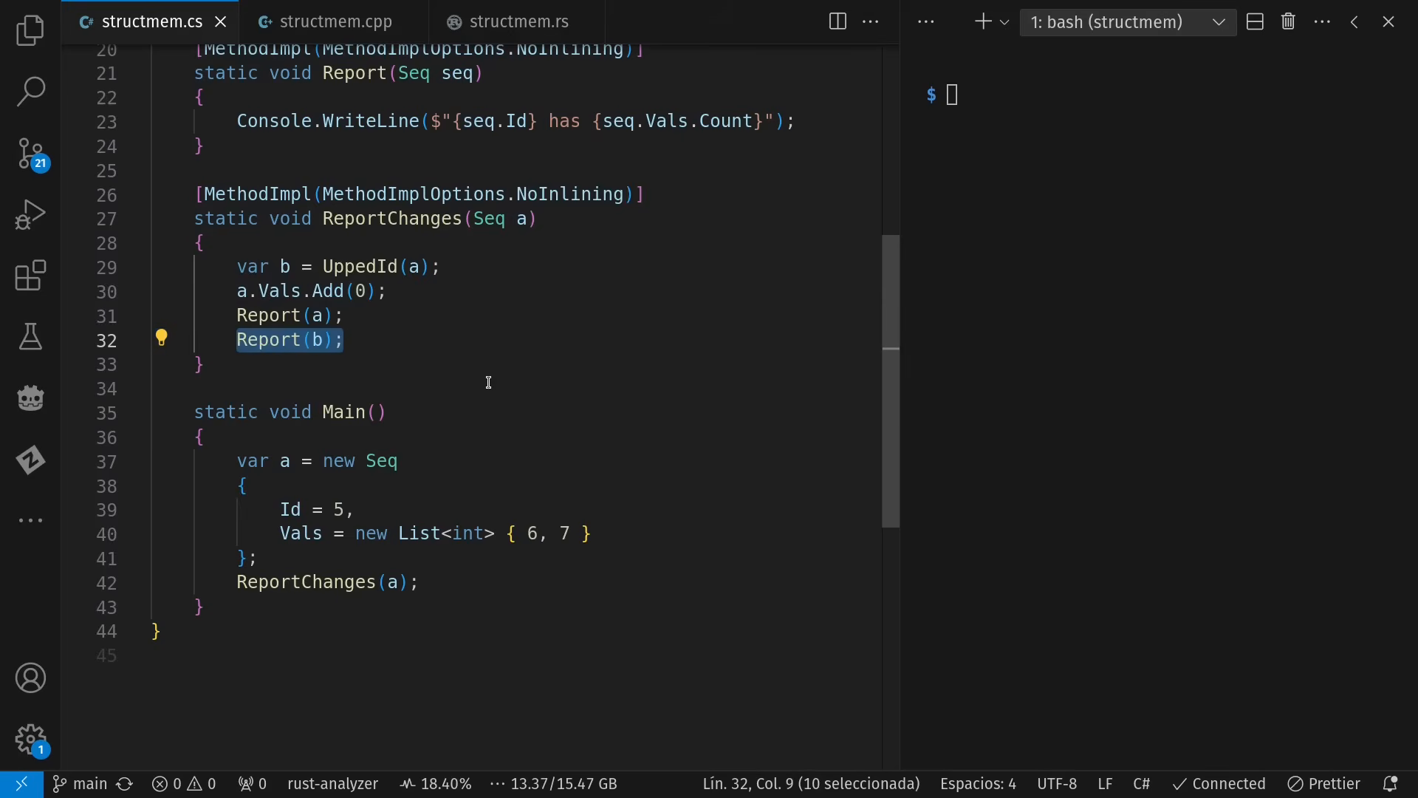
scroll("up", 3)
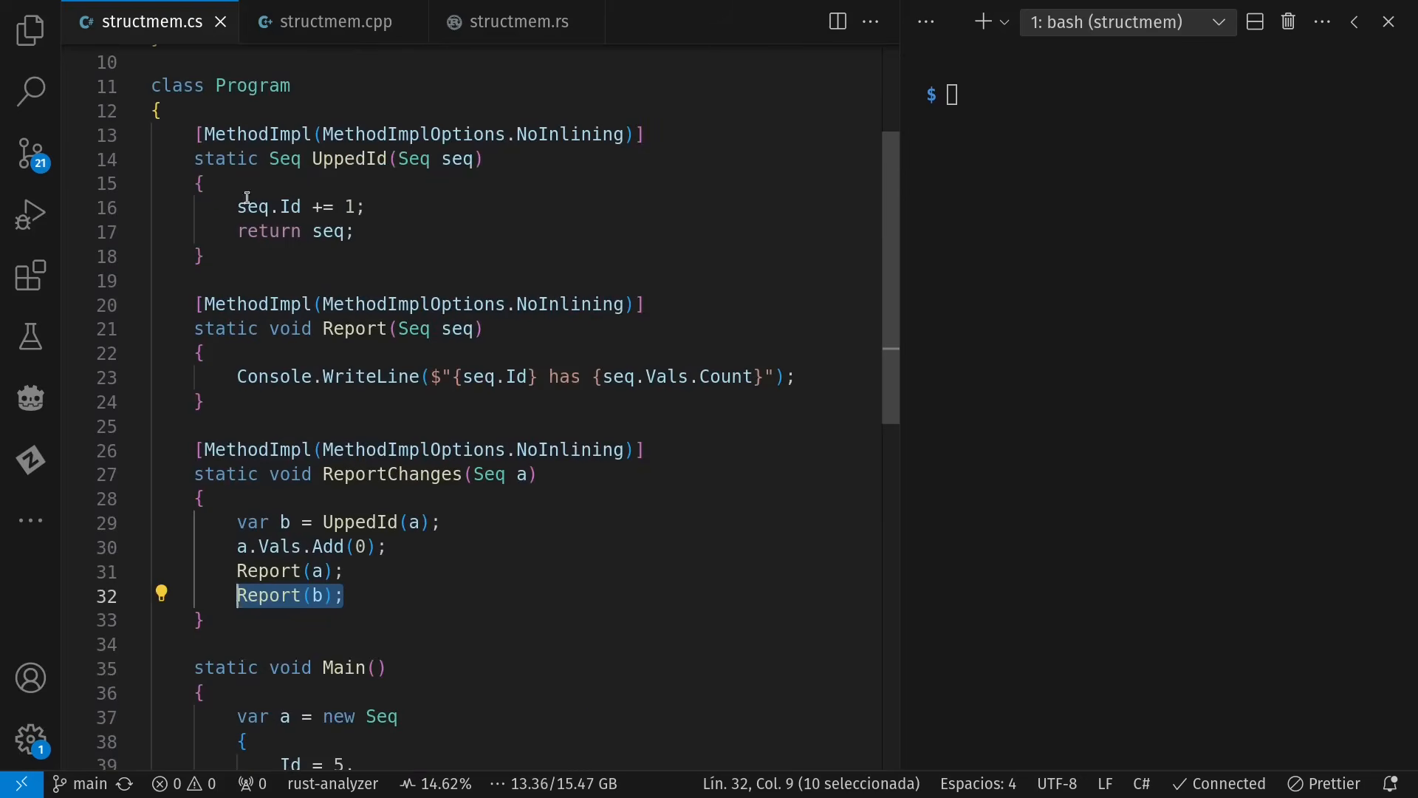
left_click(271, 206)
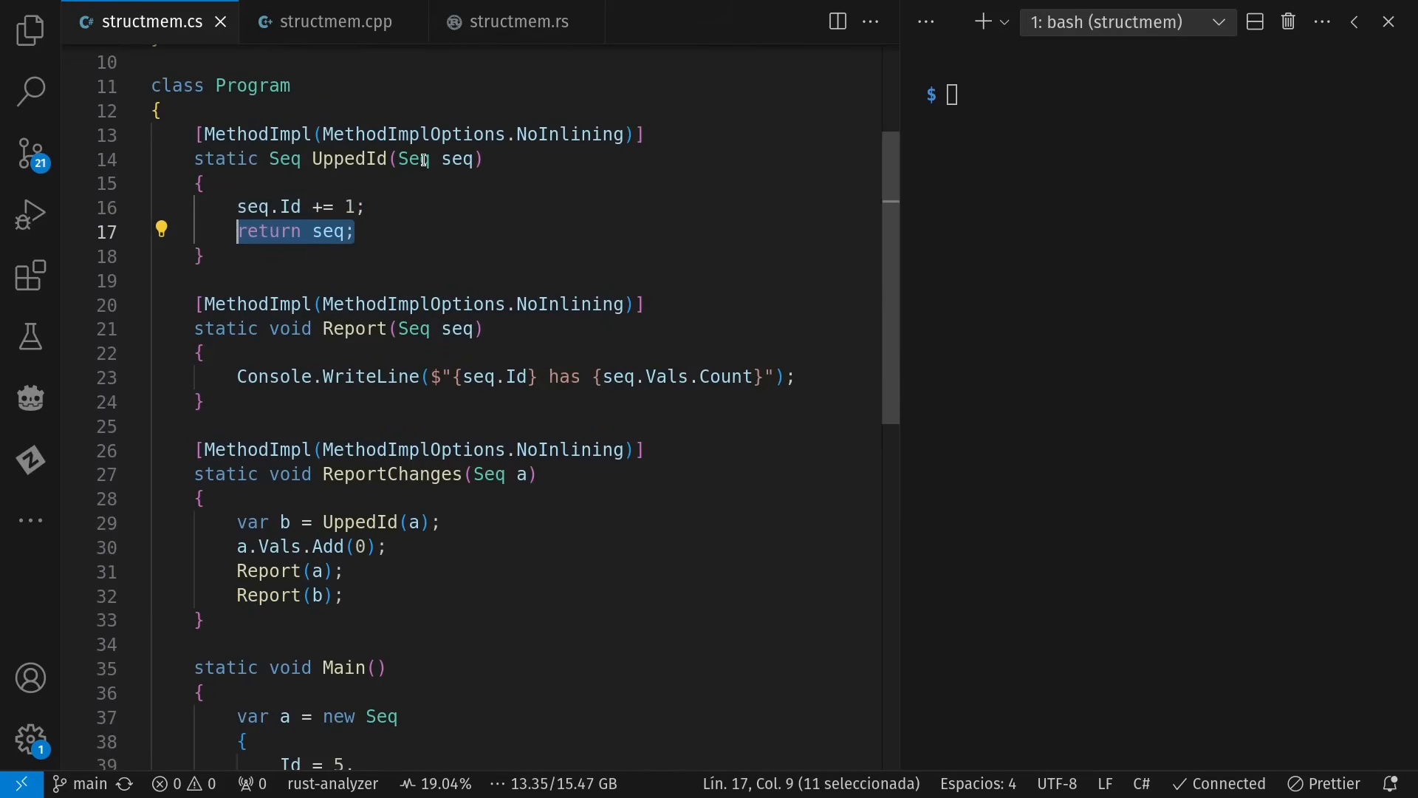
mouse_move(414, 158)
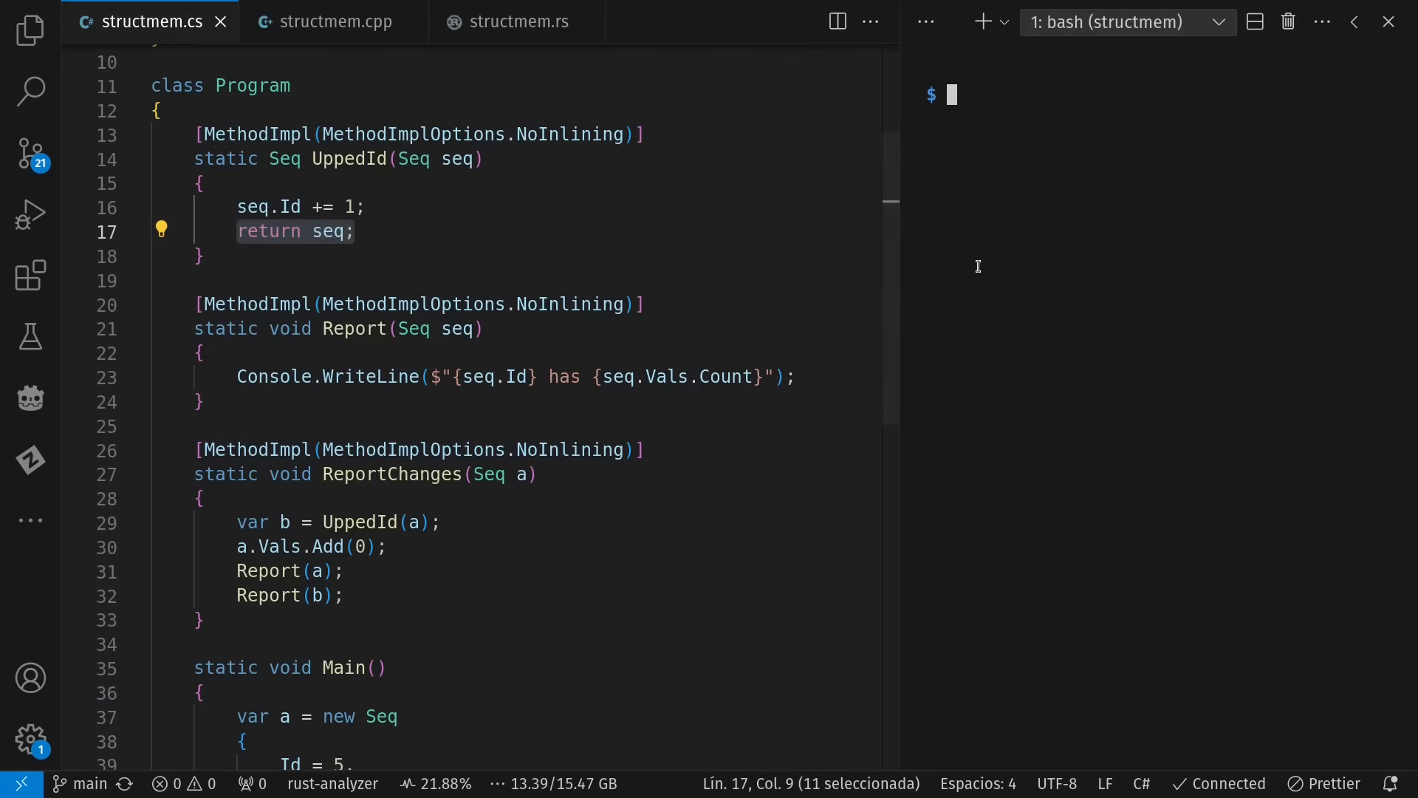
type("time dotnet run")
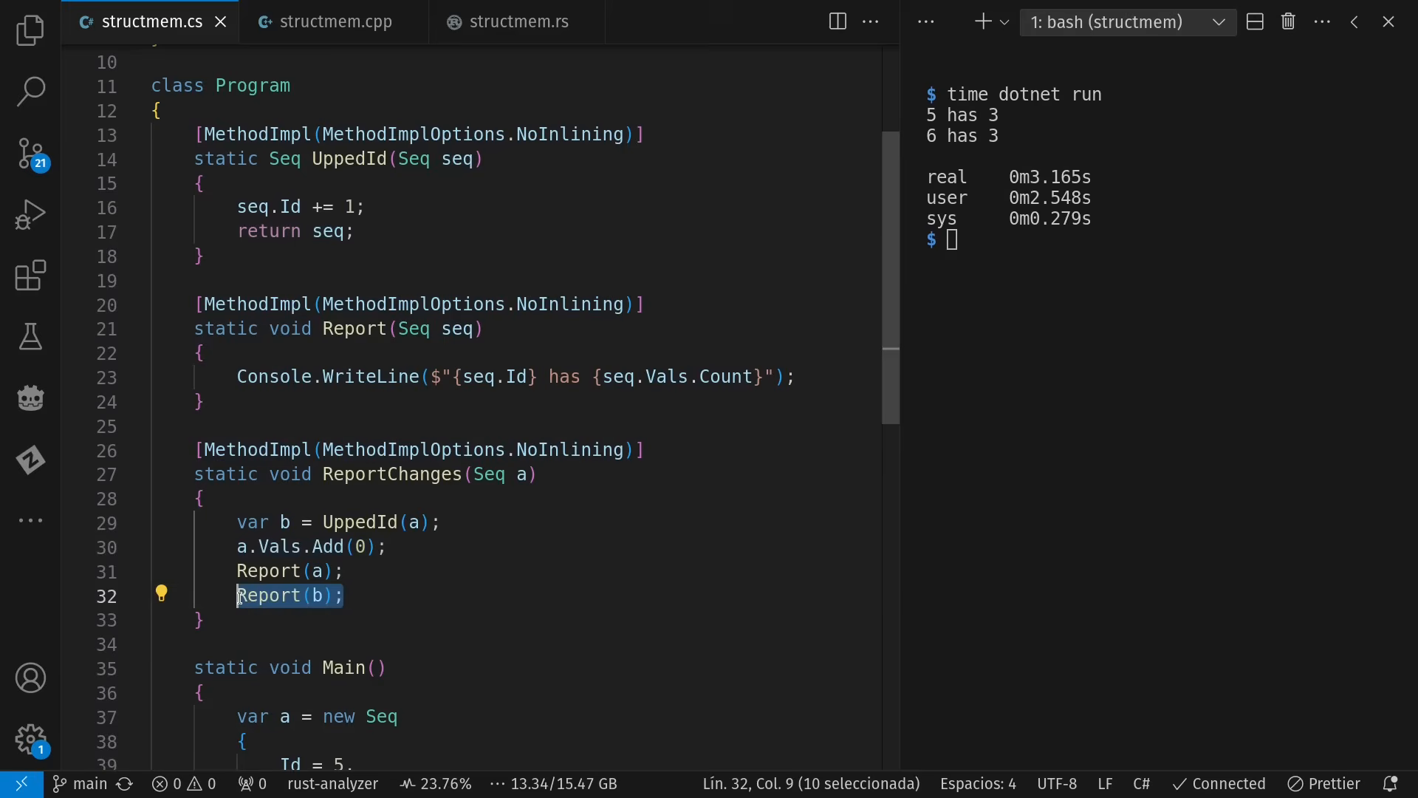
scroll("down", 3)
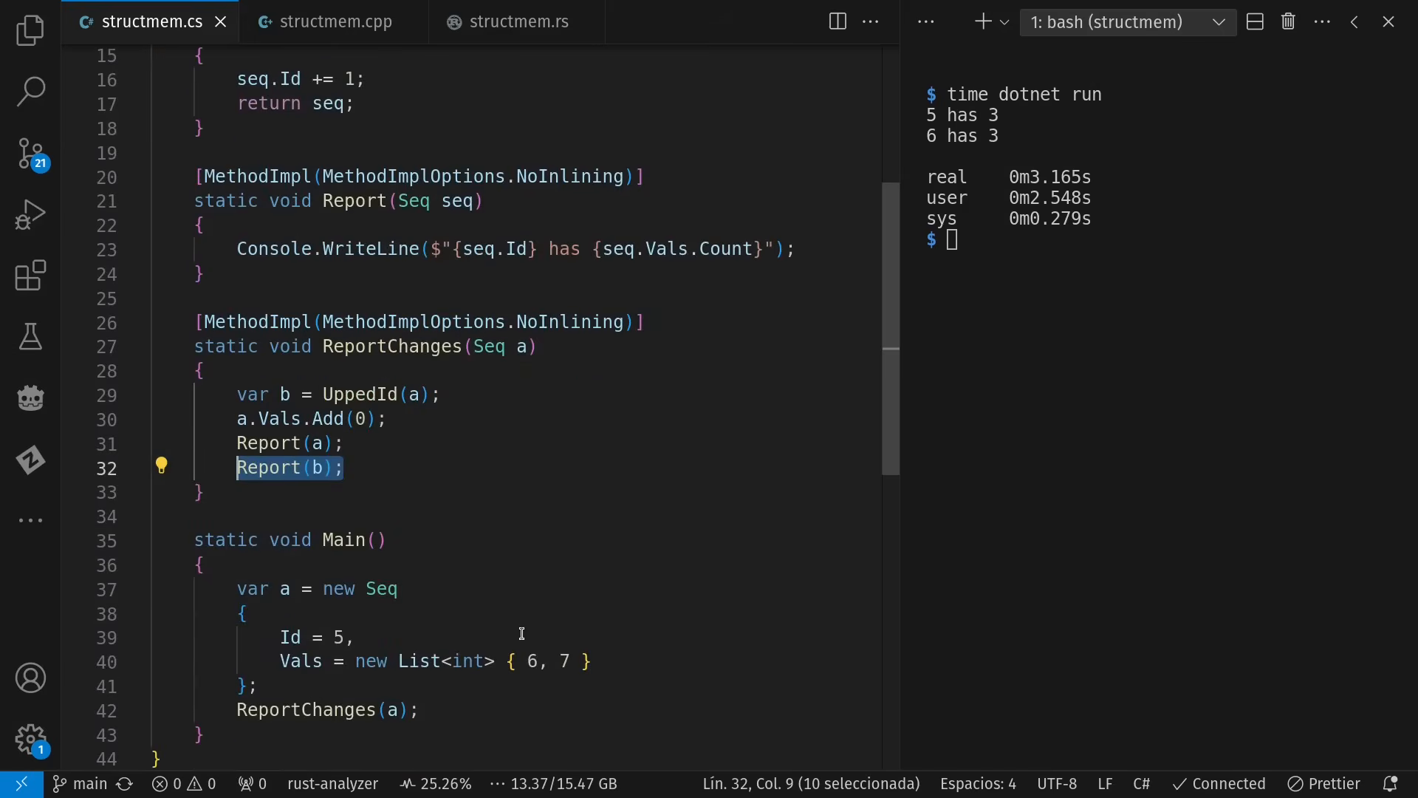
mouse_move(1043, 163)
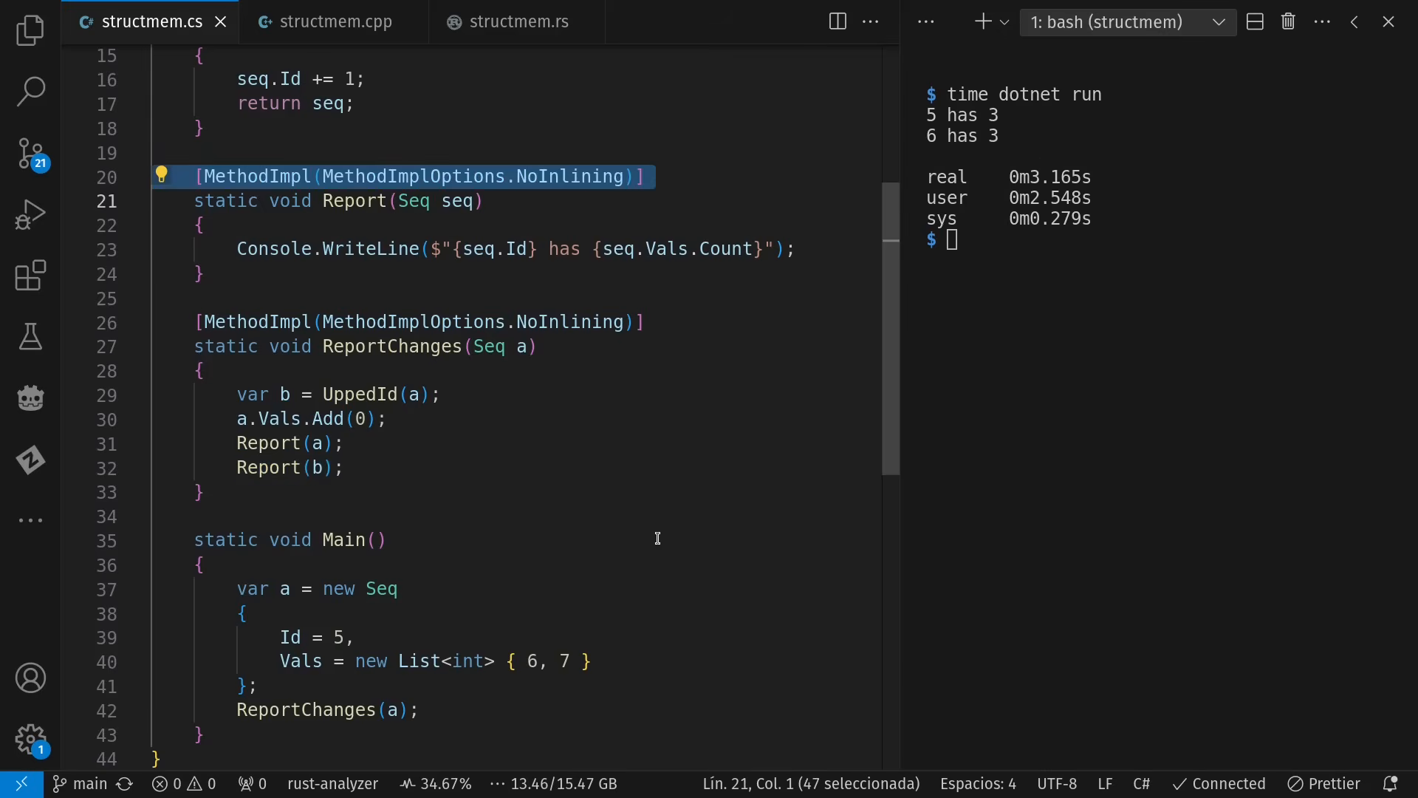
mouse_move(744, 168)
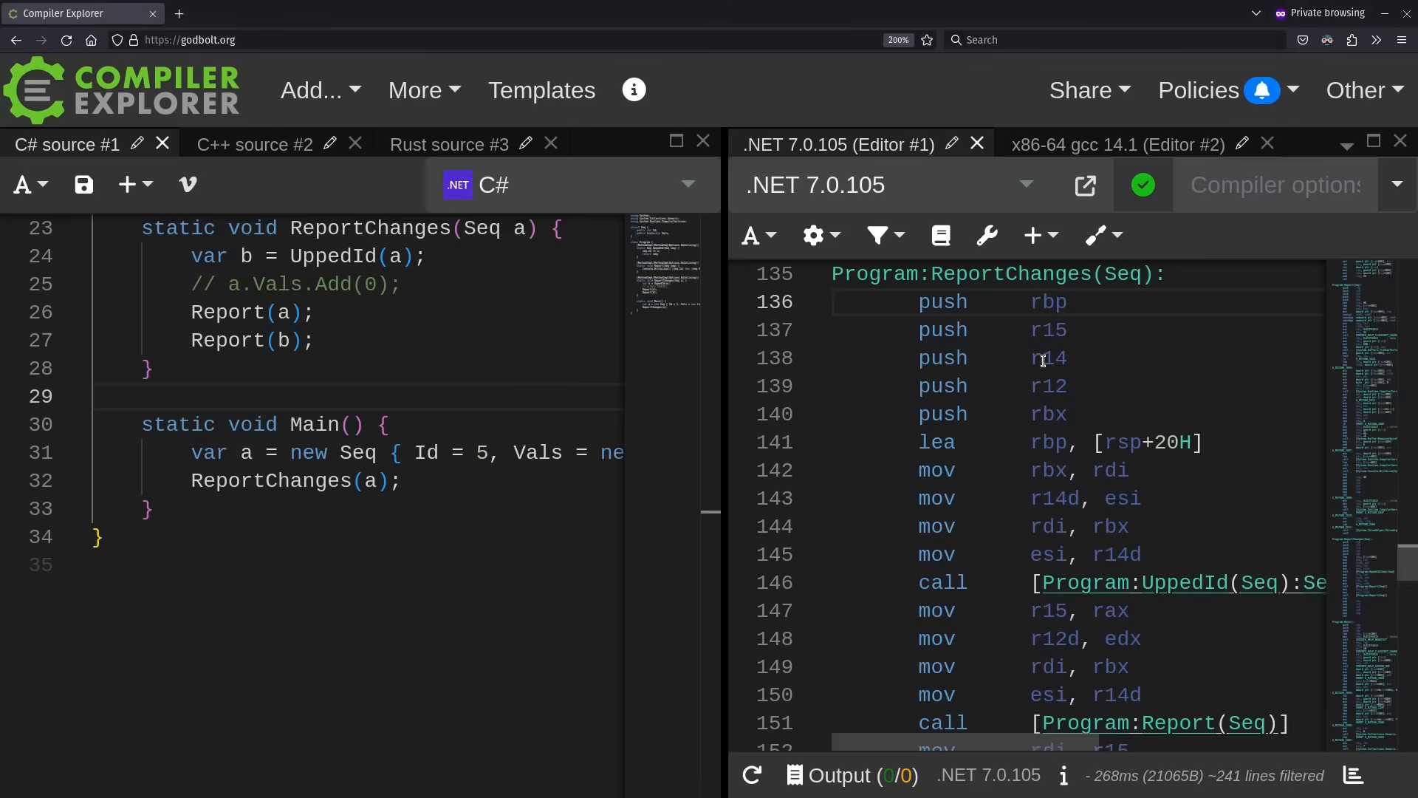
mouse_move(1185, 565)
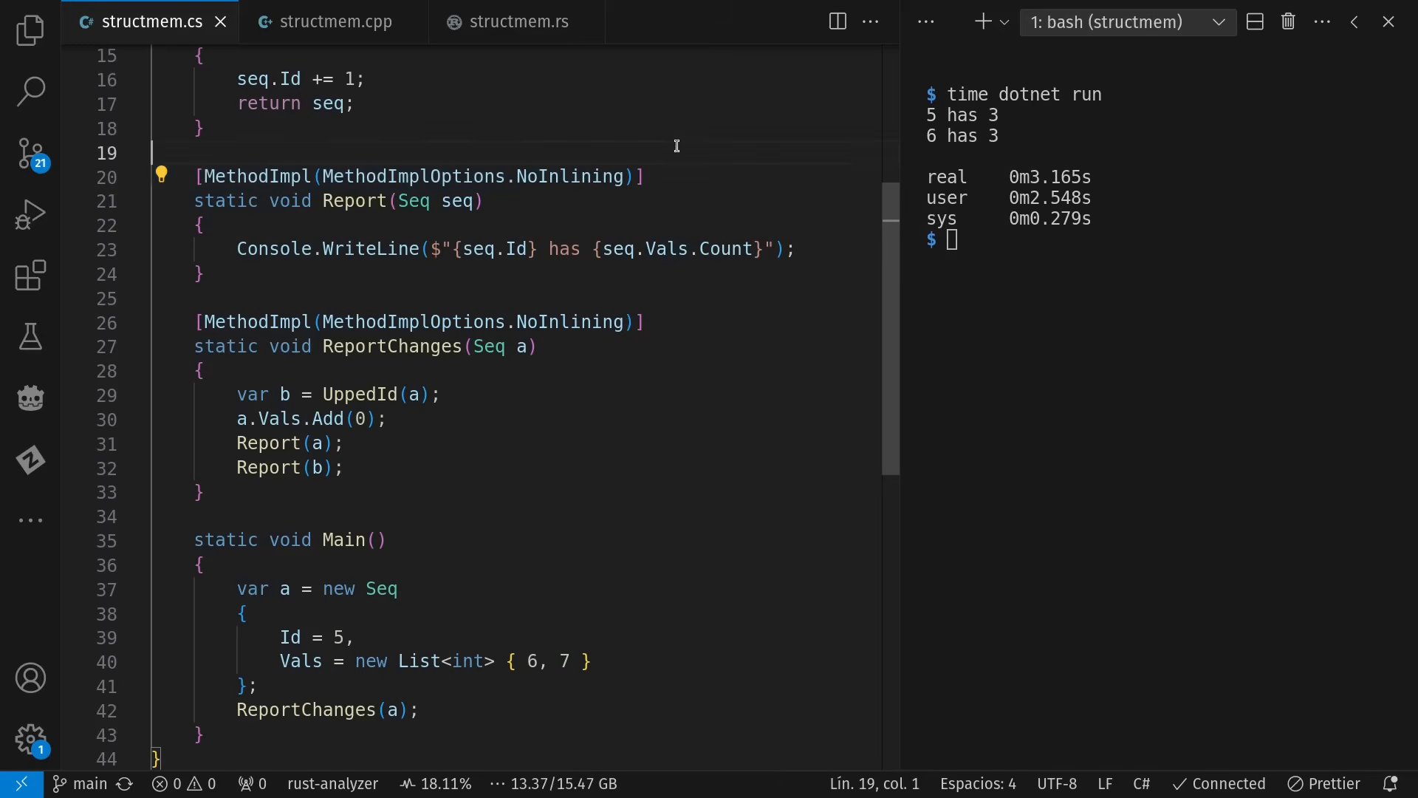
Open structmem.cpp and highlight its Seq struct and shared_ptr vals type.
left_click(332, 21)
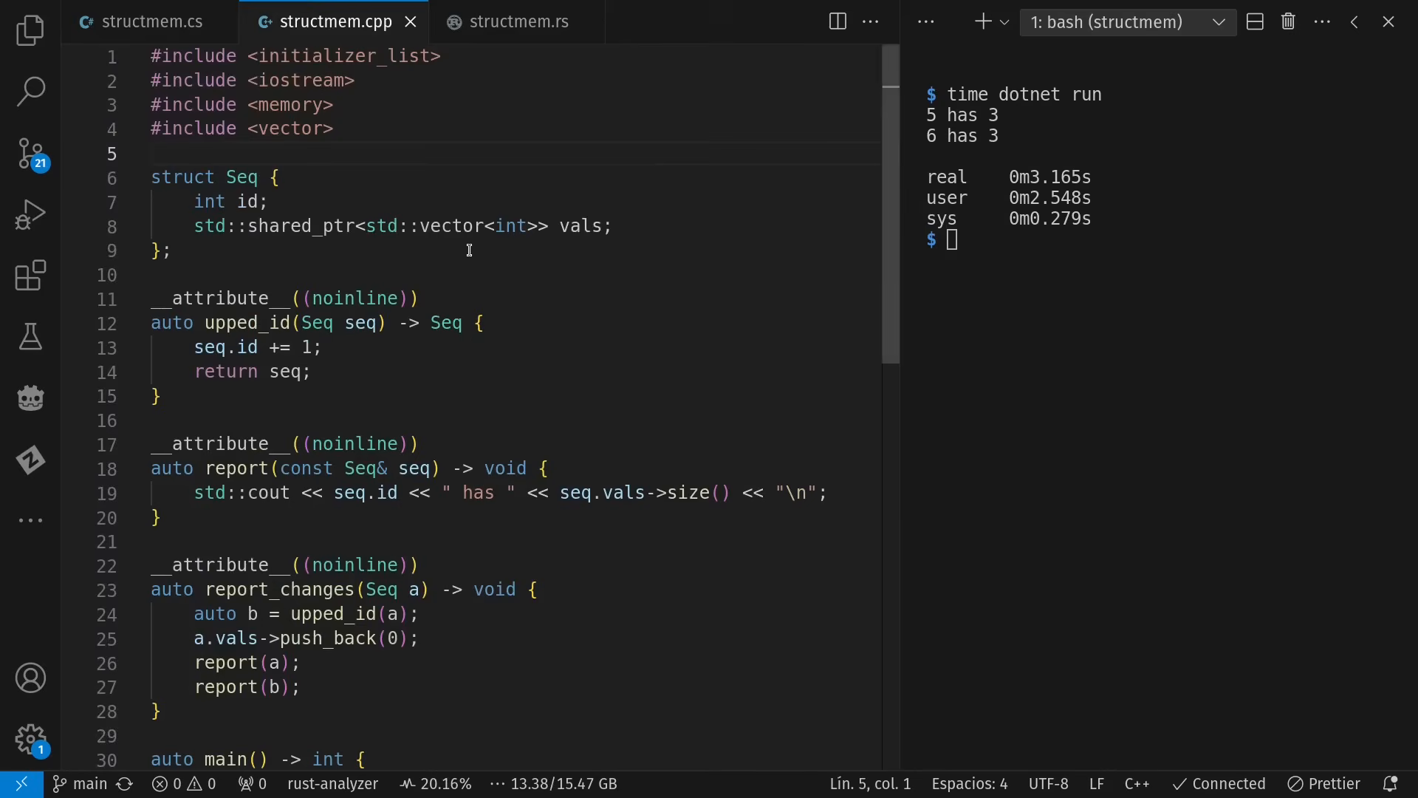
left_click_drag(153, 154, 172, 250)
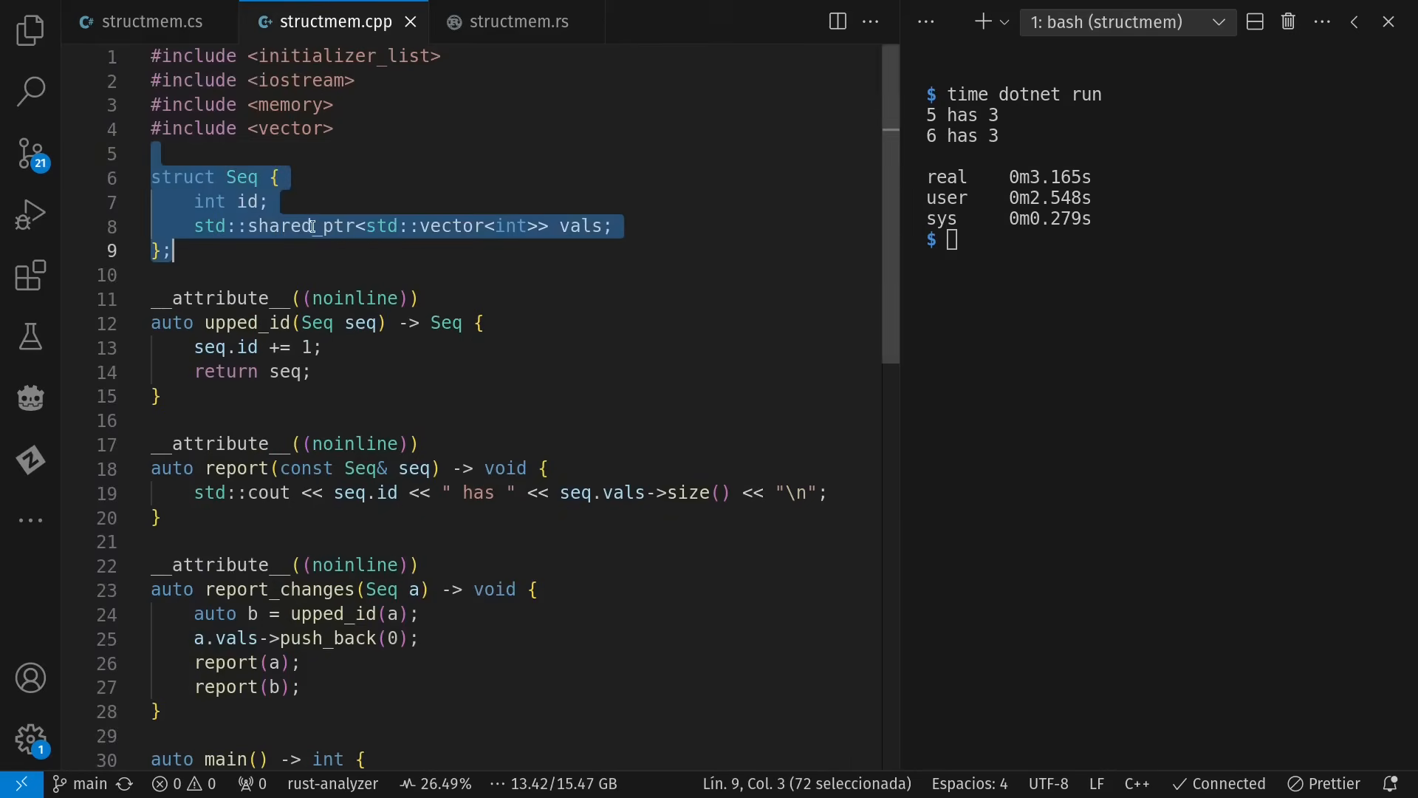
double_click(293, 226)
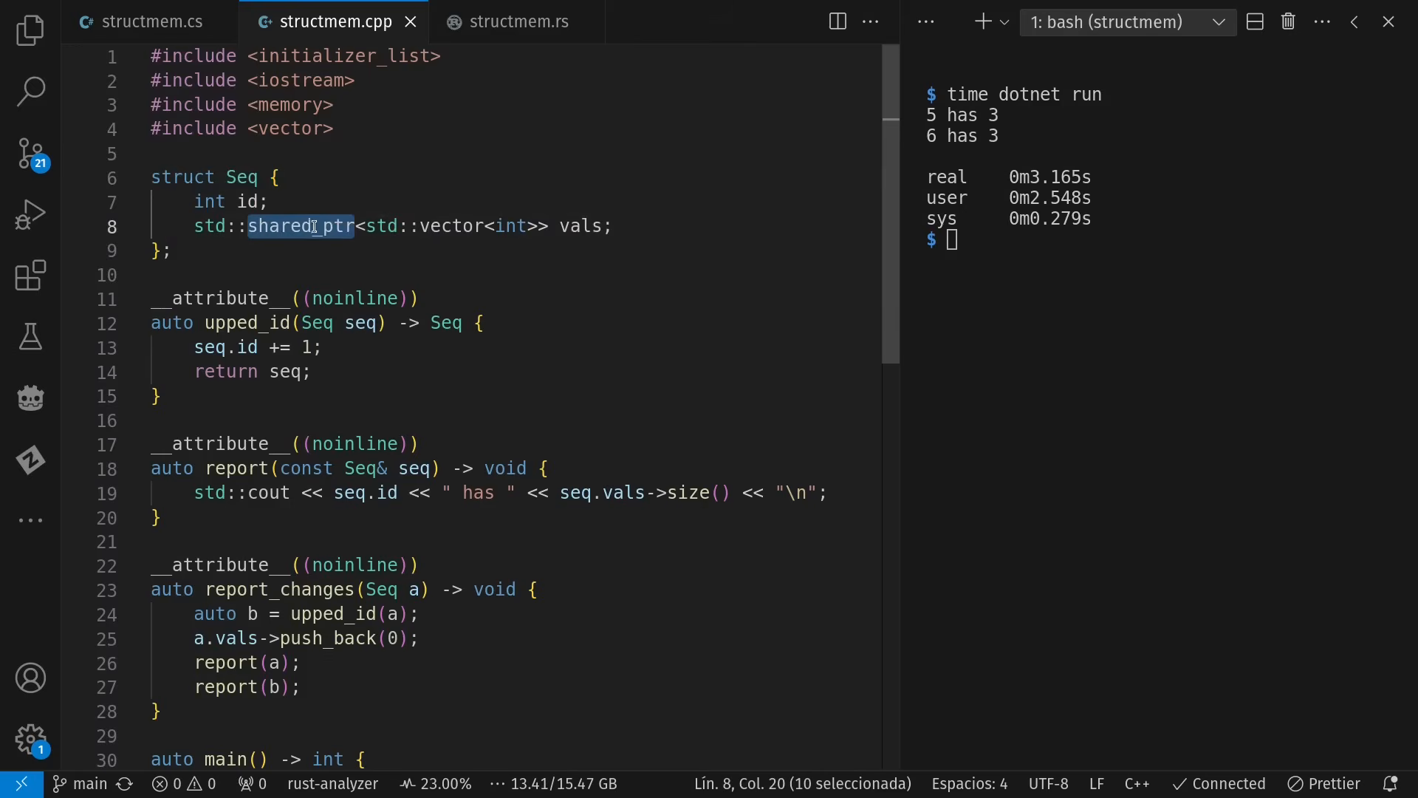
double_click(451, 225)
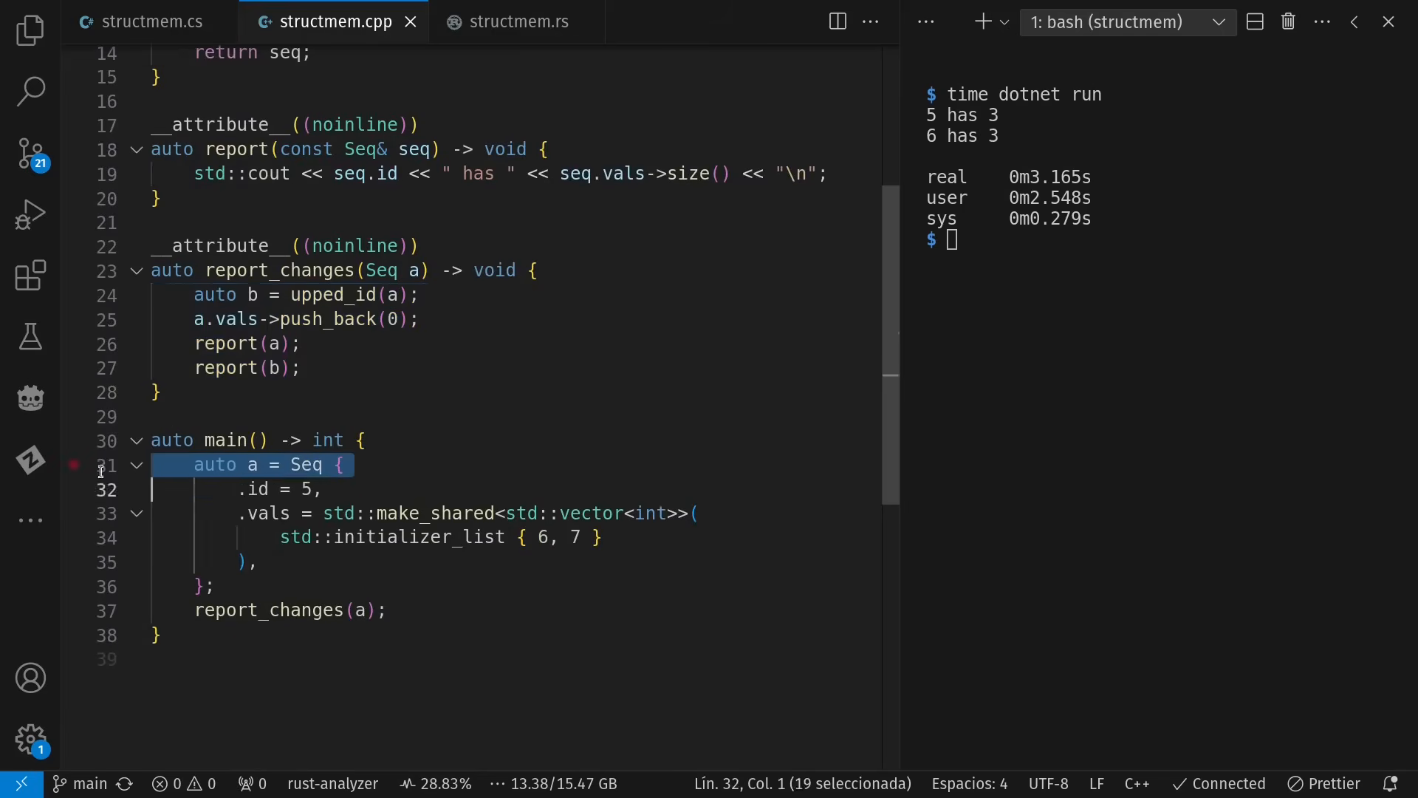
Select the report_changes header and compare briefly against the C# version.
left_click(258, 561)
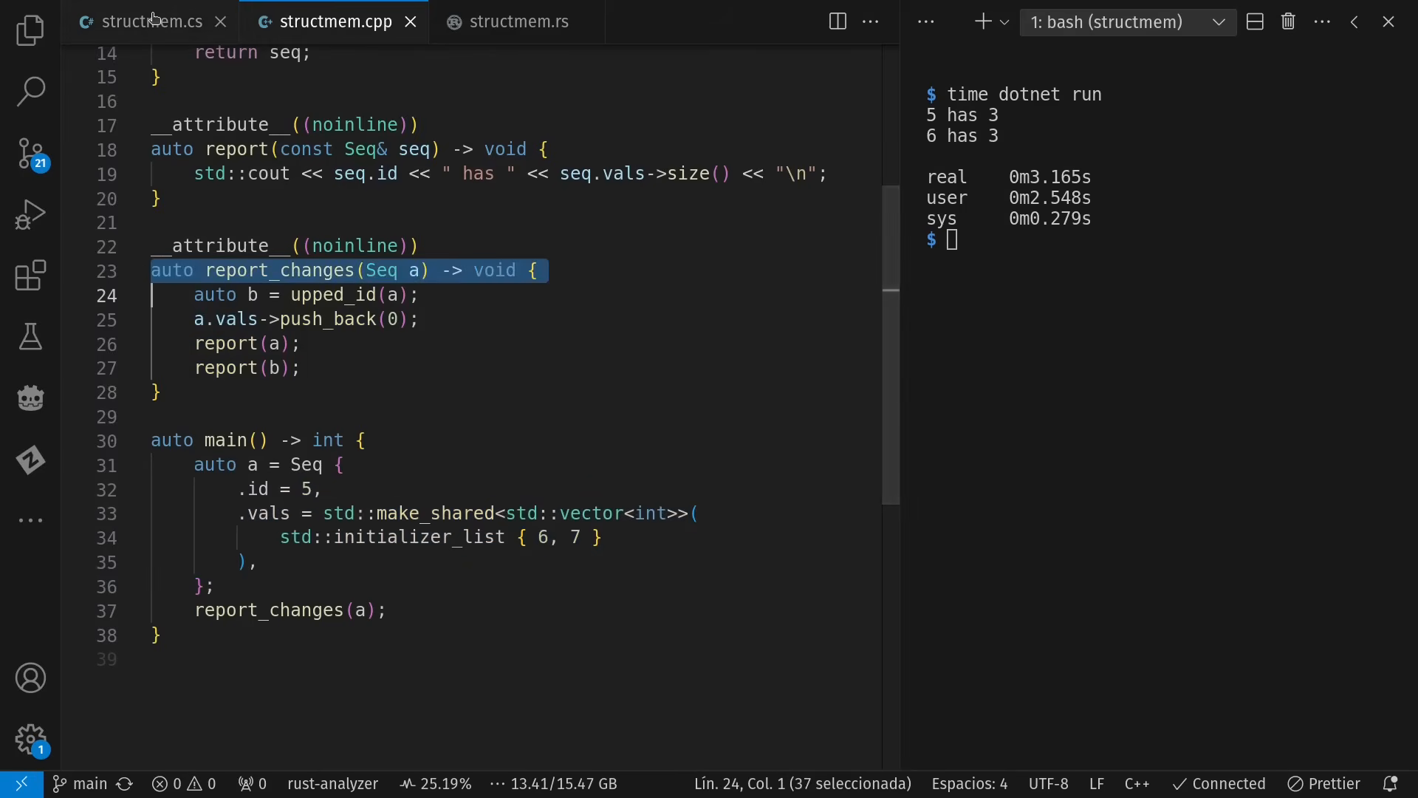
left_click(149, 21)
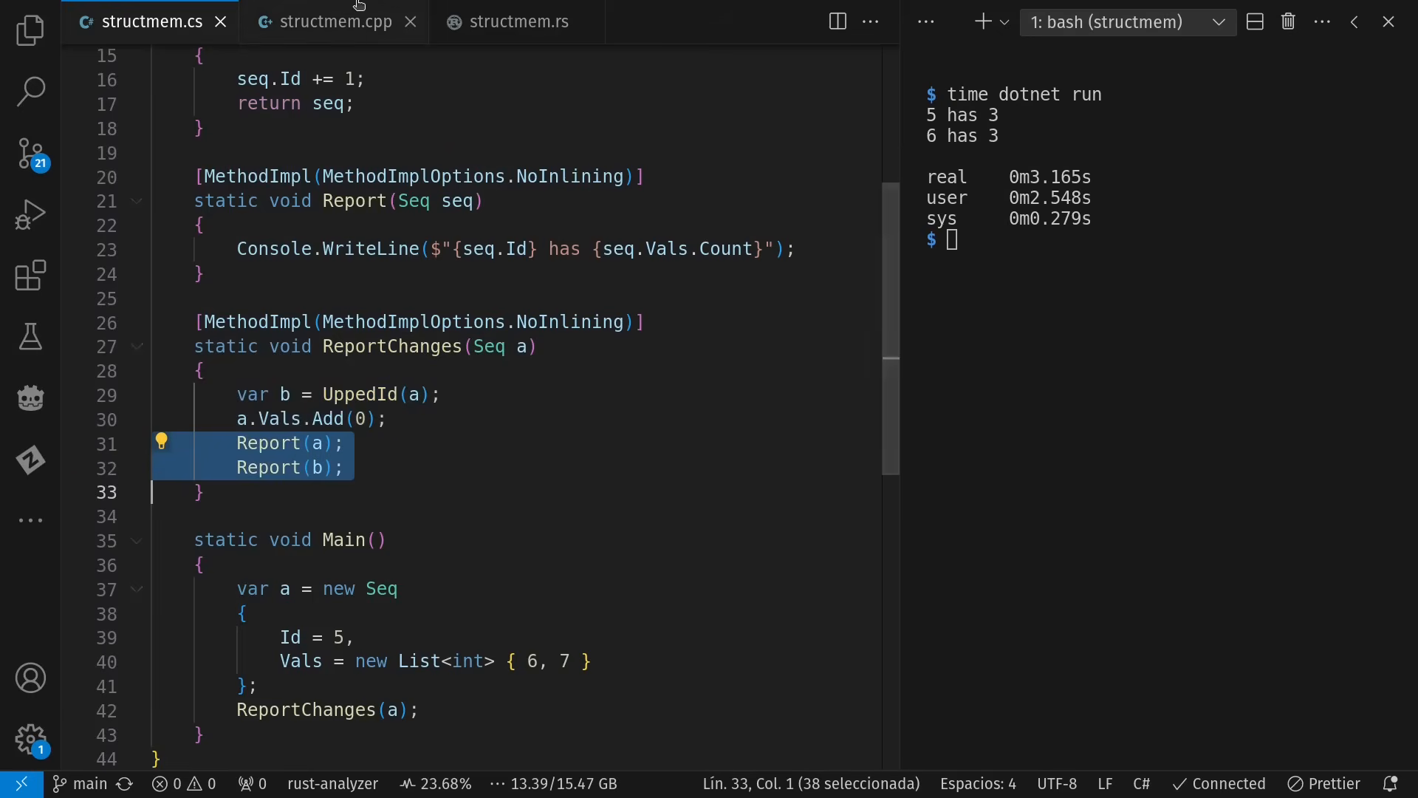
left_click(333, 21)
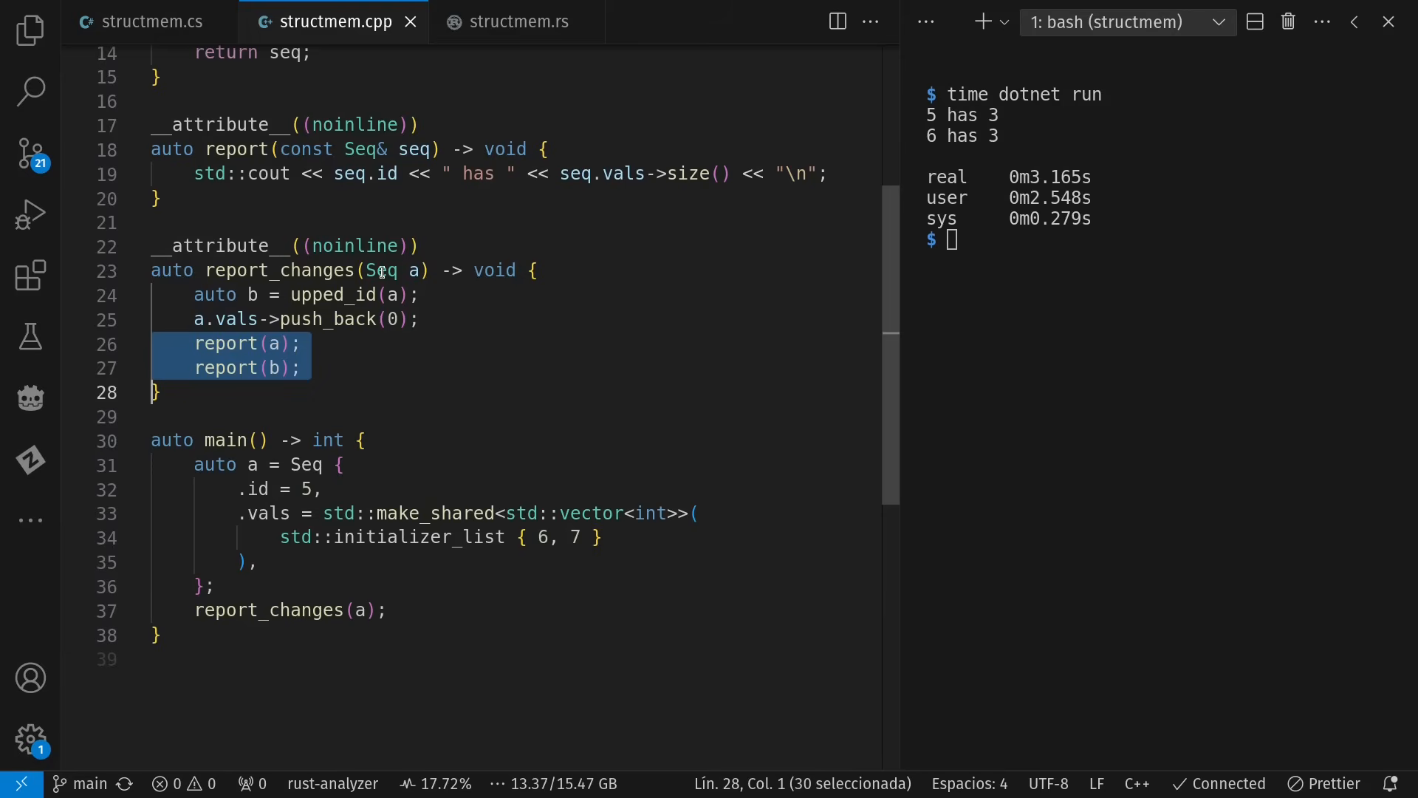
mouse_move(391, 420)
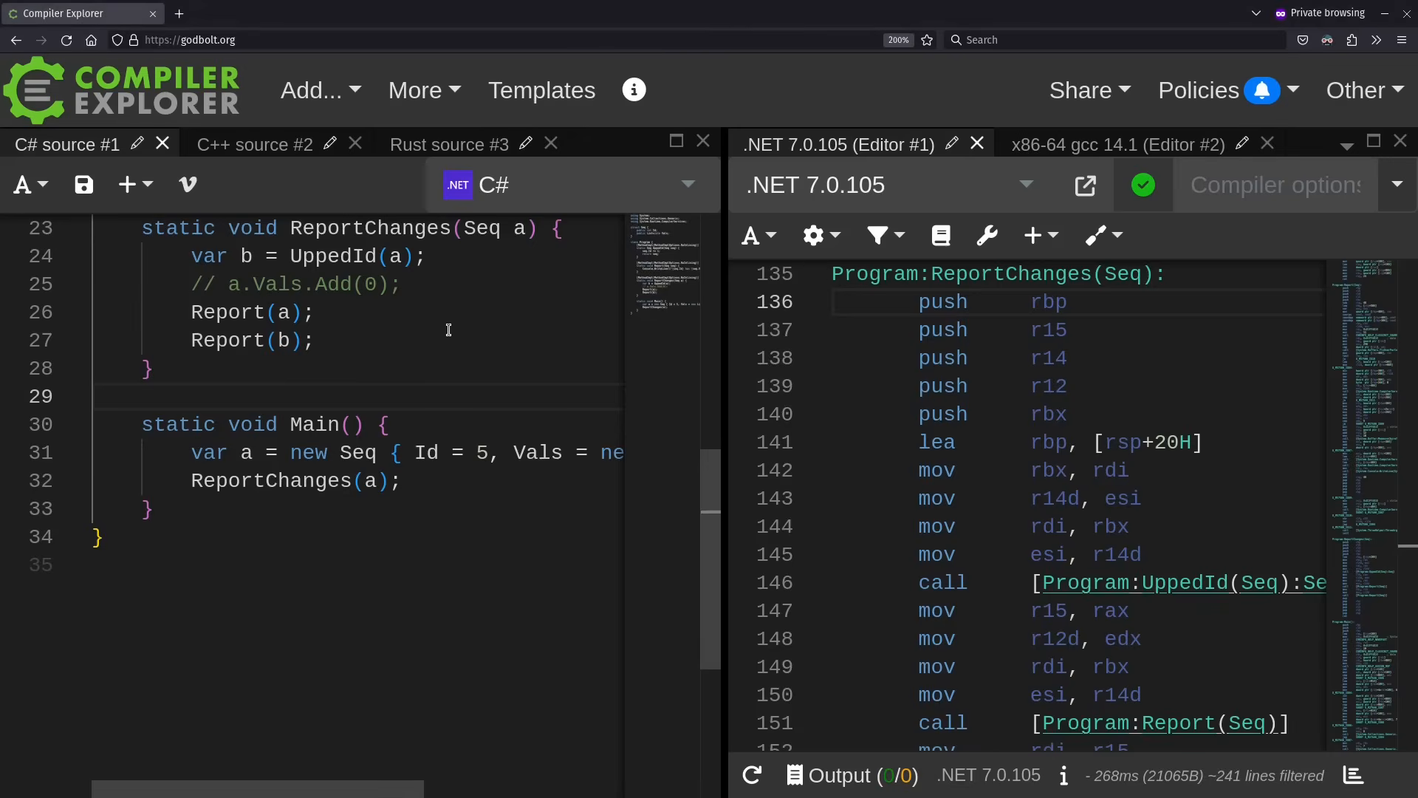
mouse_move(1016, 564)
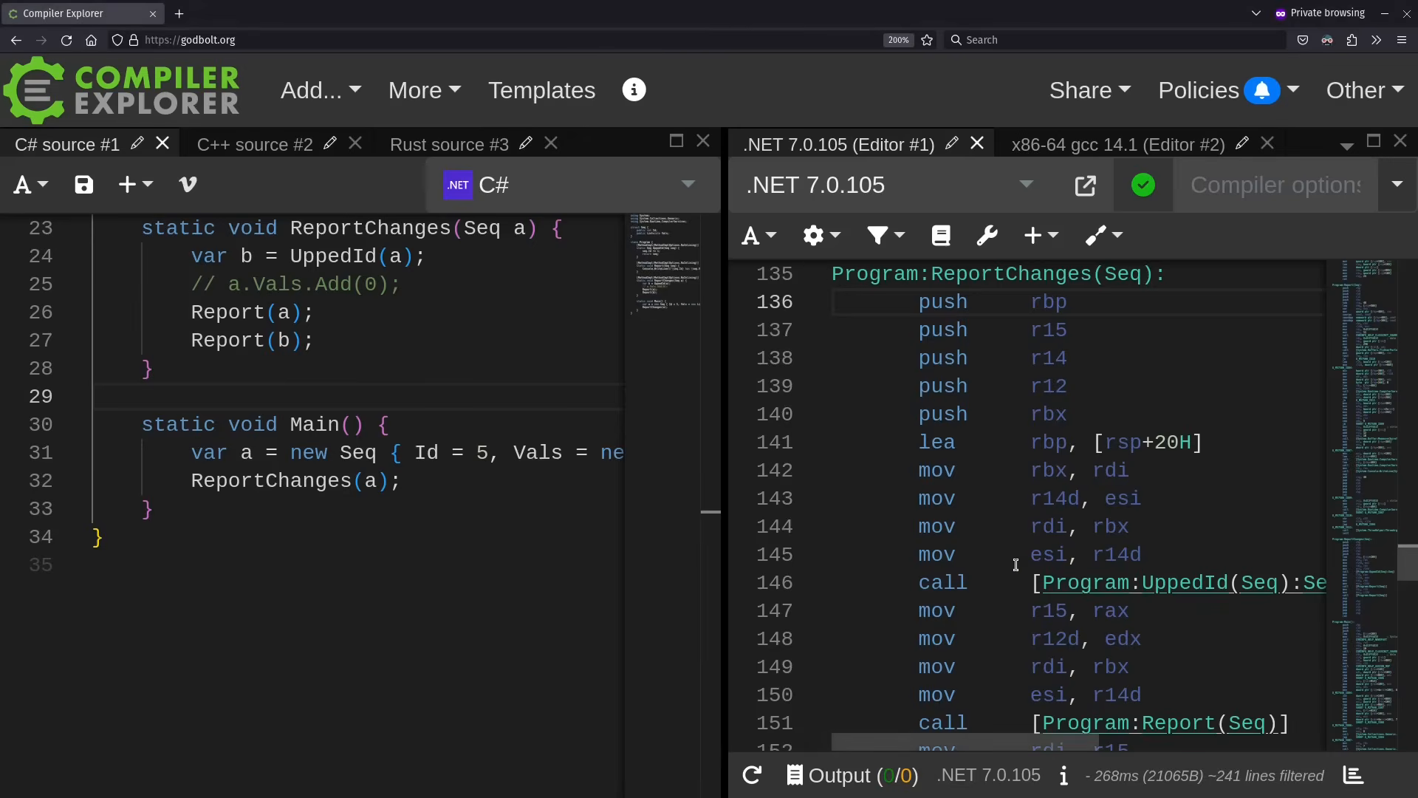
mouse_move(1037, 605)
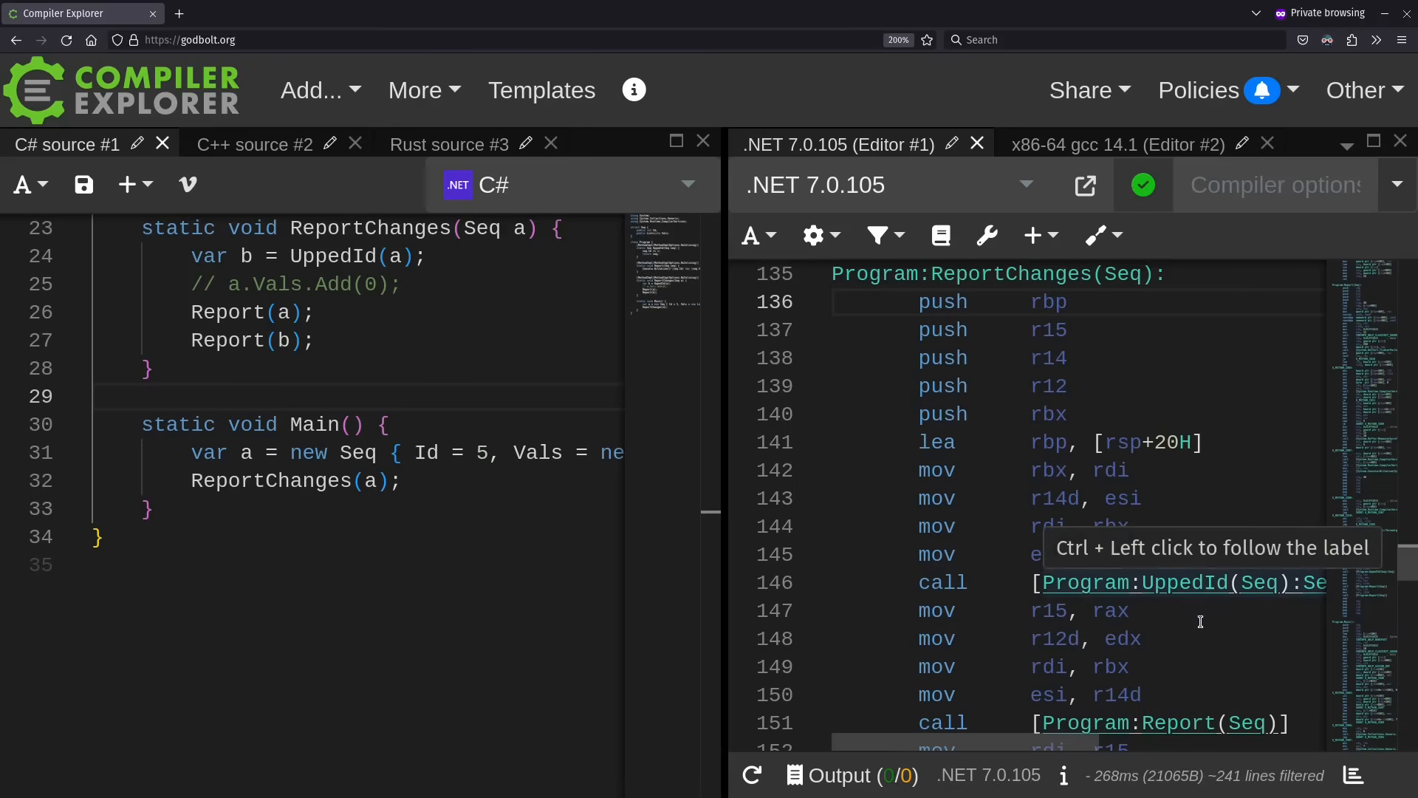
mouse_move(1176, 502)
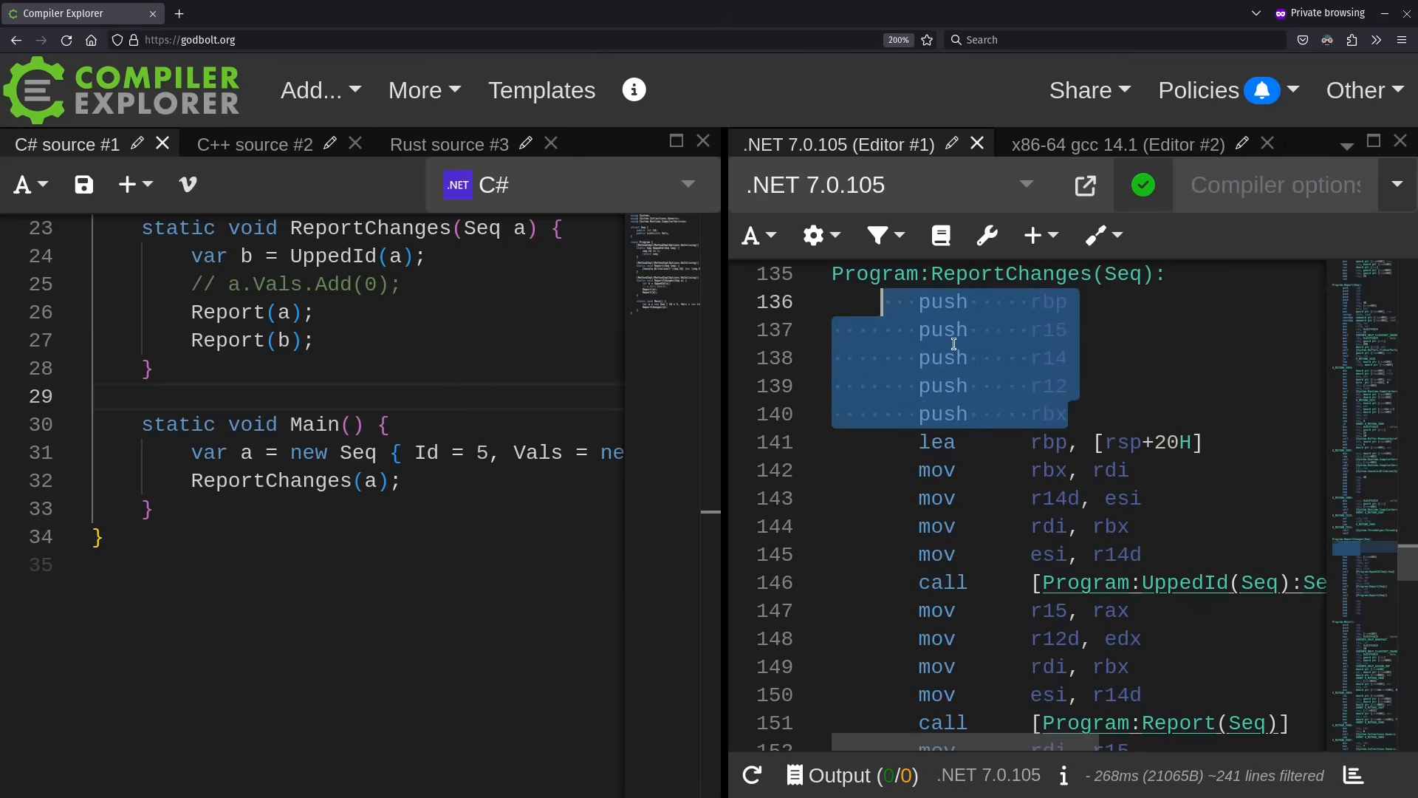
scroll("down", 3)
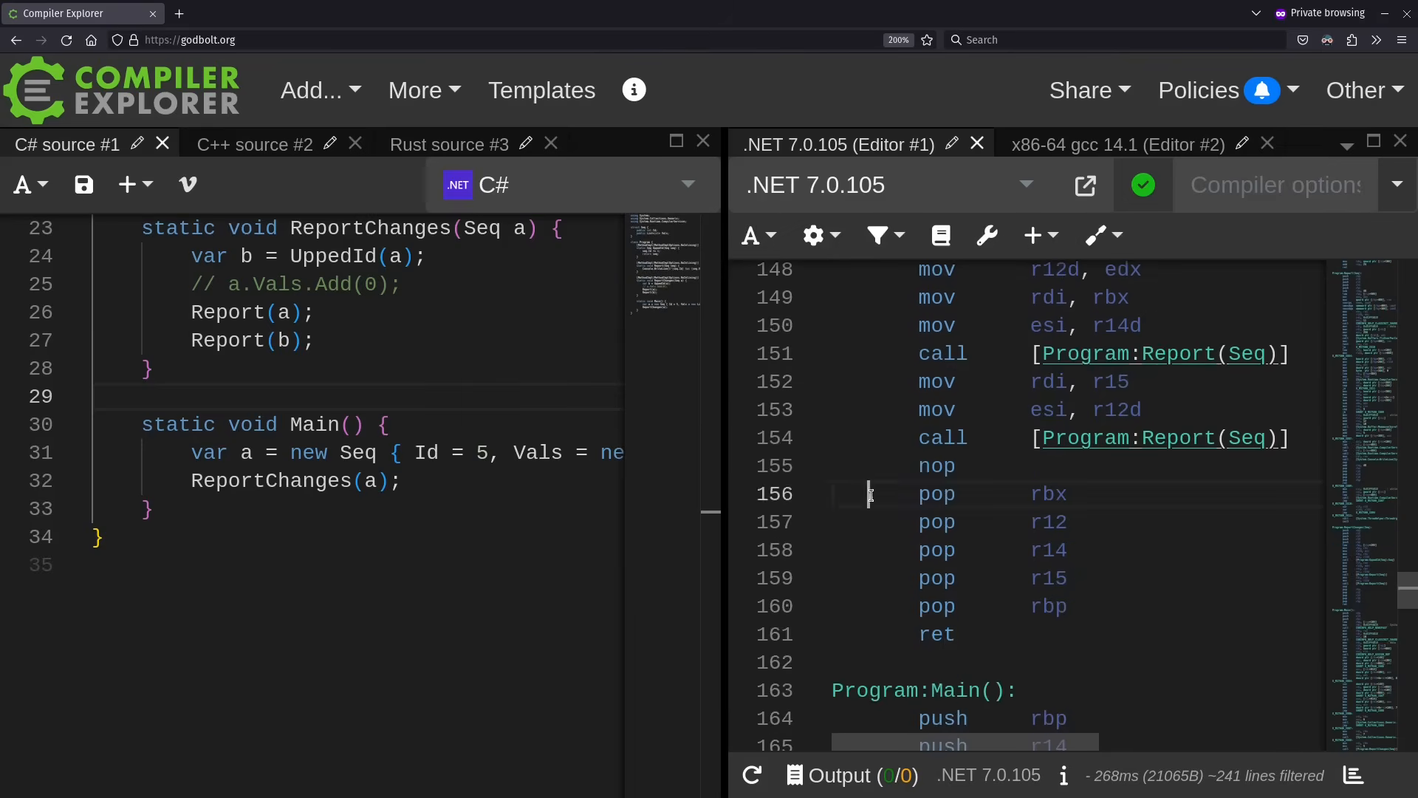
scroll("up", 3)
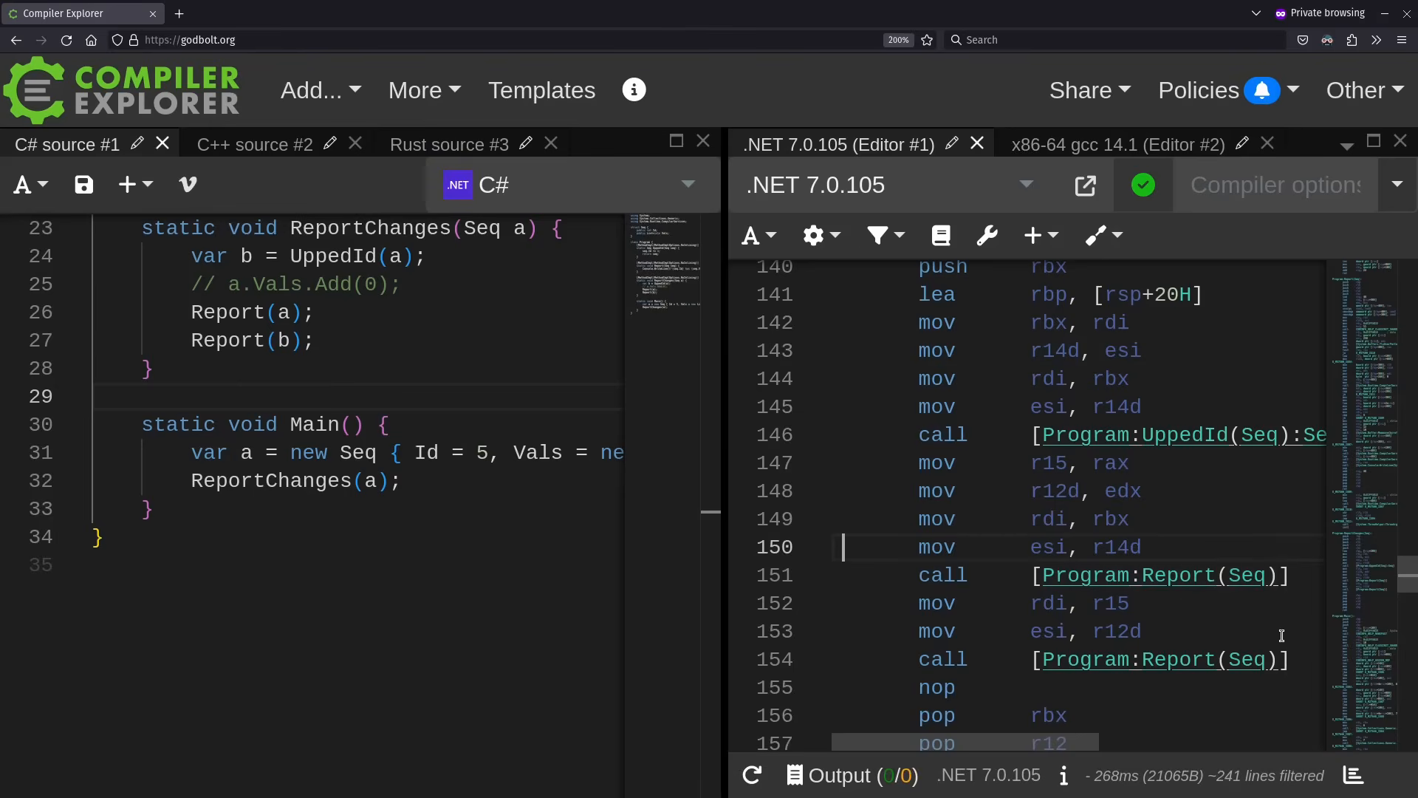
mouse_move(1223, 479)
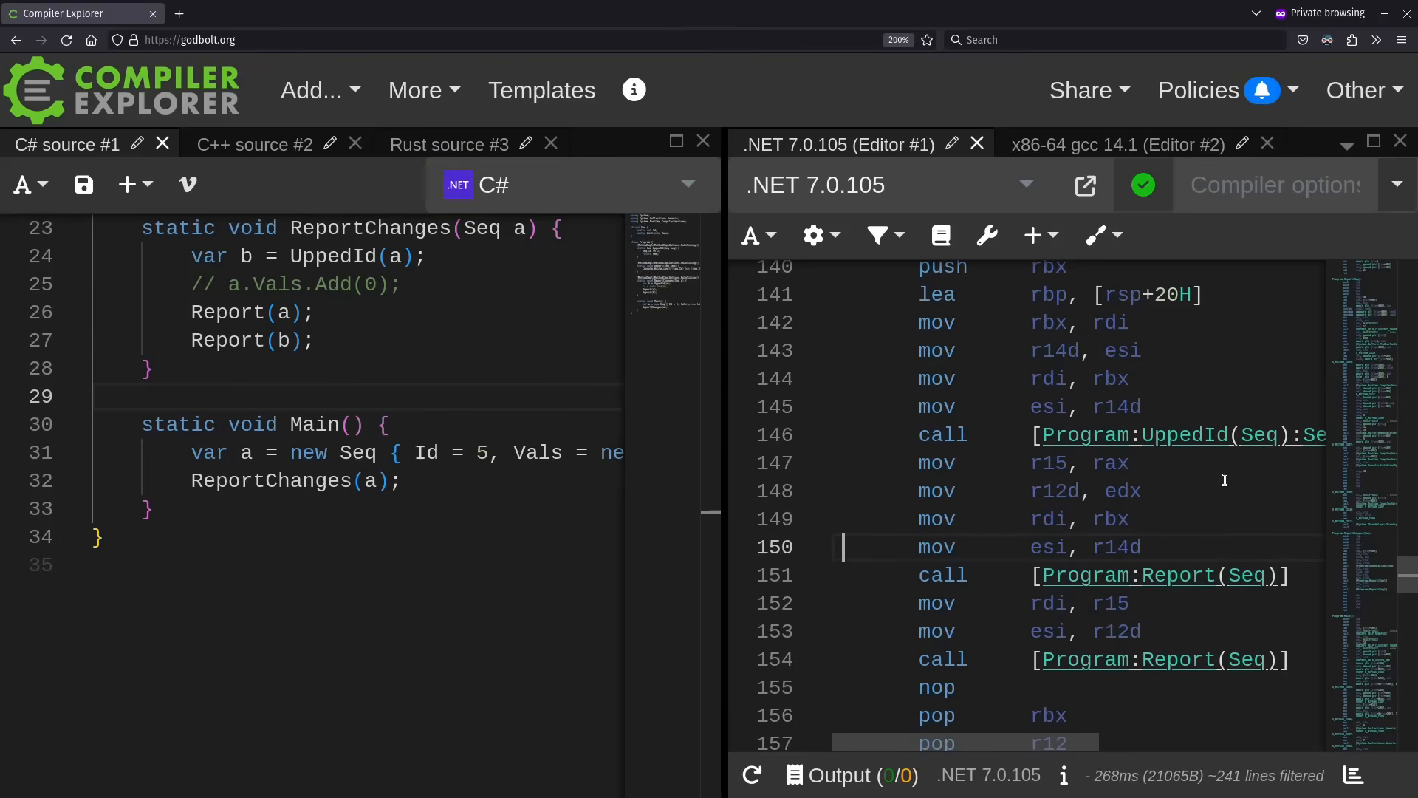
scroll("up", 3)
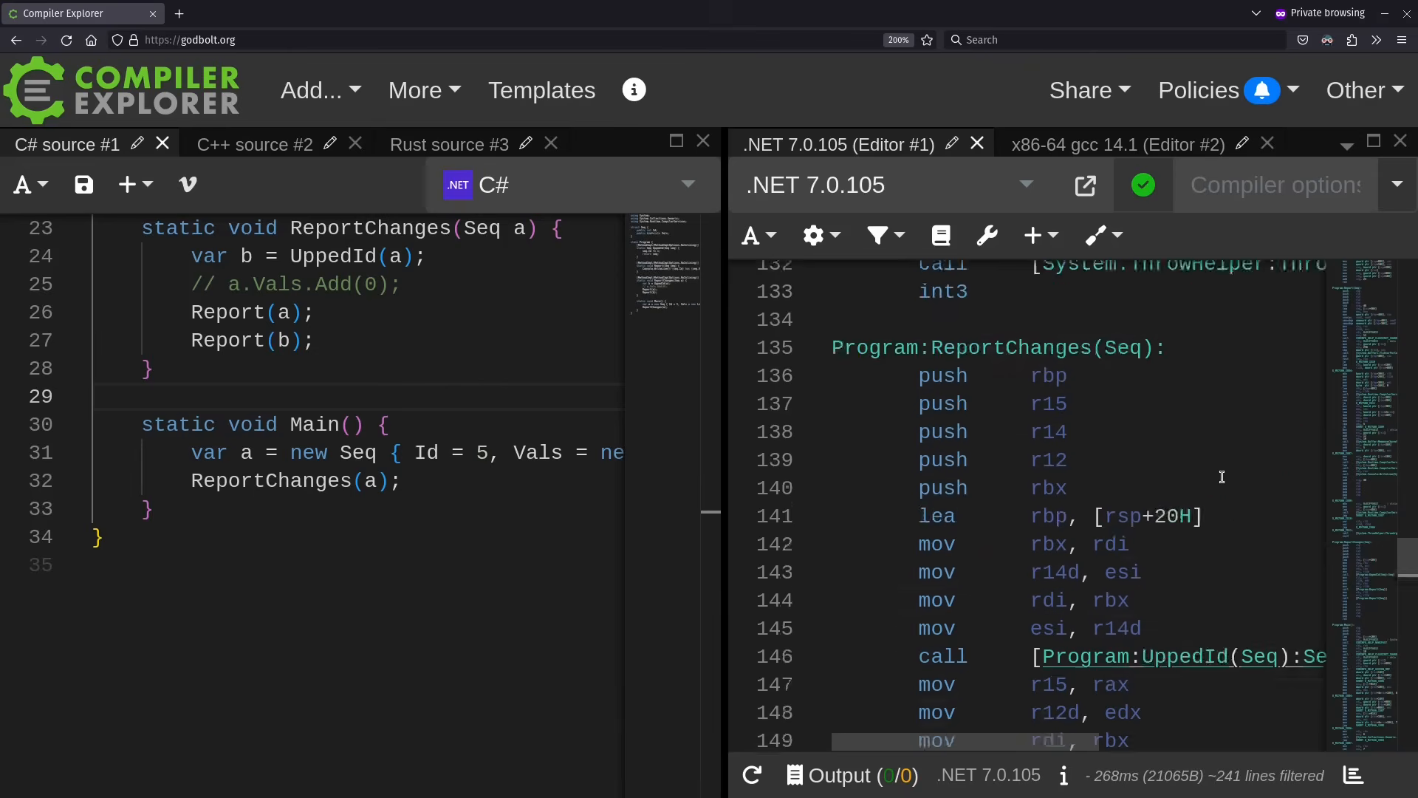
scroll("up", 3)
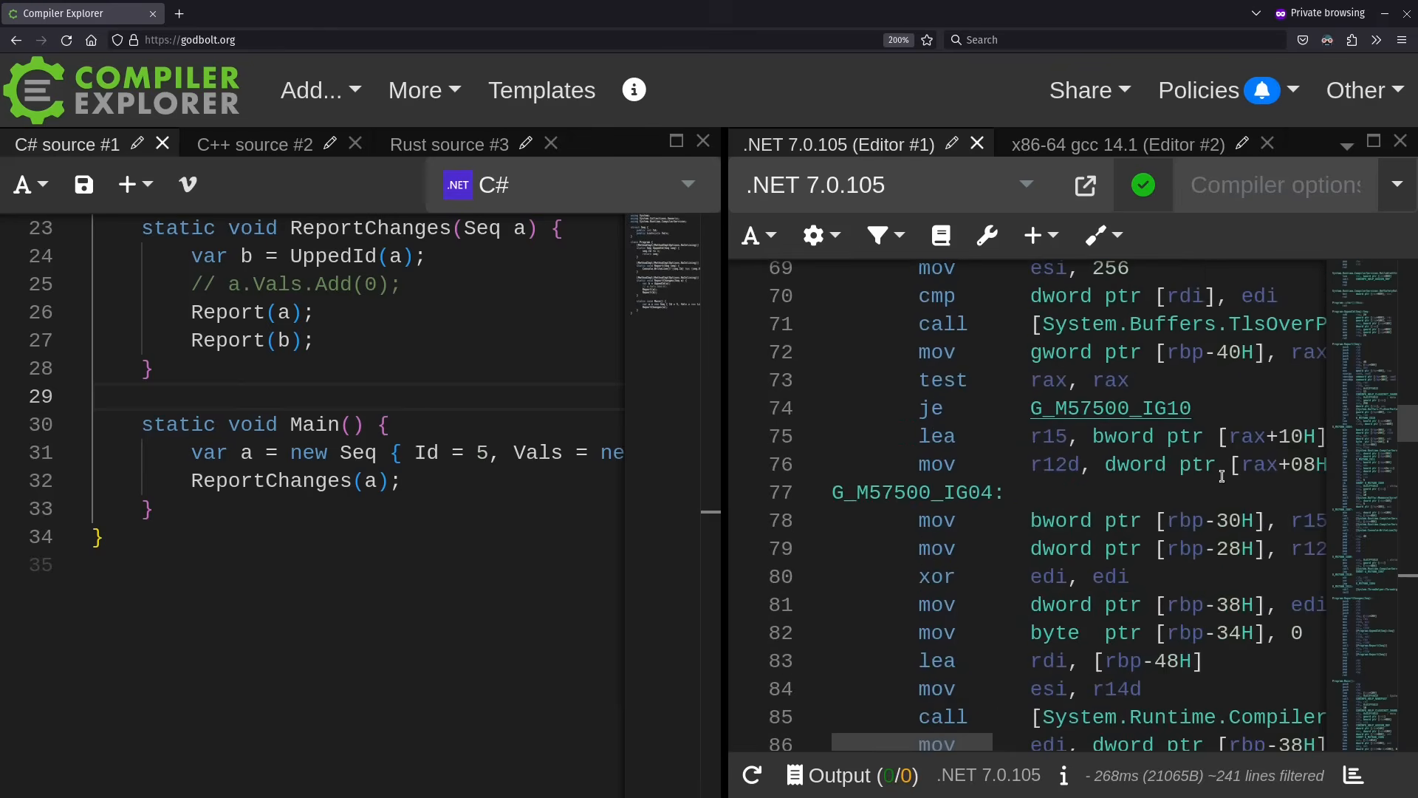
scroll("up", 3)
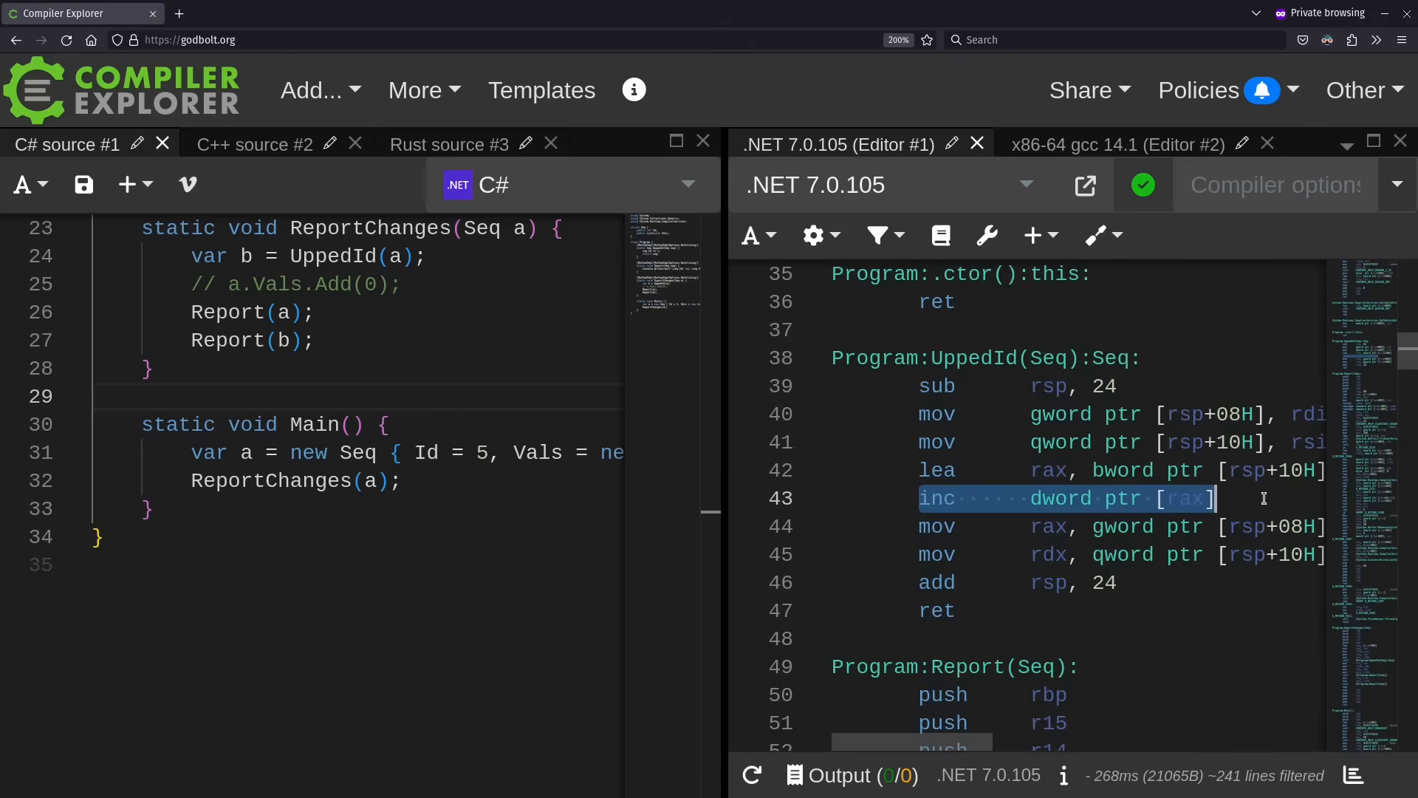
scroll("down", 3)
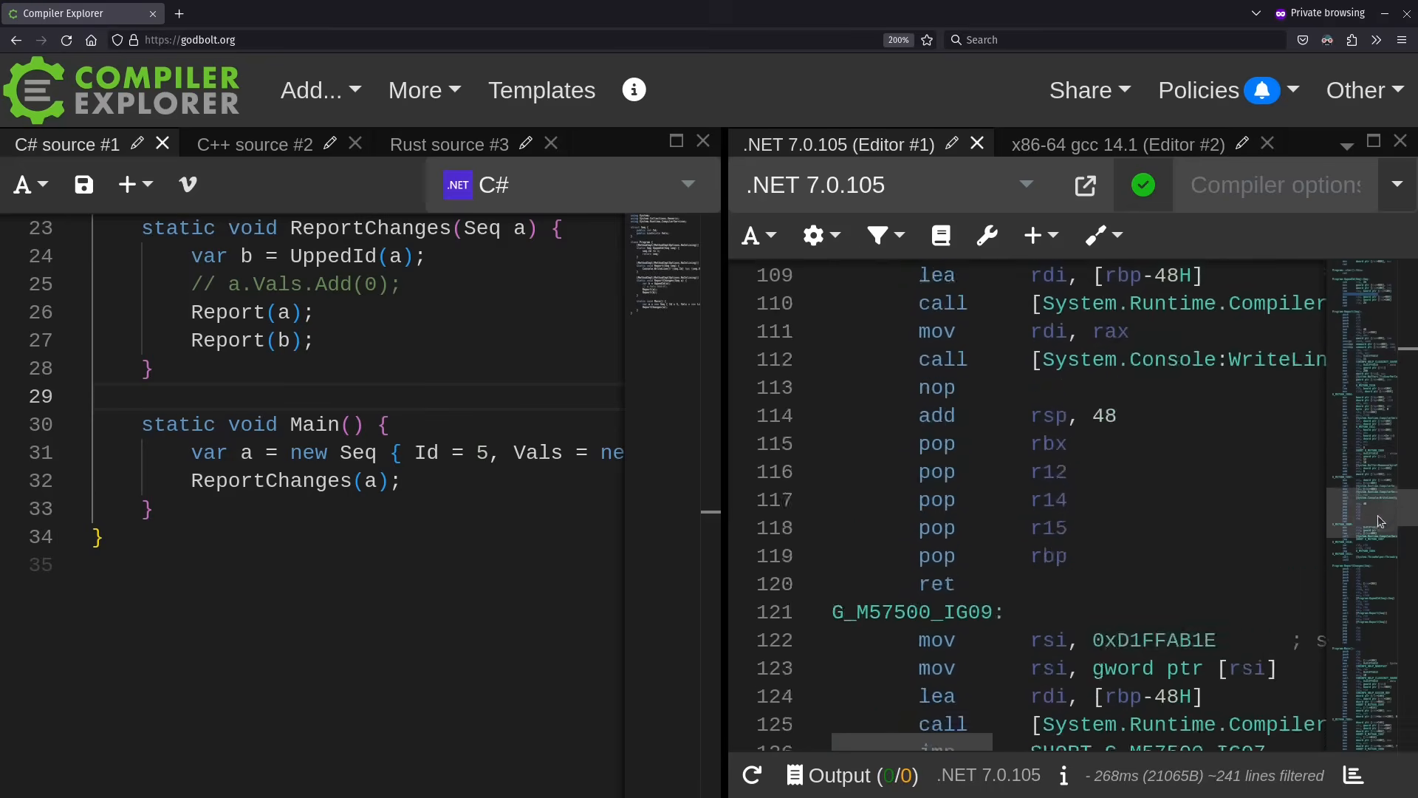
scroll("down", 3)
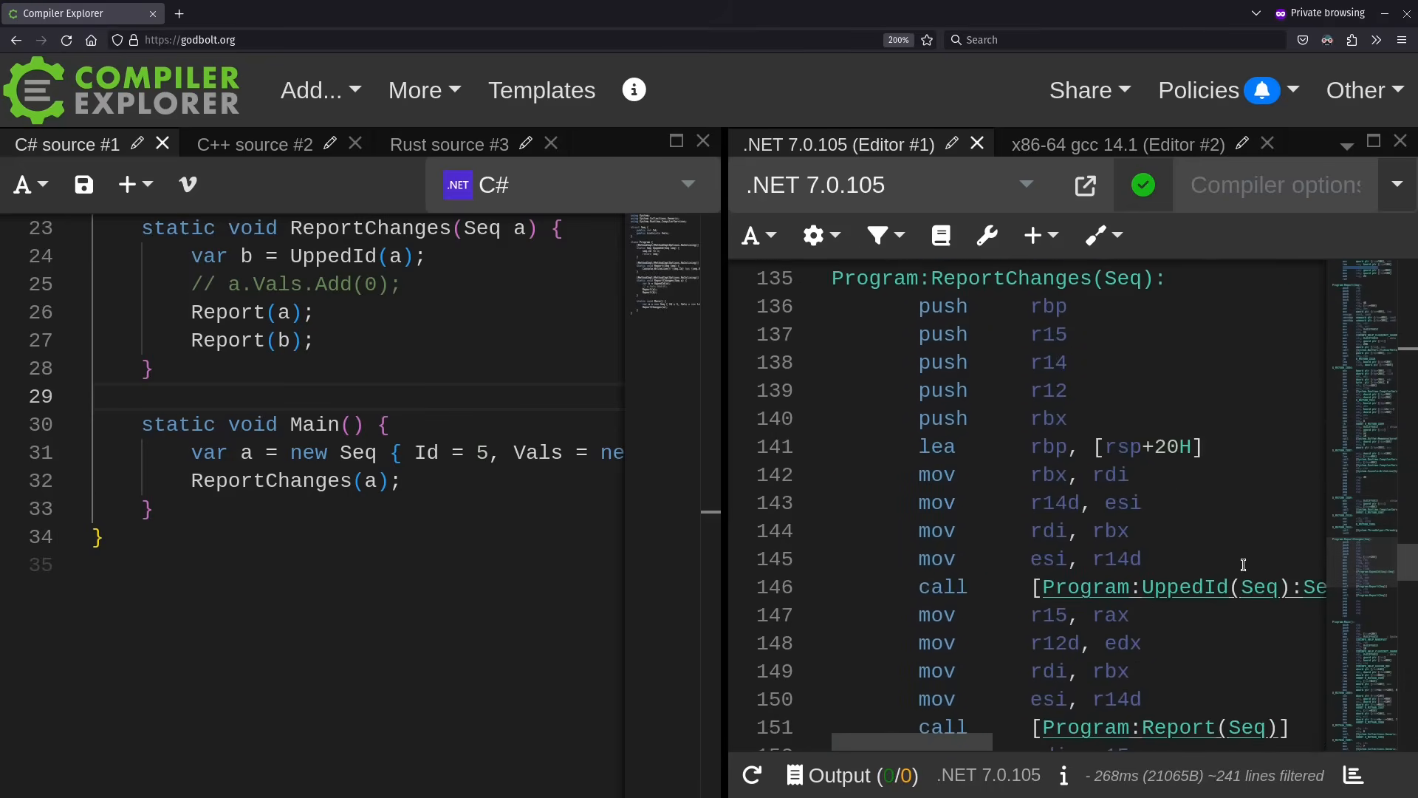
mouse_move(1156, 476)
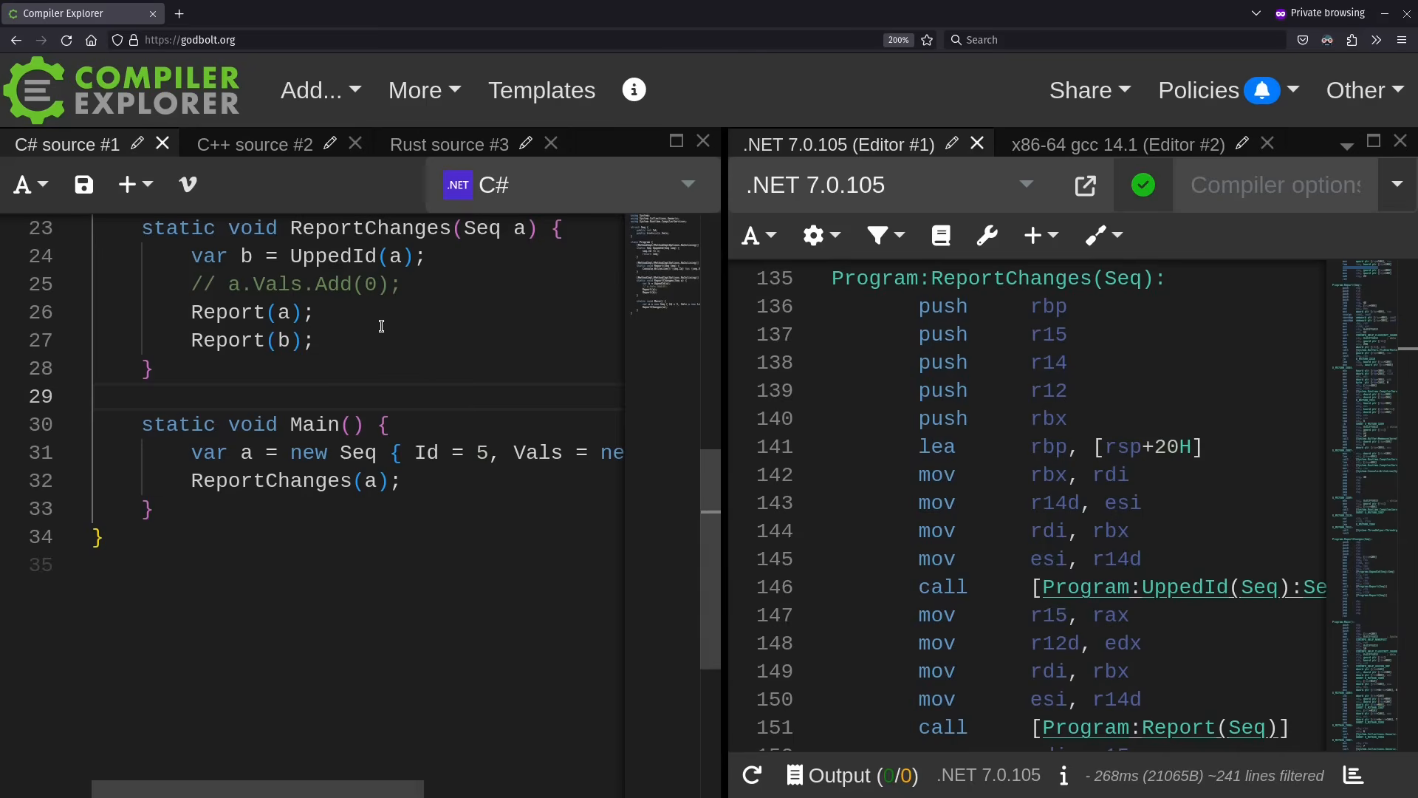
mouse_move(253, 145)
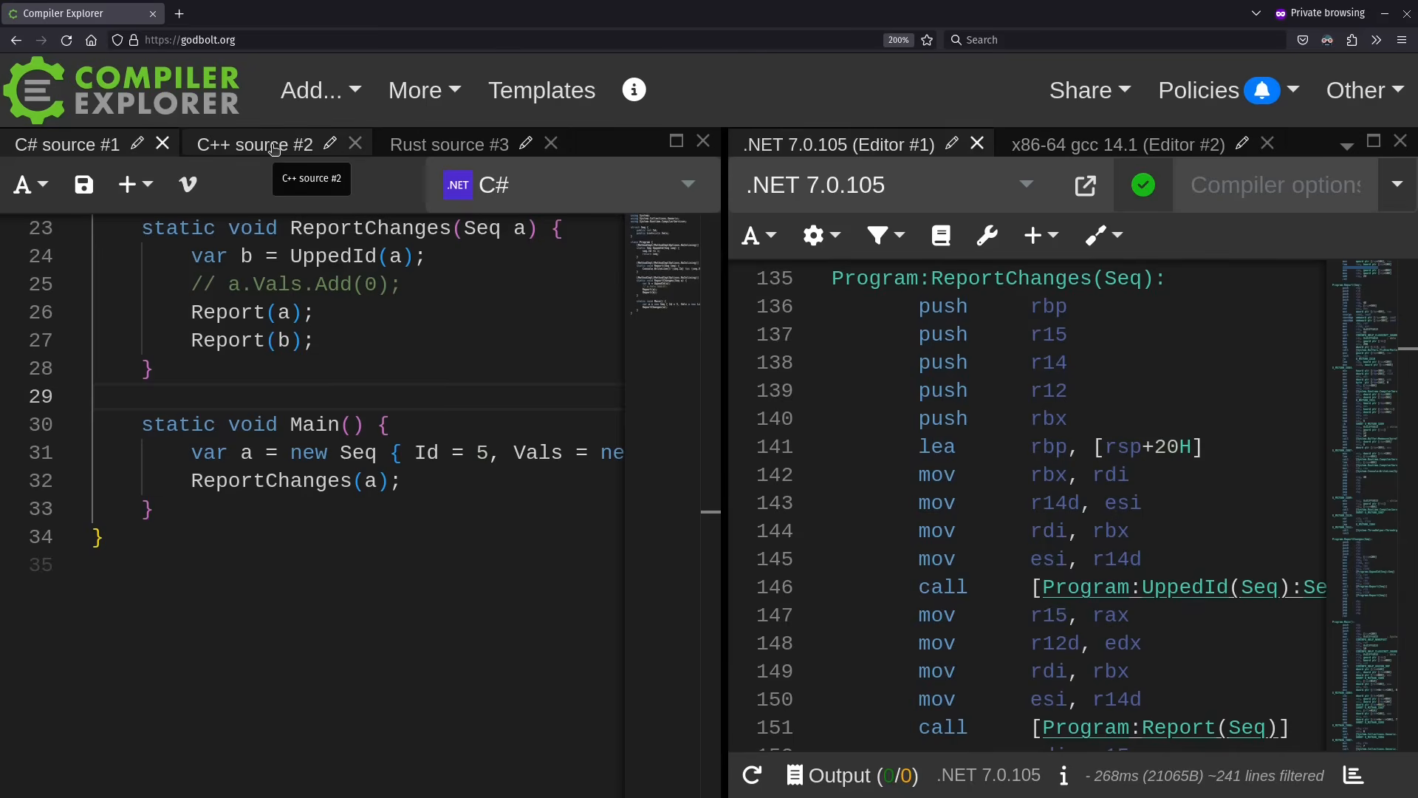
View the C++ source and its x86-64 gcc 14.1 assembly, then return to .NET output.
left_click(254, 145)
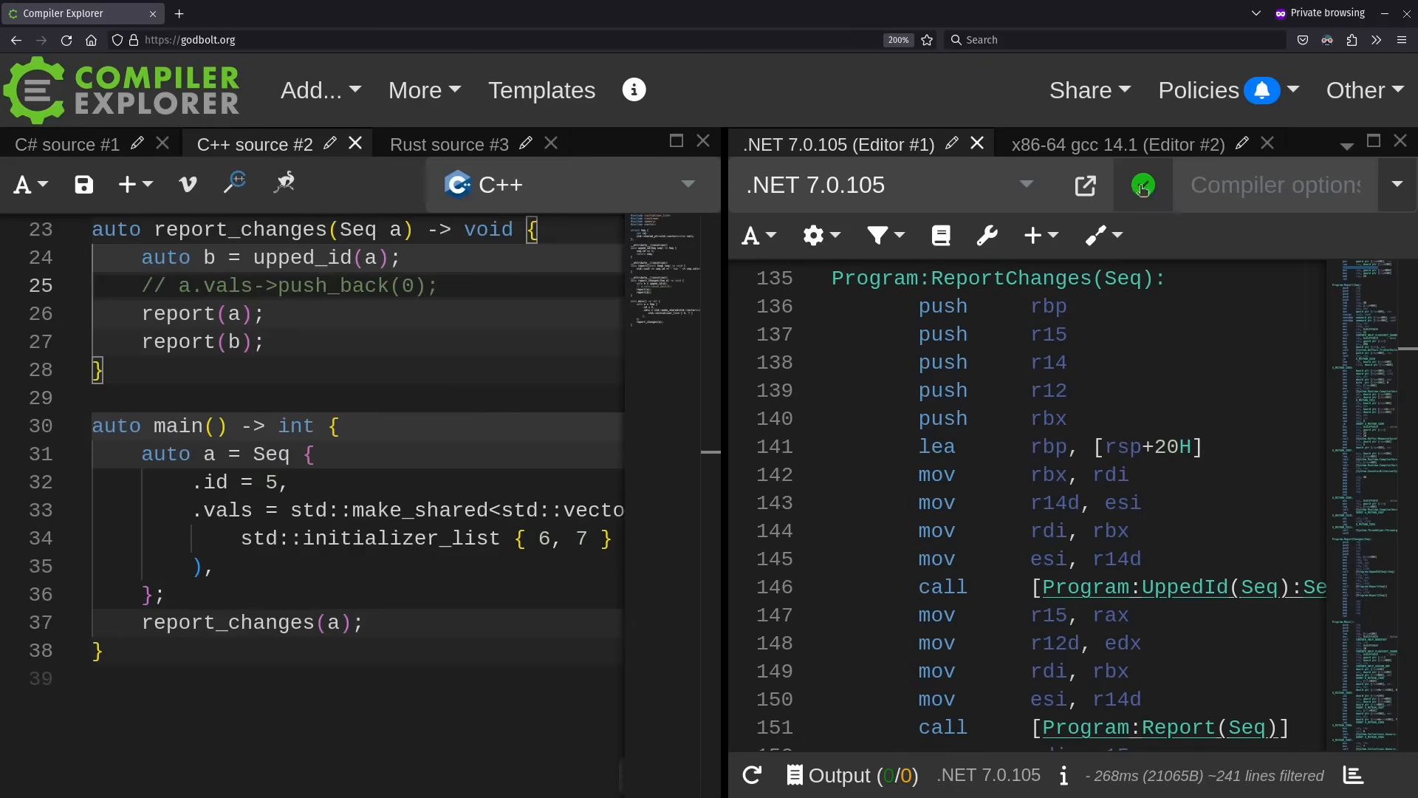
left_click(1116, 145)
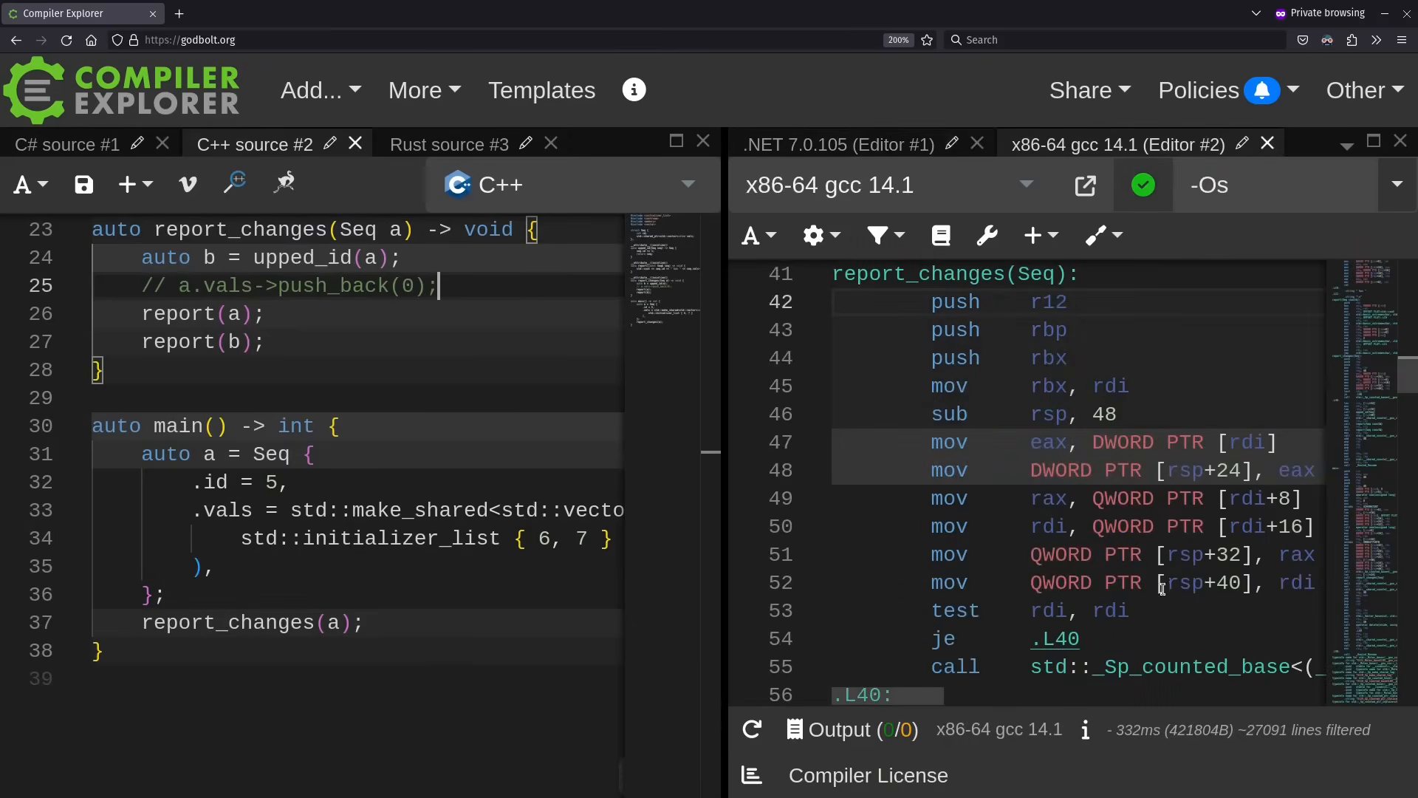
scroll("down", 3)
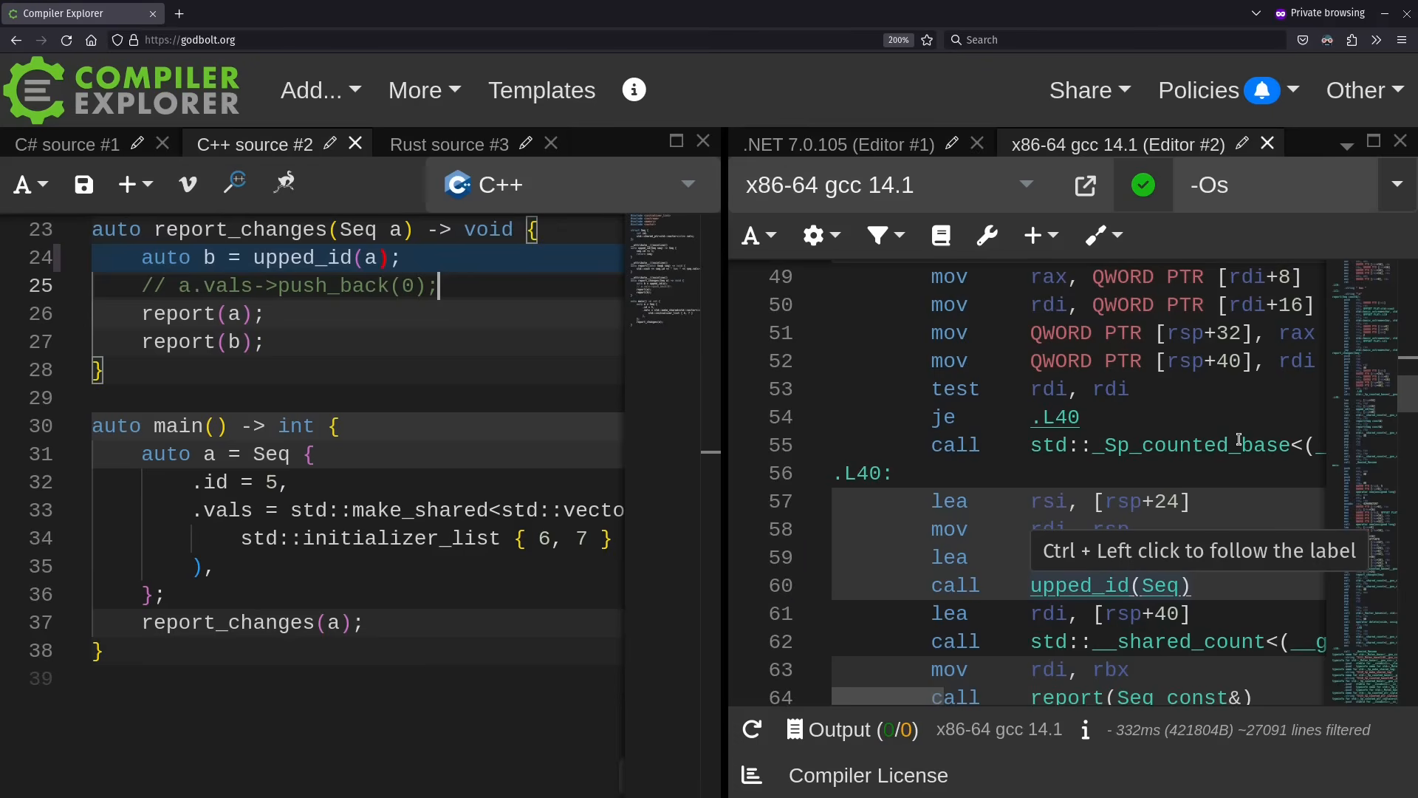
scroll("down", 3)
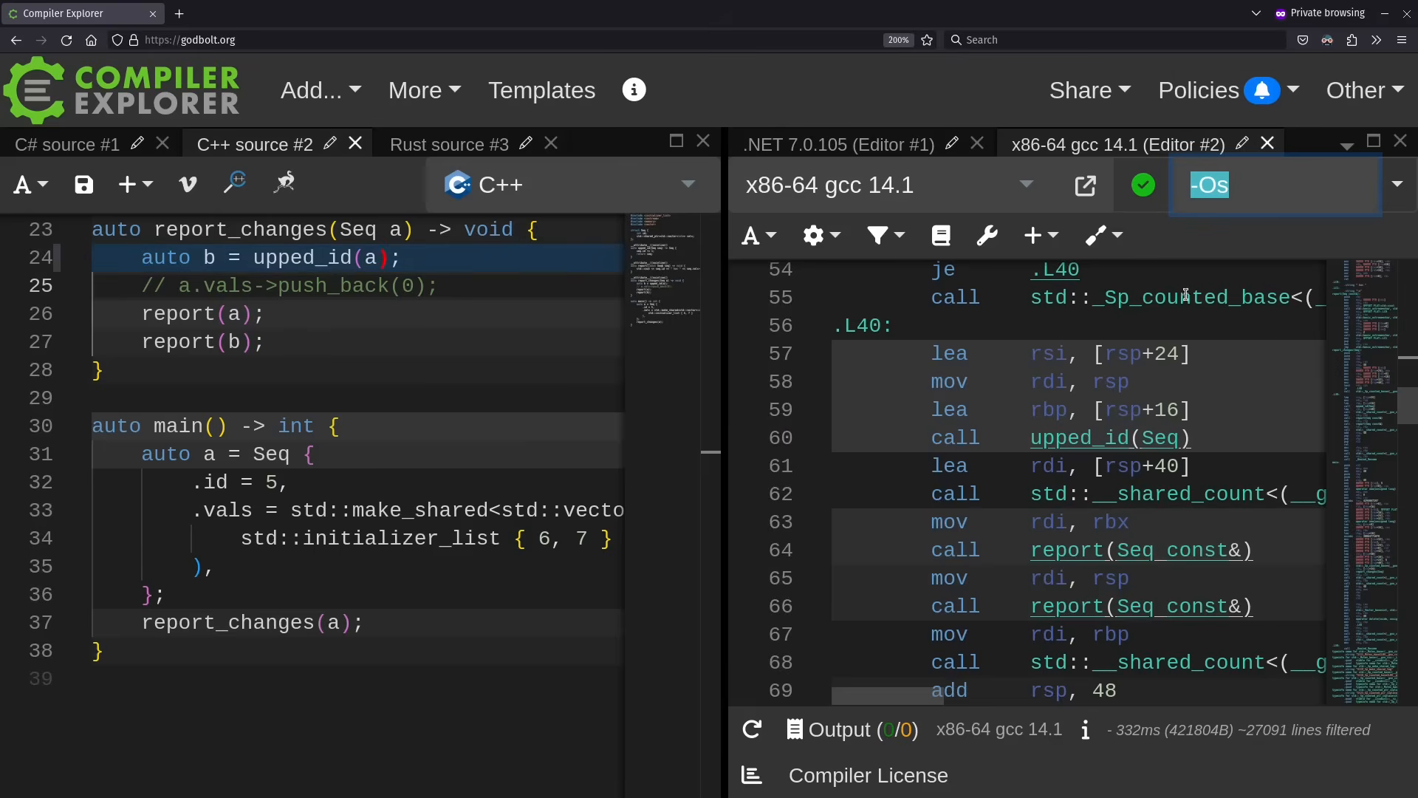
left_click(226, 313)
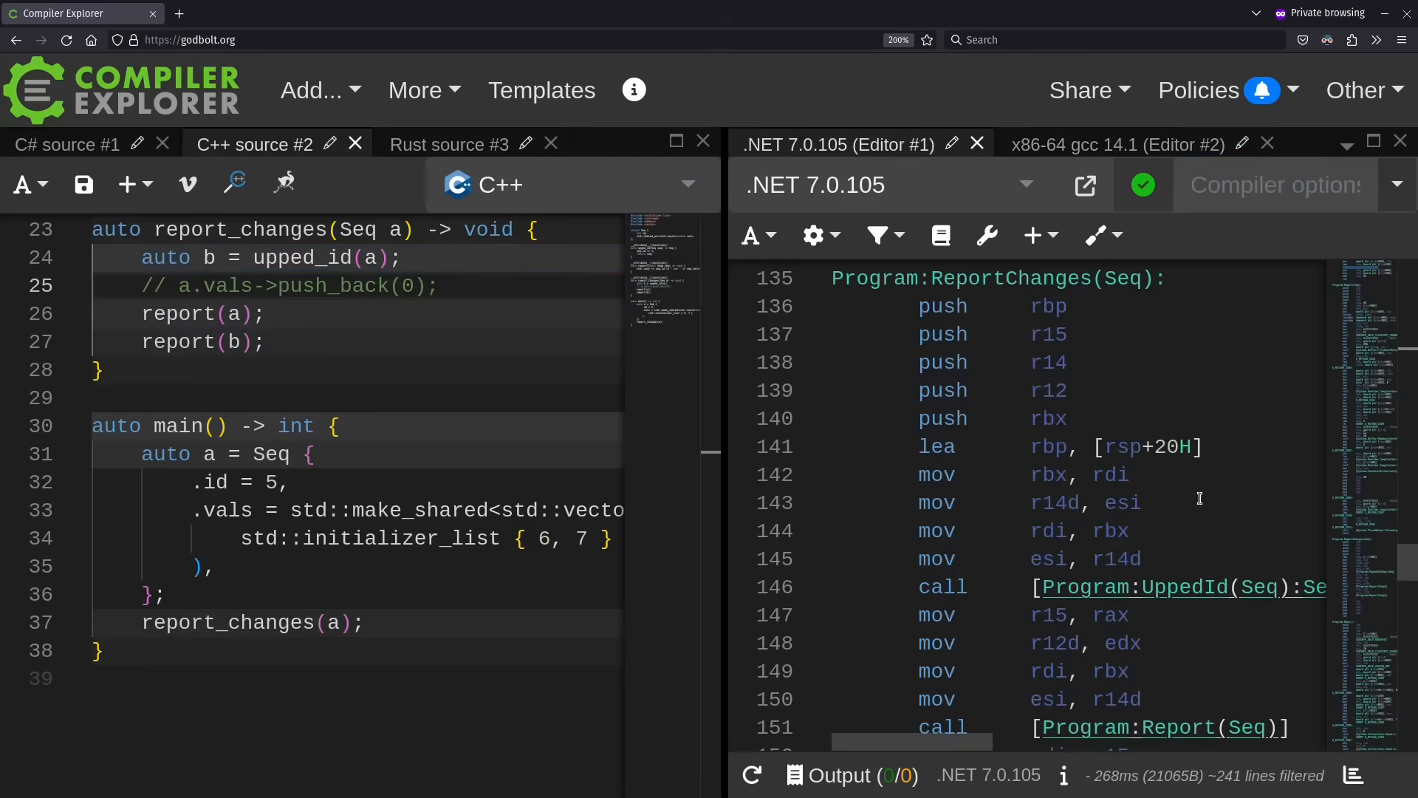
mouse_move(1135, 698)
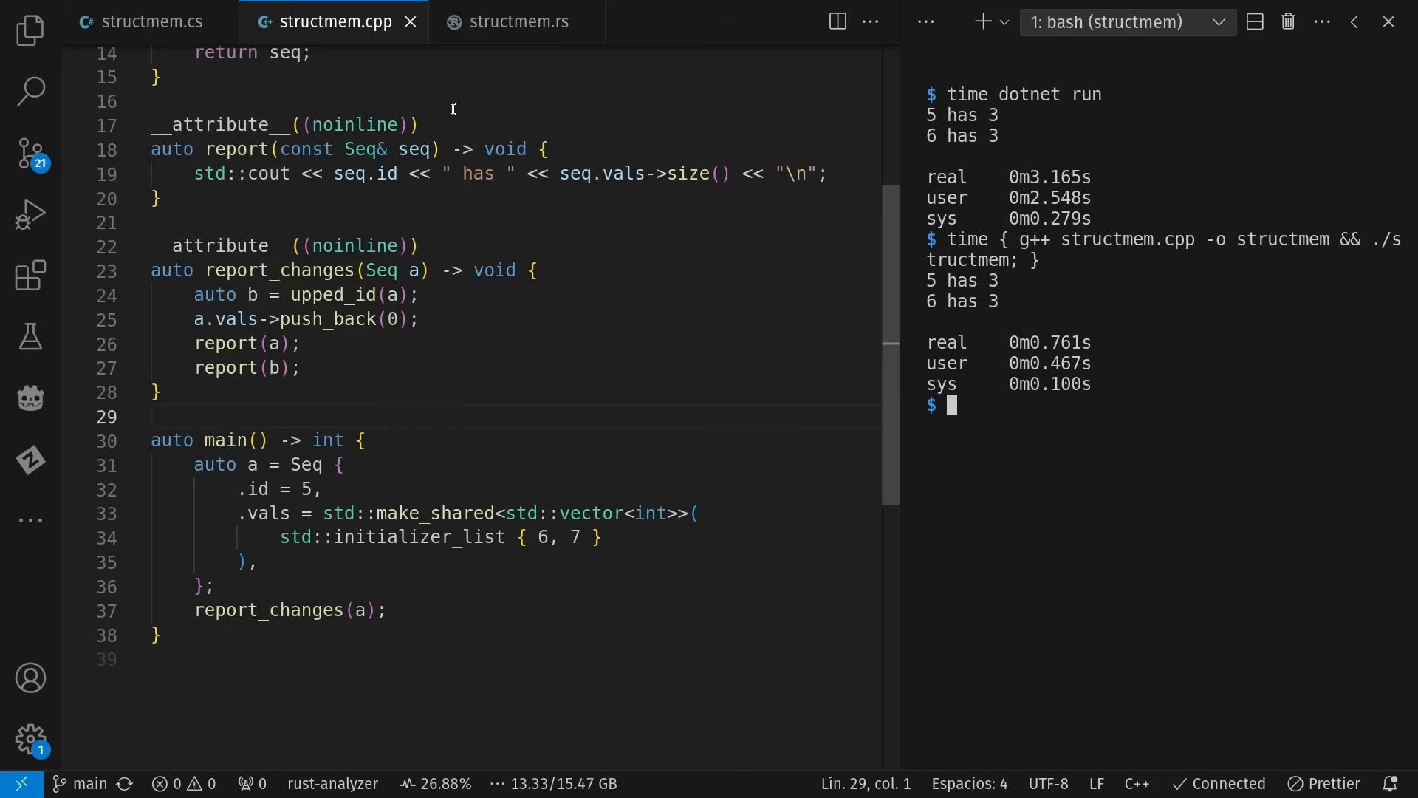
Scroll up to show structmem.cpp beside the dotnet and g++ run results.
scroll("up", 3)
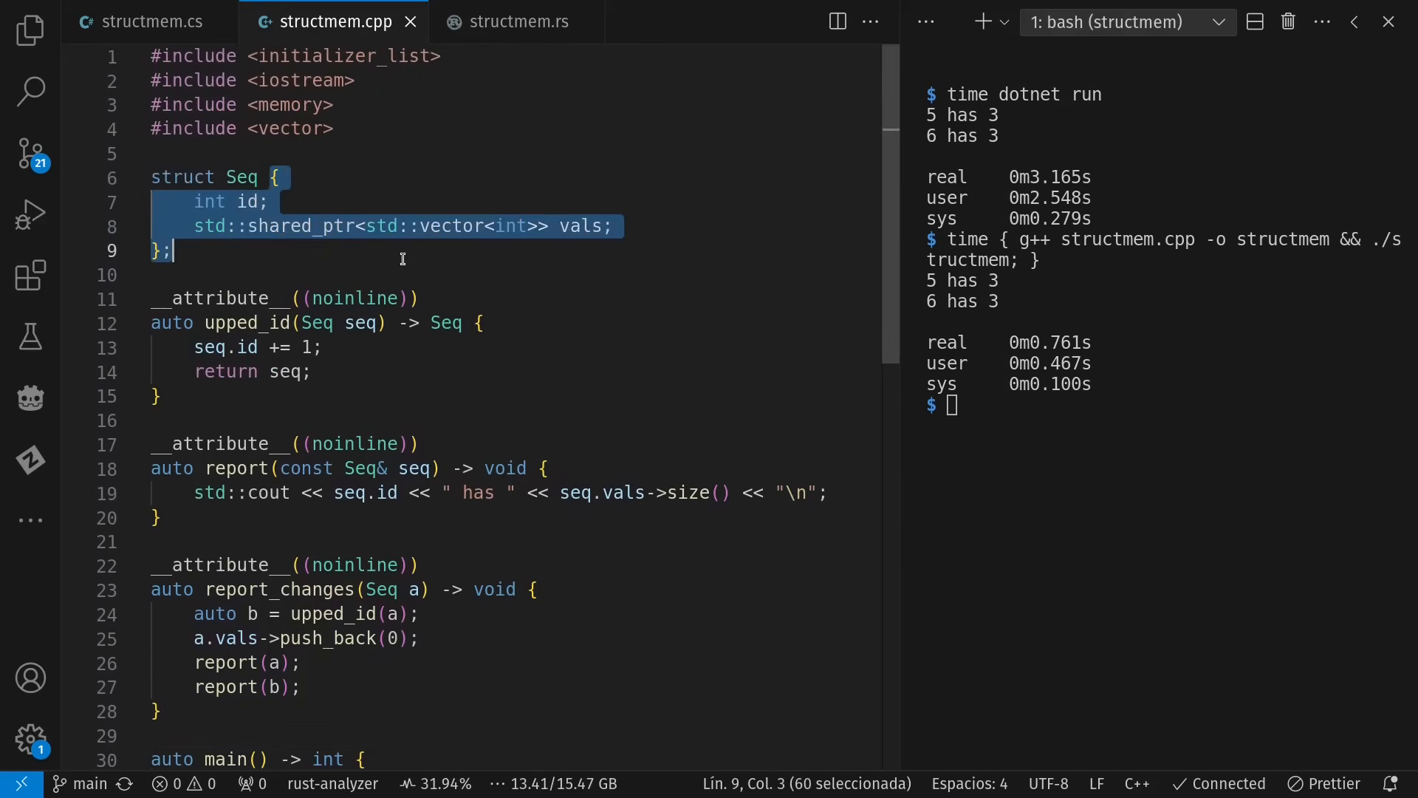
left_click(249, 176)
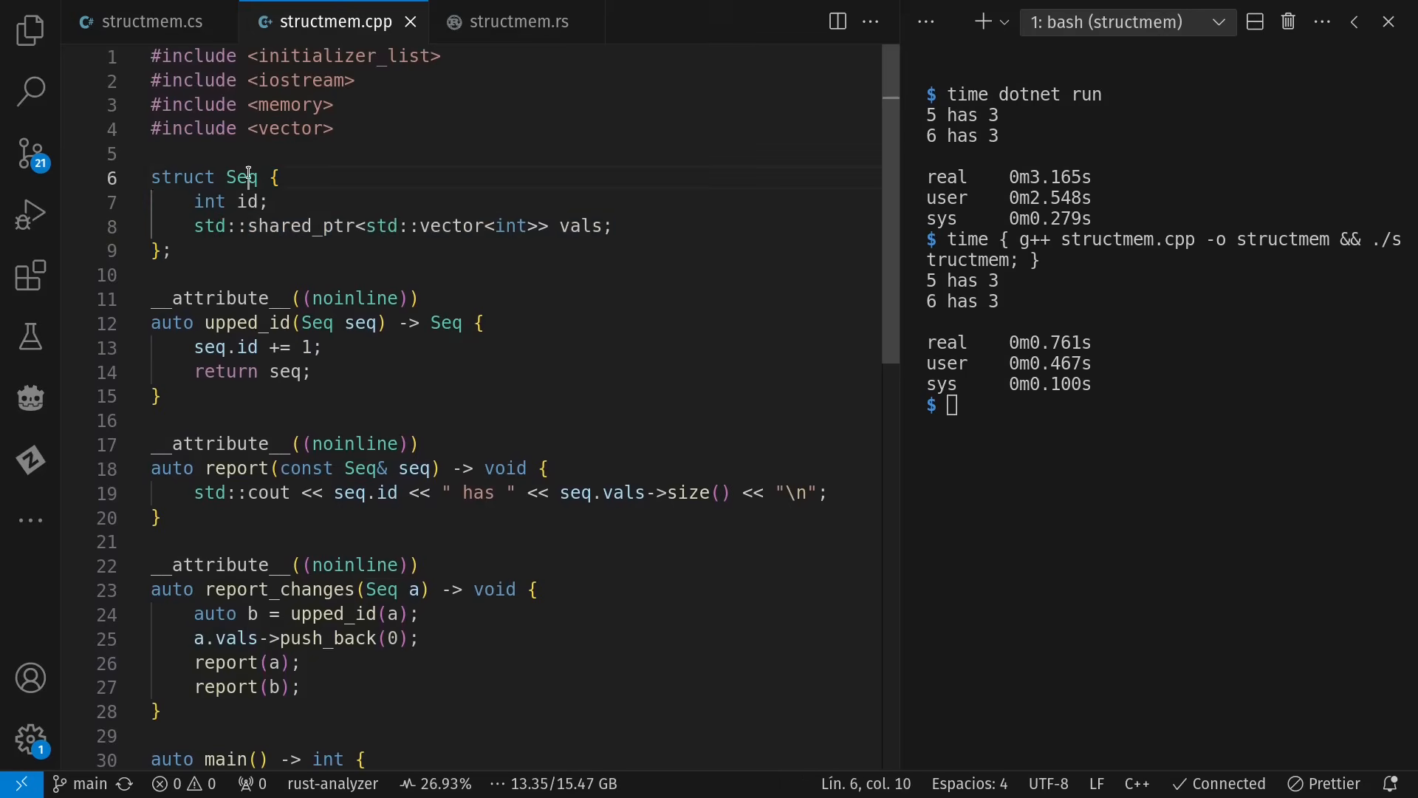
double_click(241, 176)
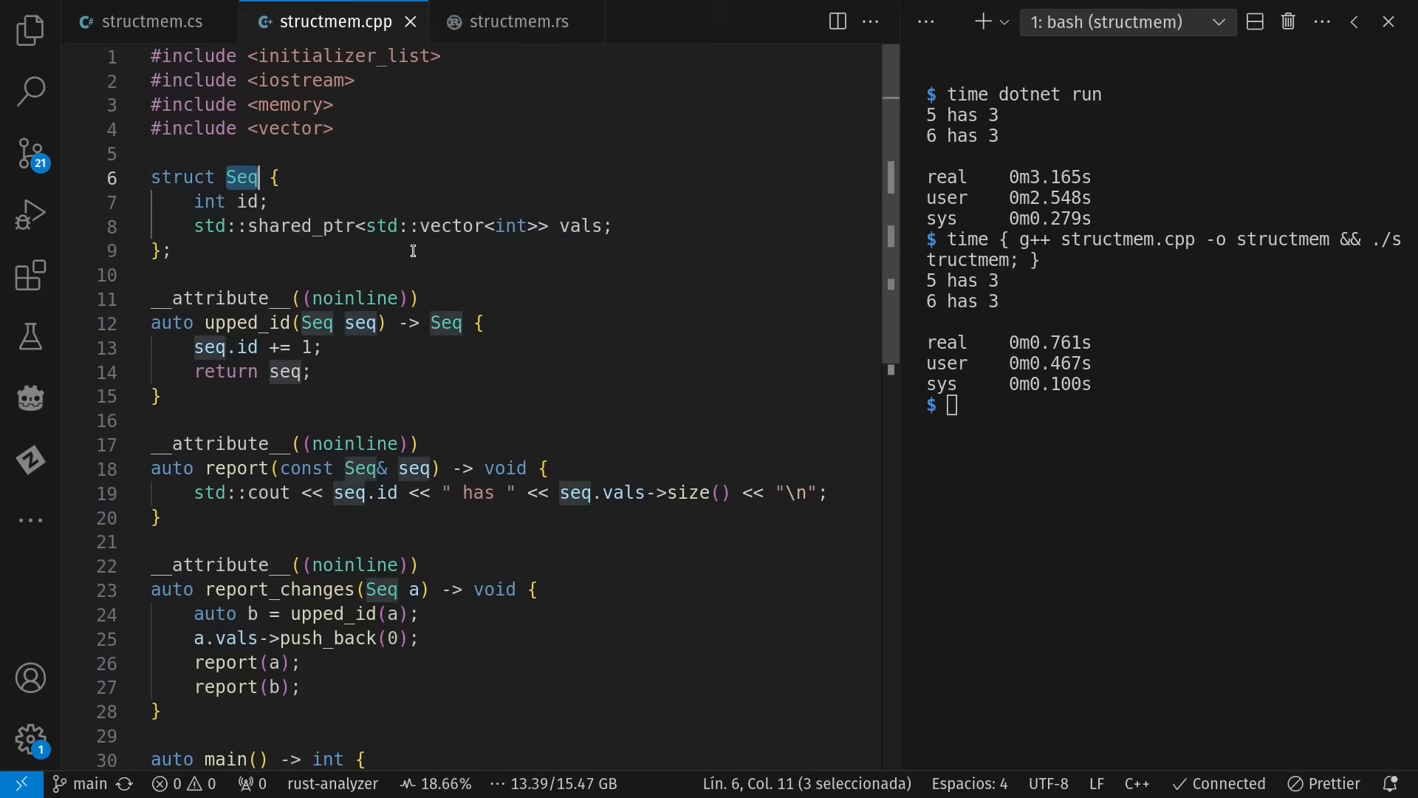
double_click(284, 225)
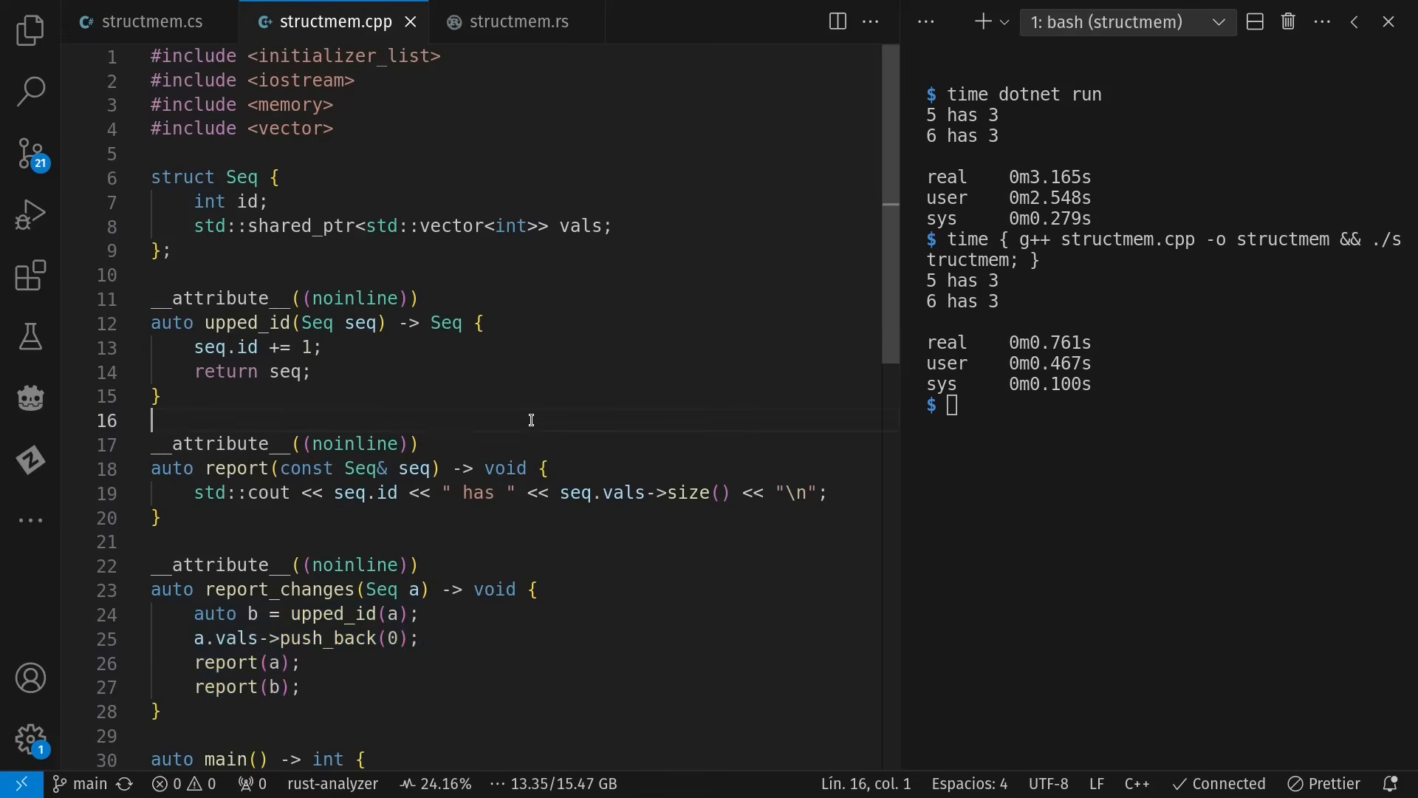
left_click(516, 22)
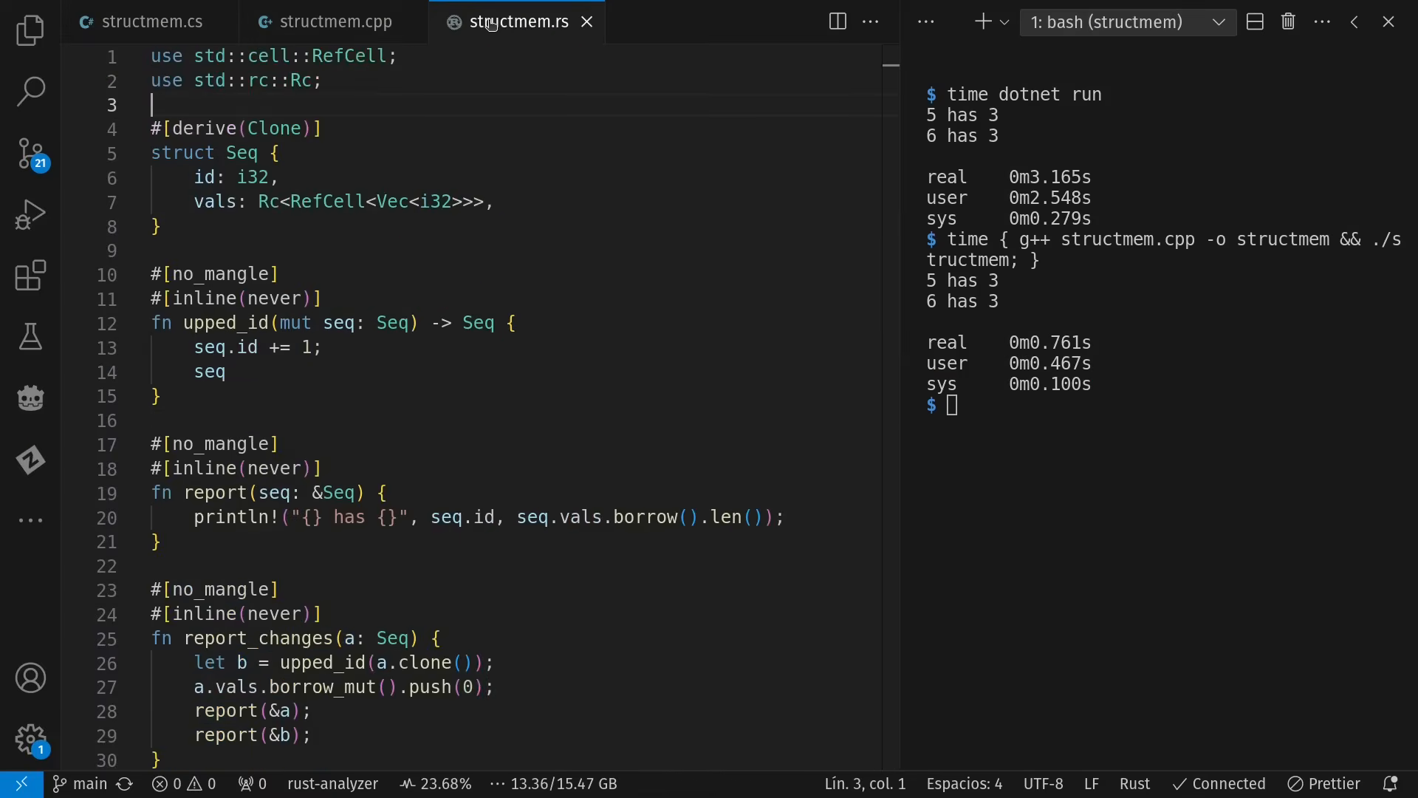
left_click_drag(153, 128, 161, 227)
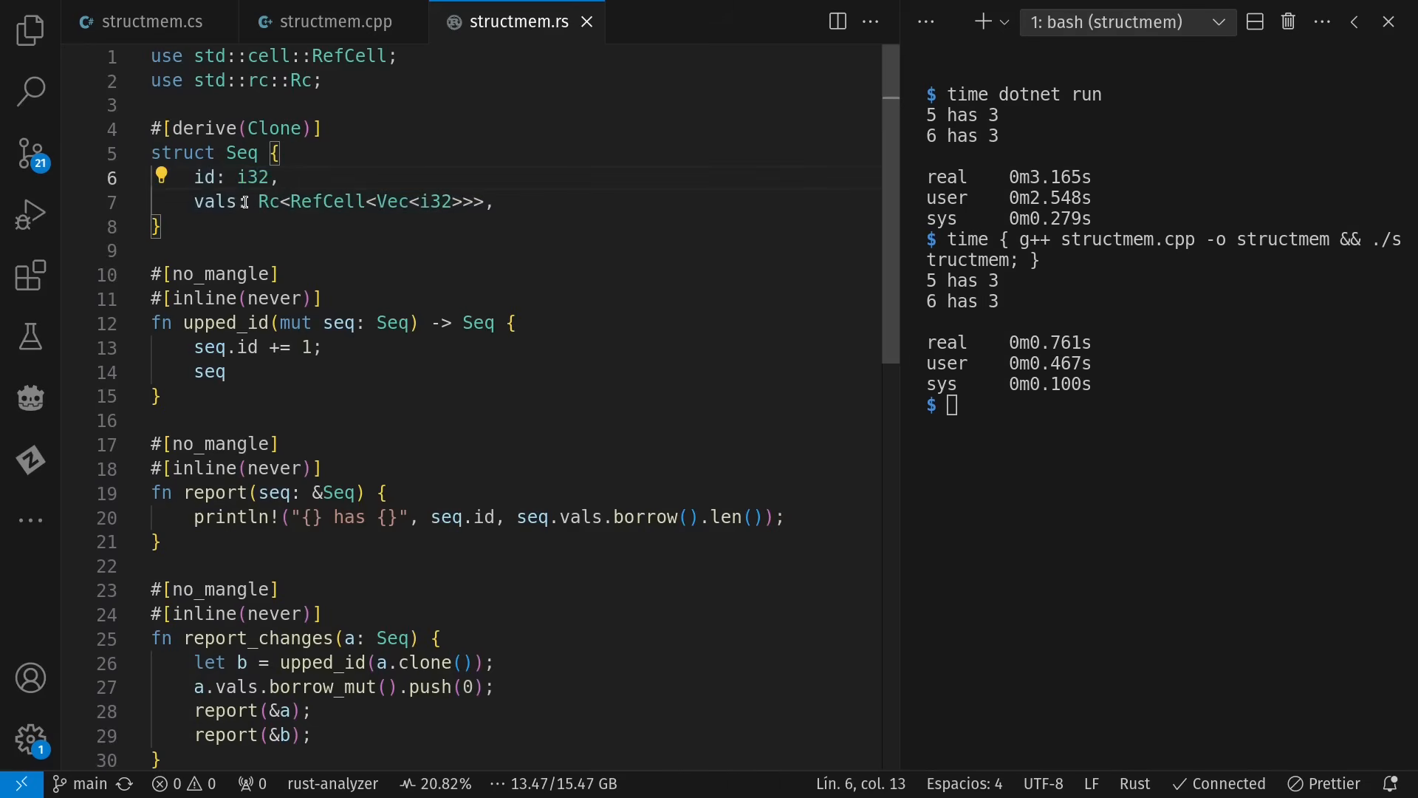
double_click(326, 201)
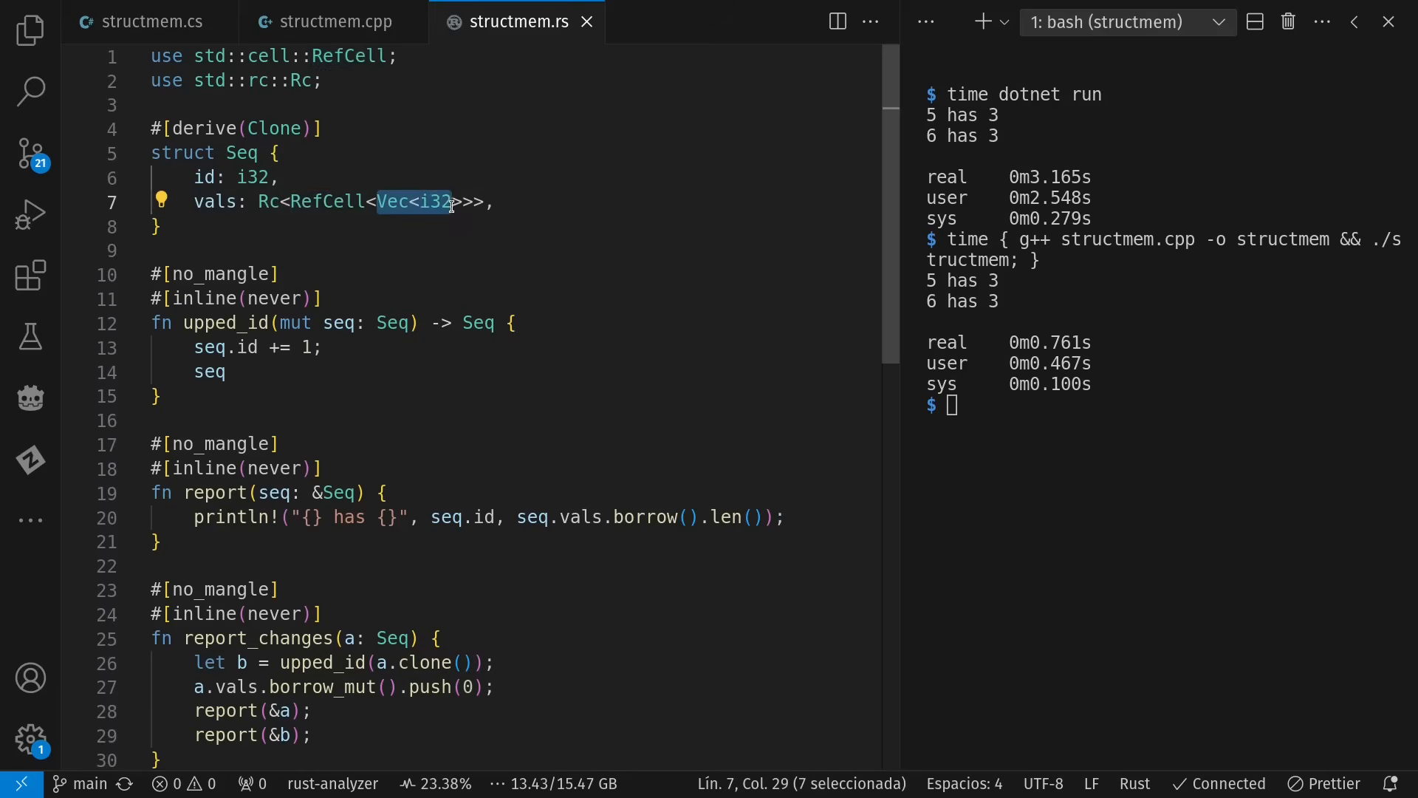
mouse_move(141, 337)
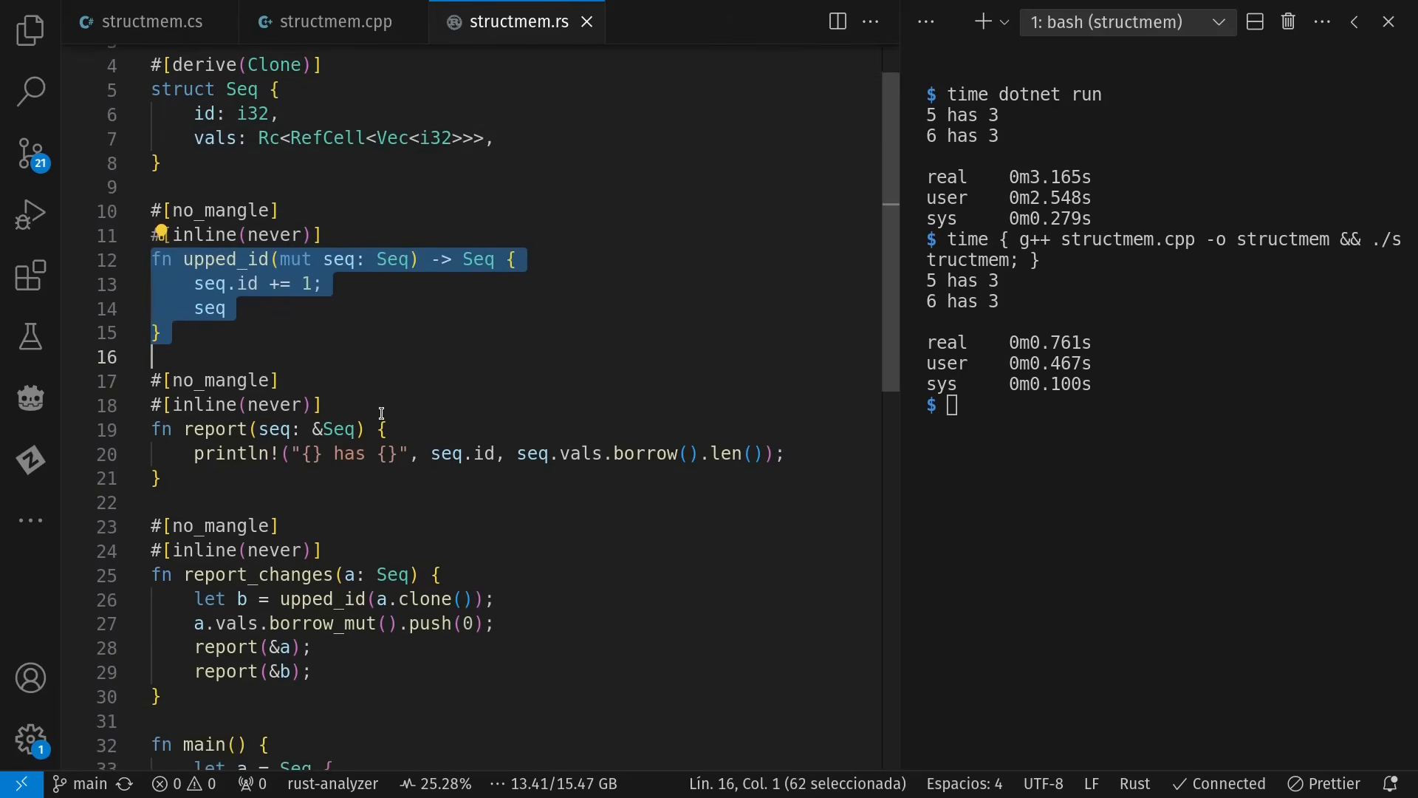
scroll("down", 3)
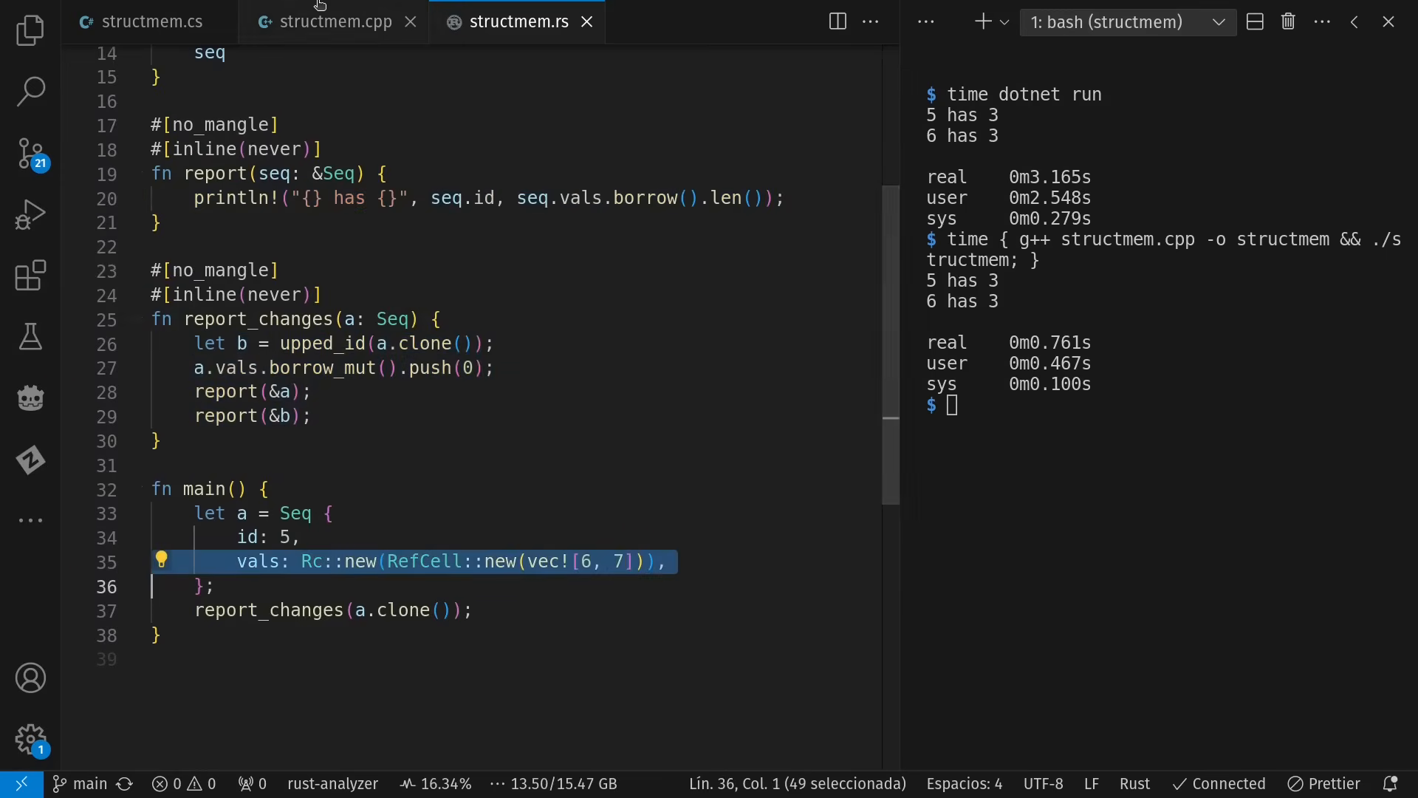
left_click(335, 21)
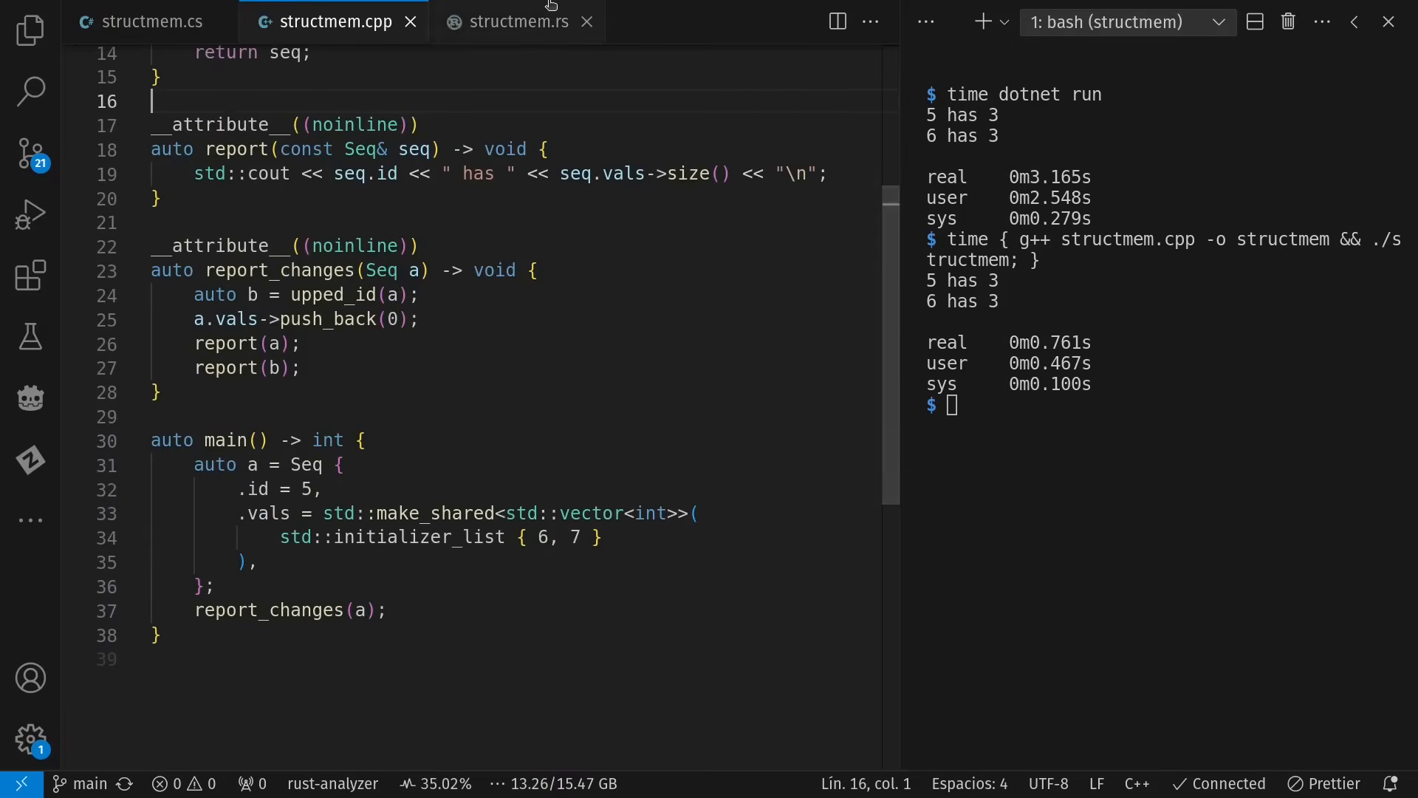
Run the Rust version with `cargo r` from the structmem.rs tab.
left_click(519, 21)
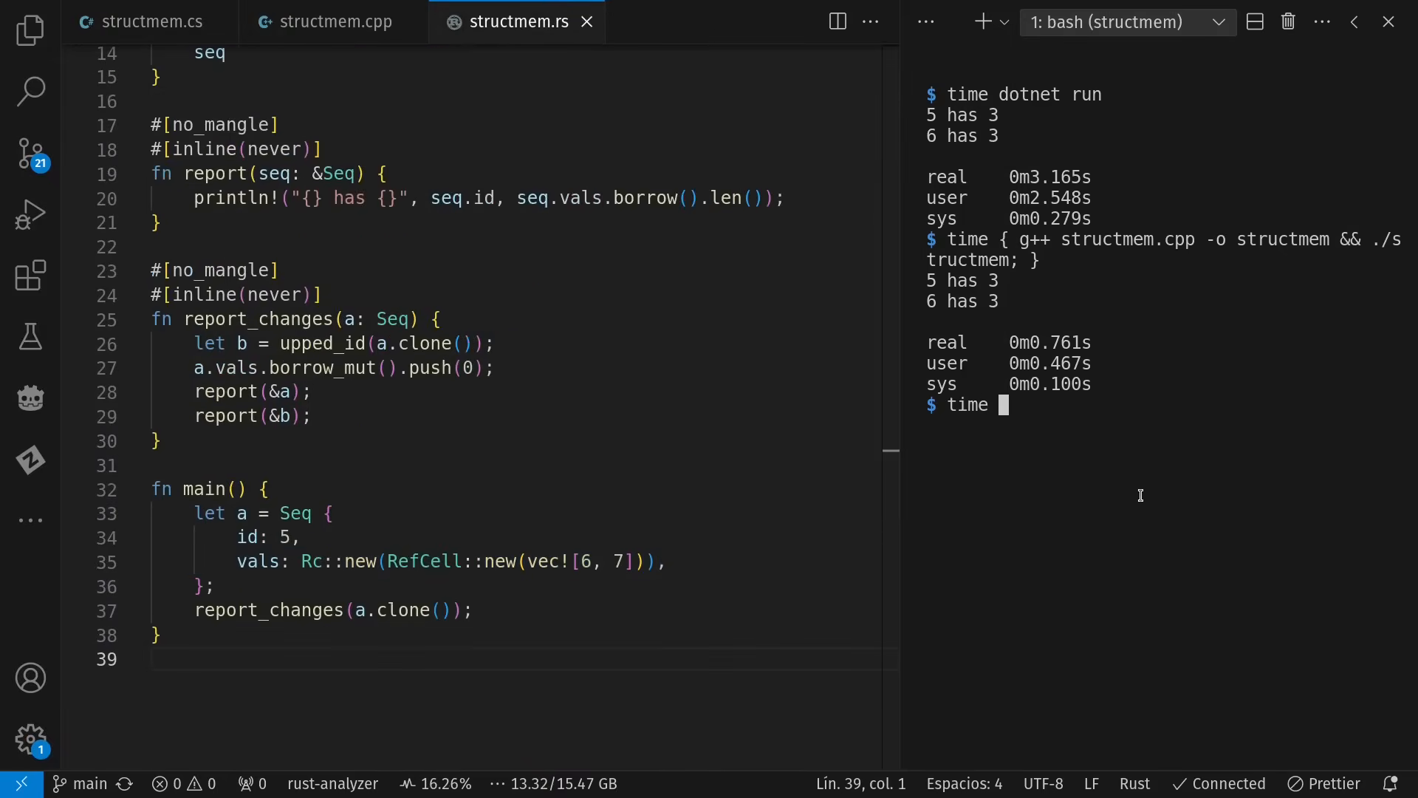
type("cargo r")
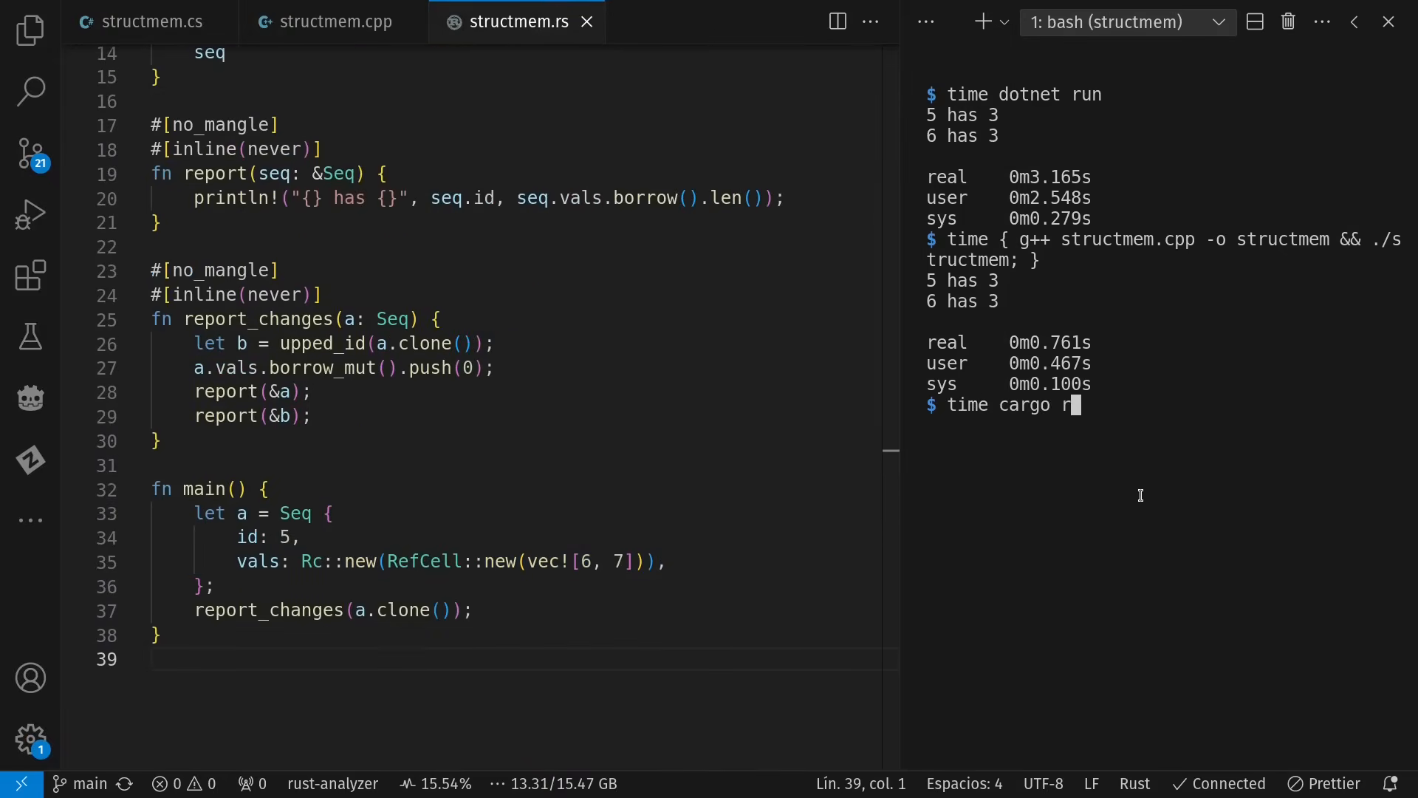
key("Return")
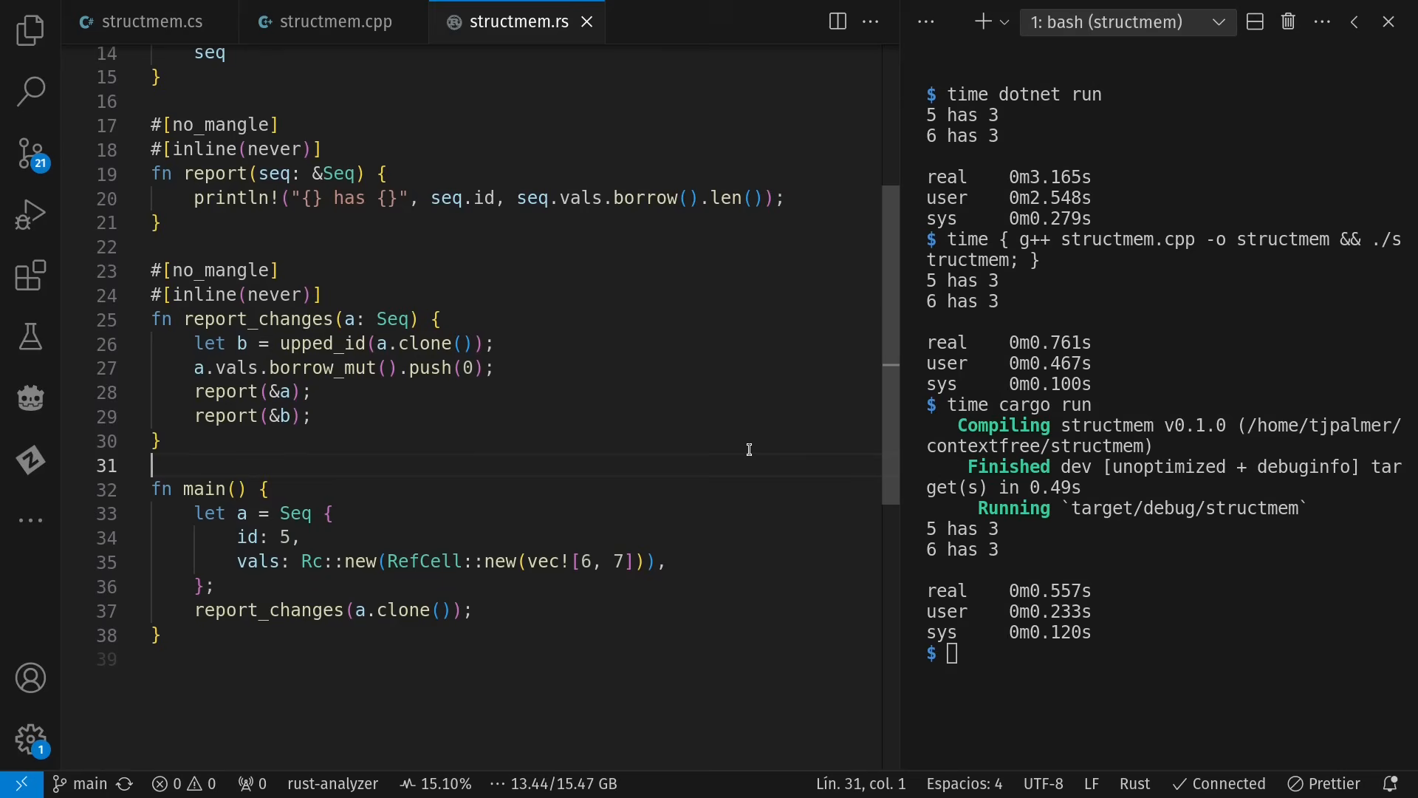
mouse_move(303, 38)
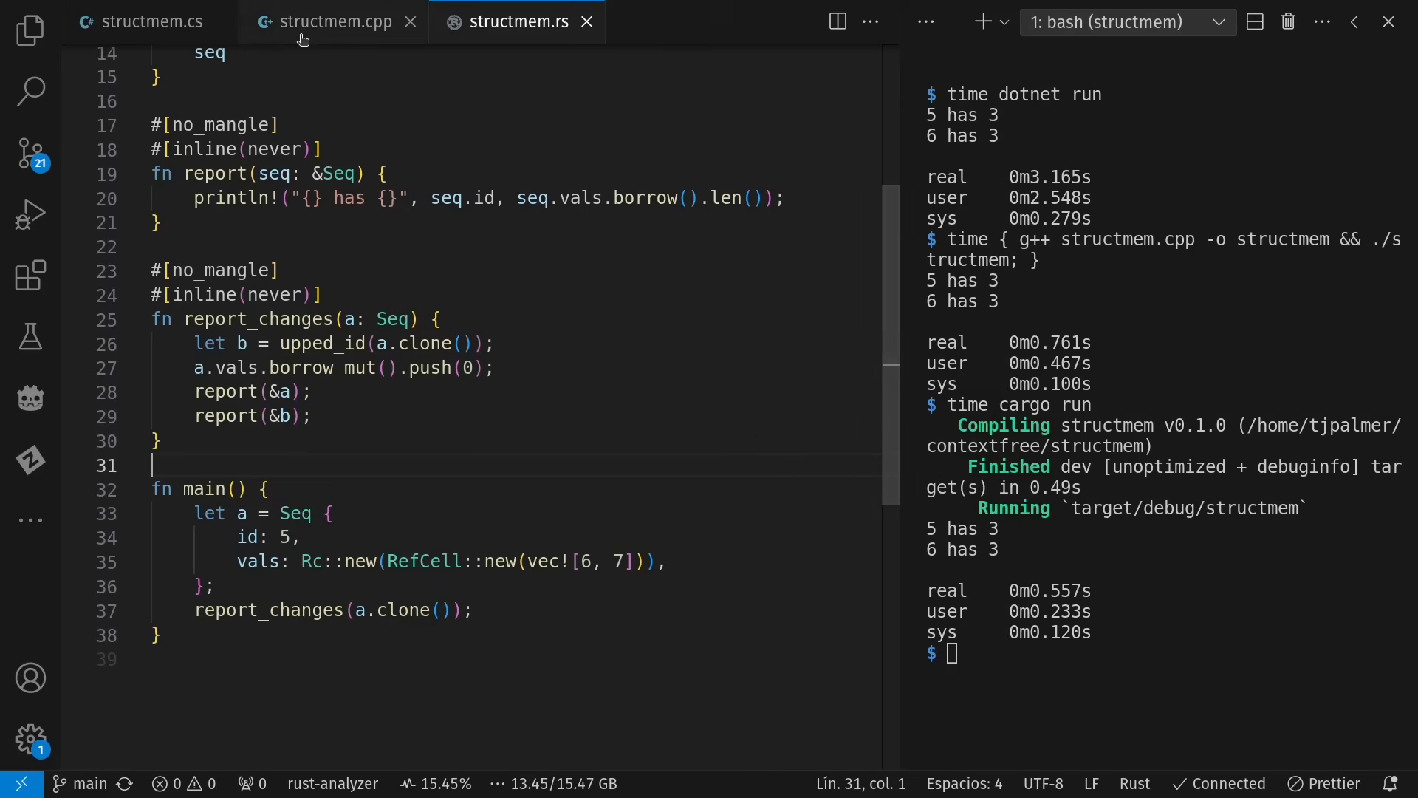
Select the a.clone() call passed to upped_id and glance at the C++ version.
double_click(419, 342)
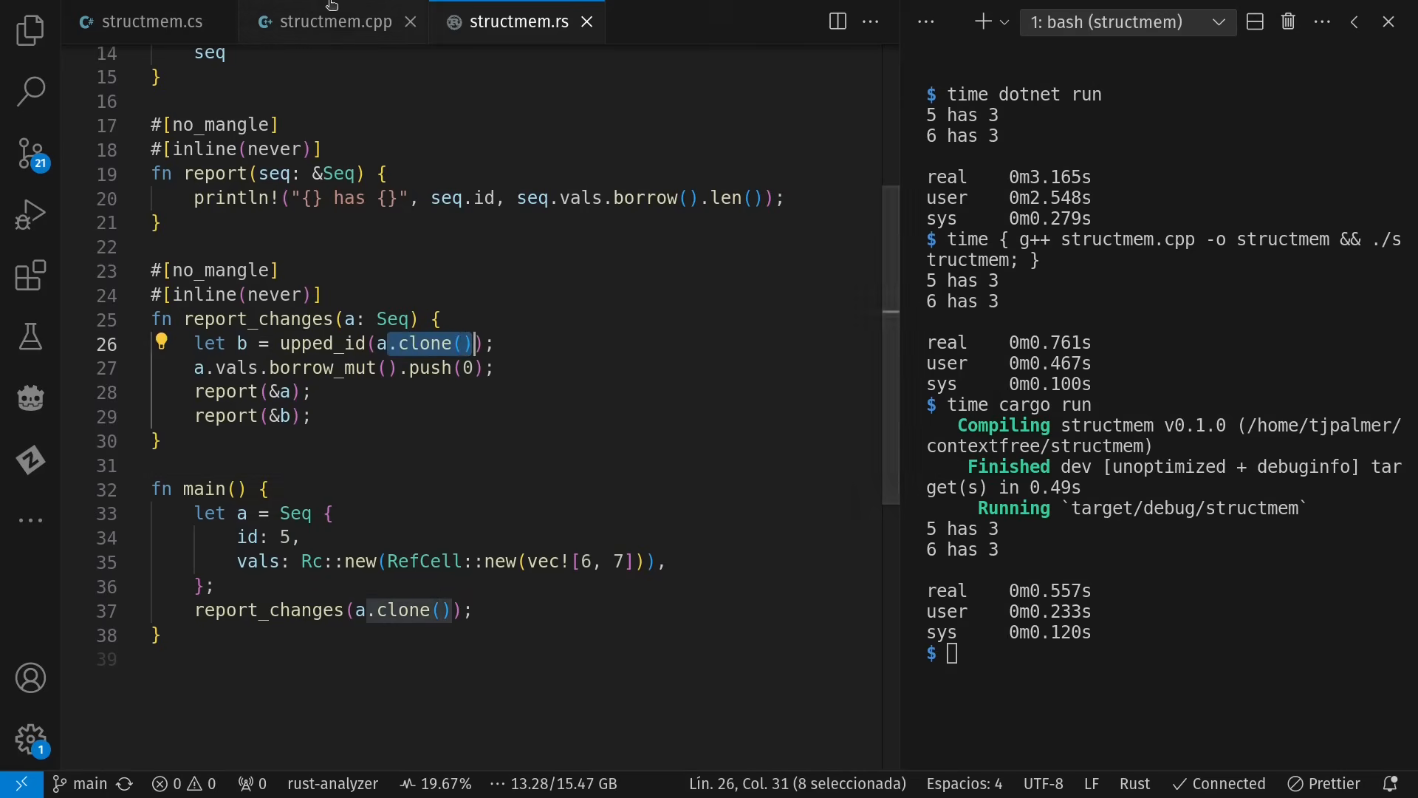
left_click(334, 21)
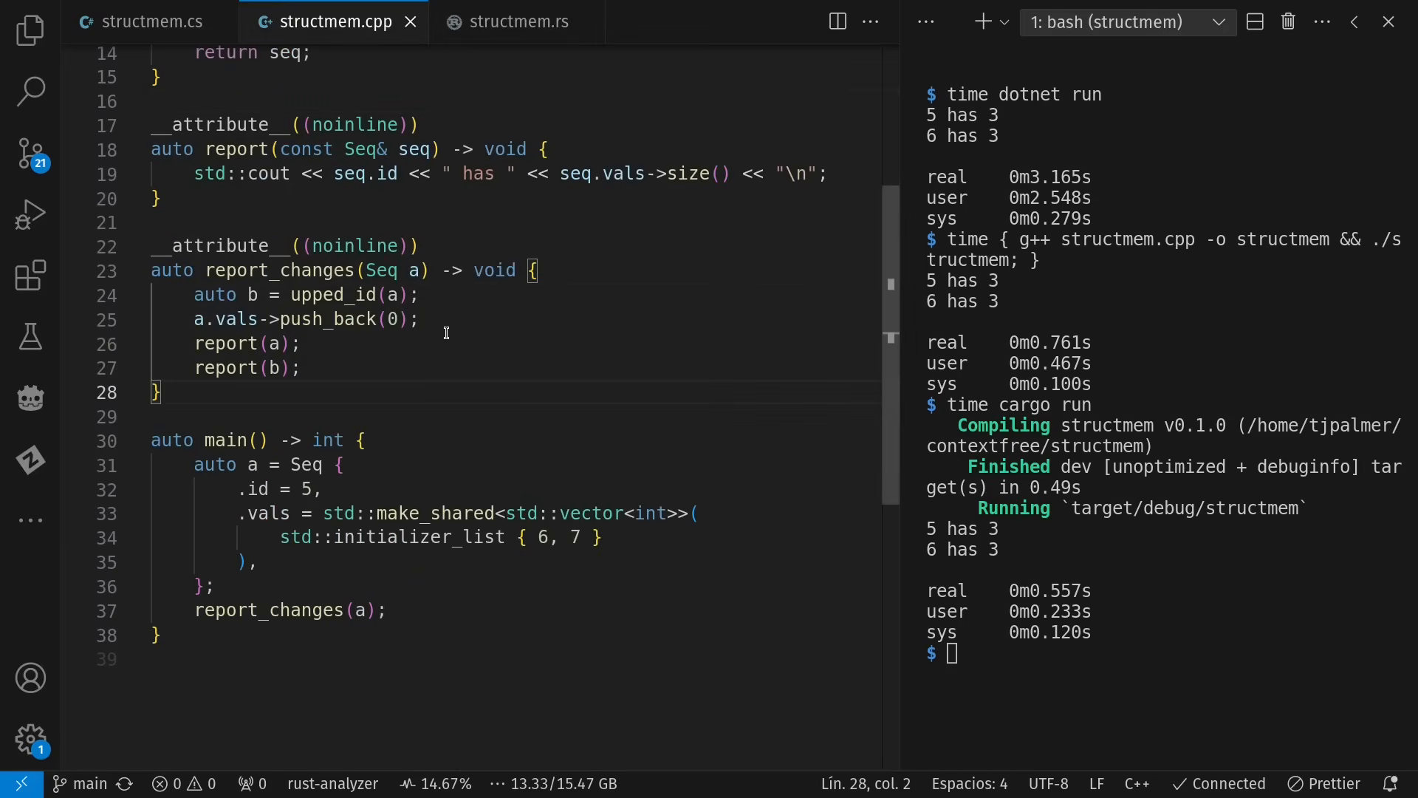
left_click(518, 22)
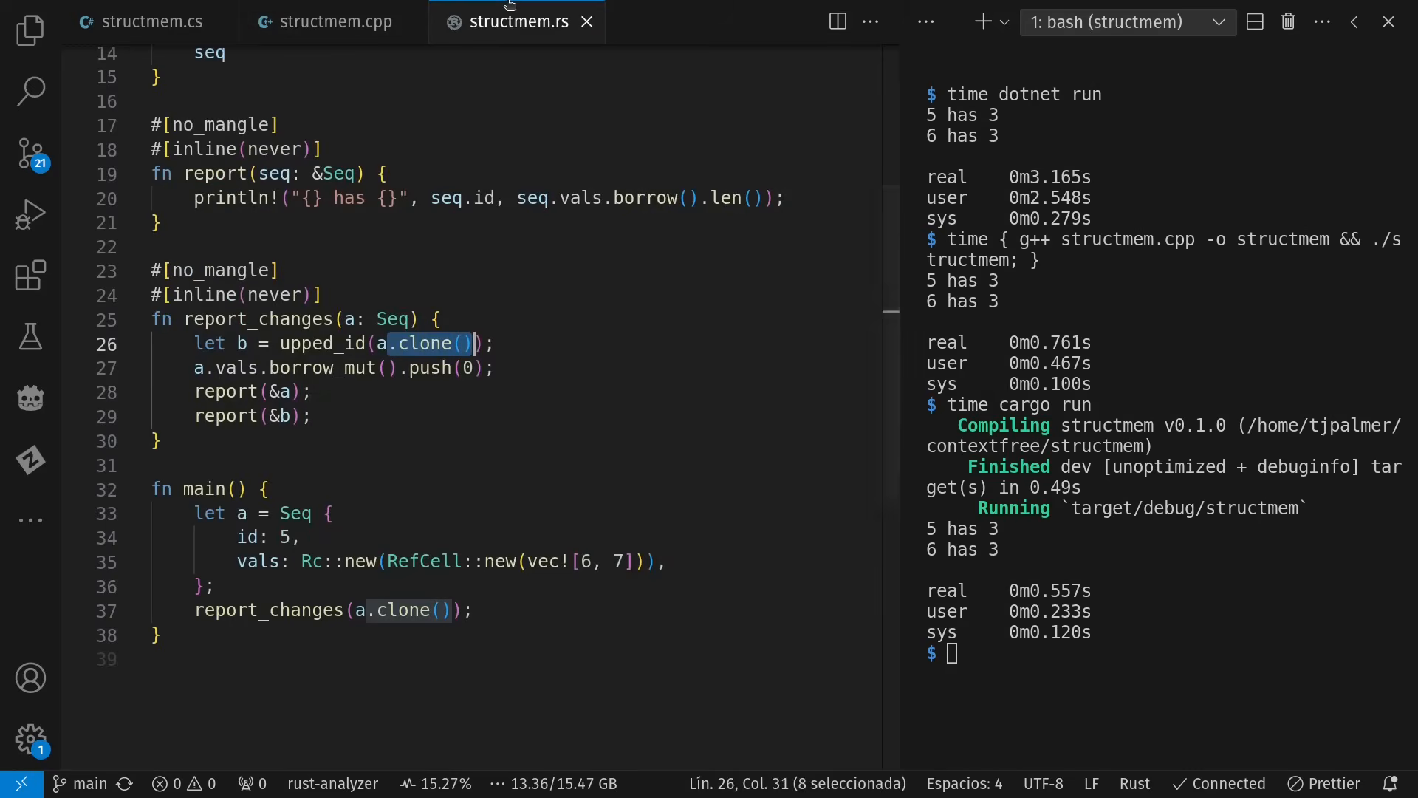
mouse_move(474, 264)
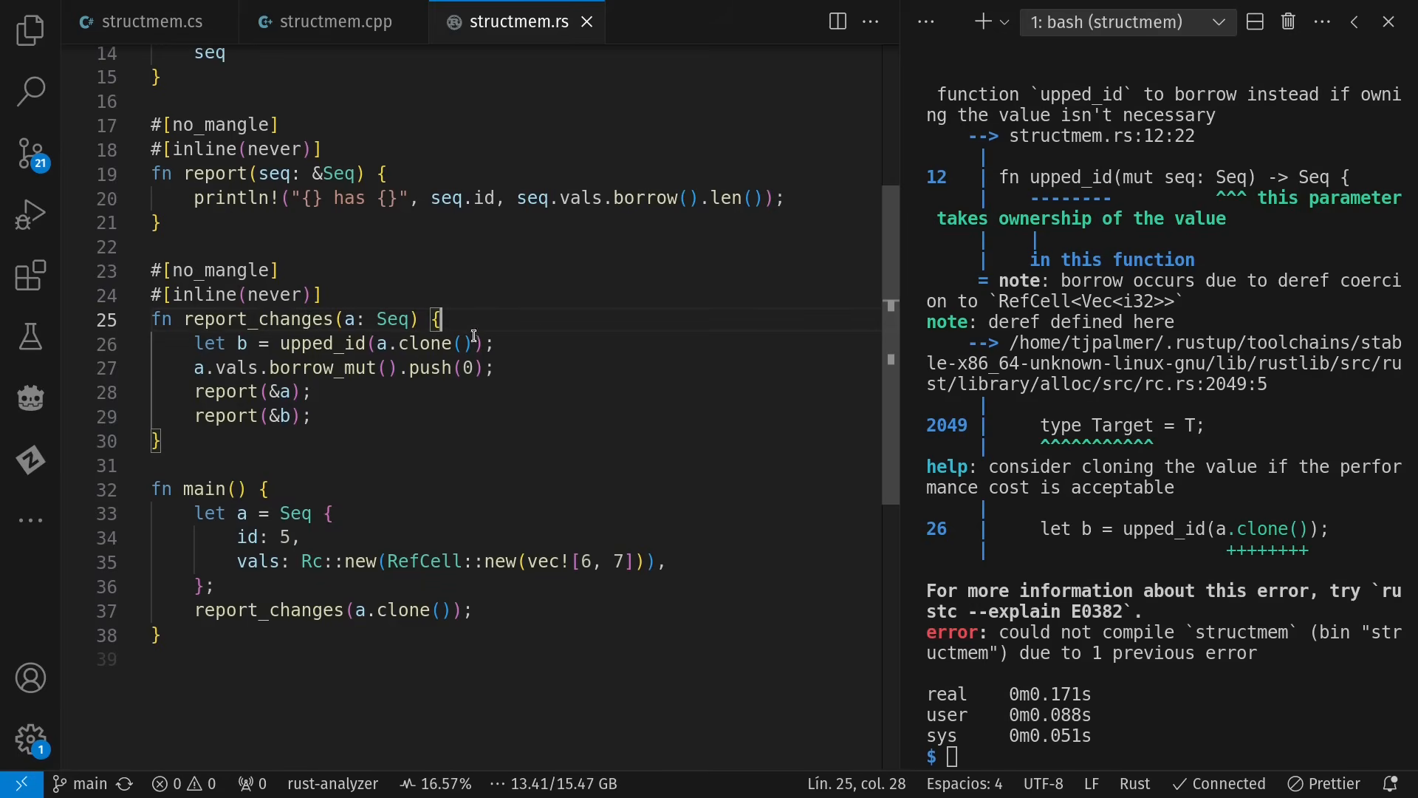
Scroll structmem.rs back to the top after the E0382 use-after-move error.
scroll("up", 3)
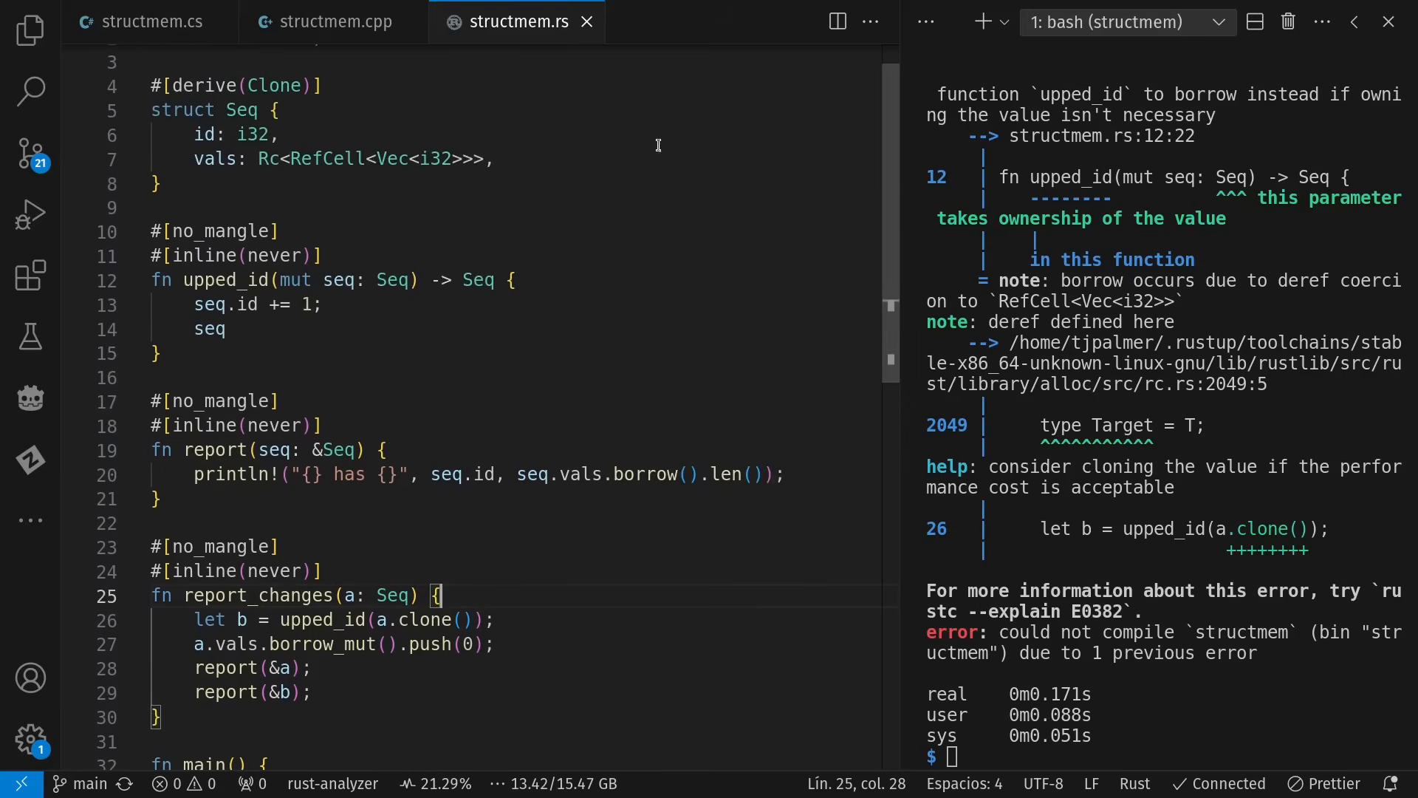
left_click(332, 21)
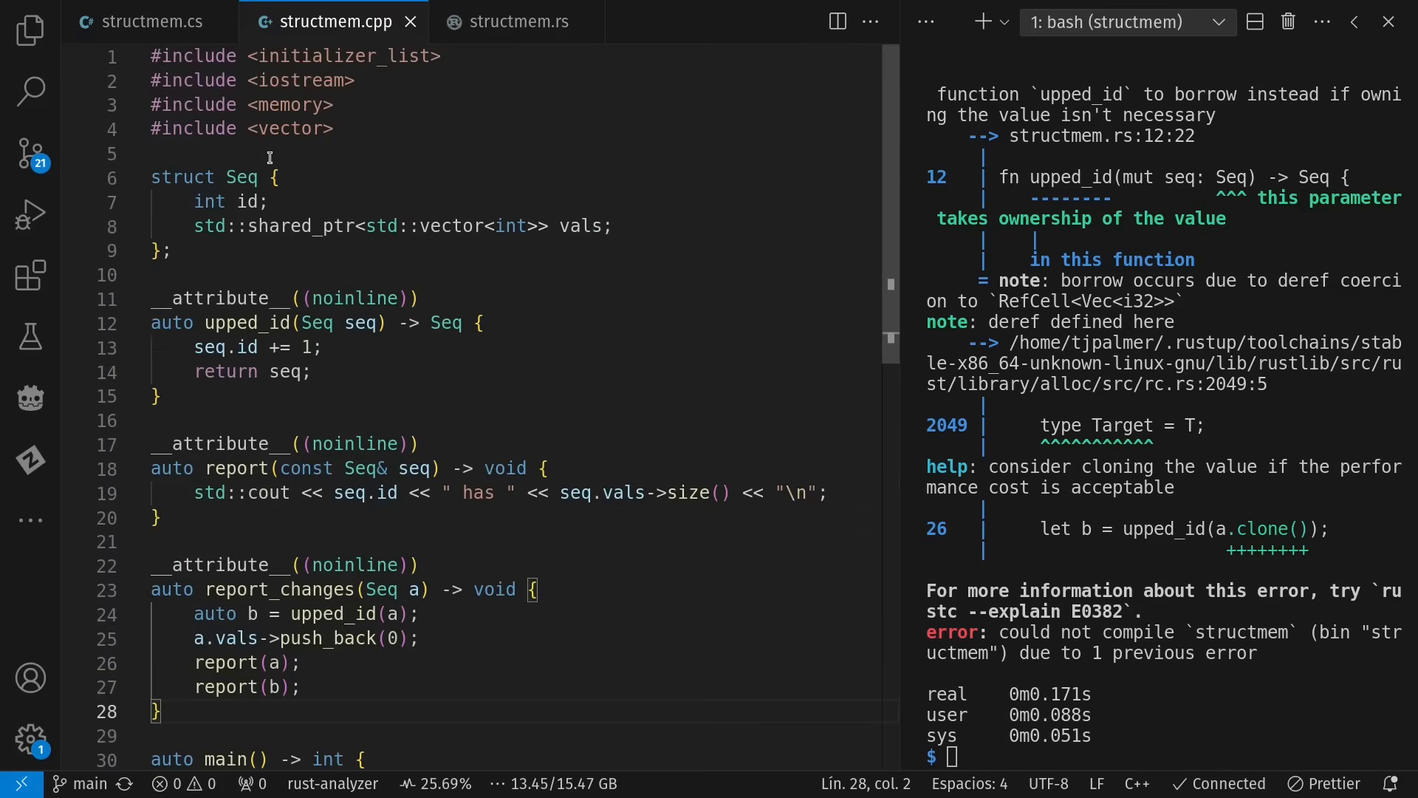
left_click(516, 21)
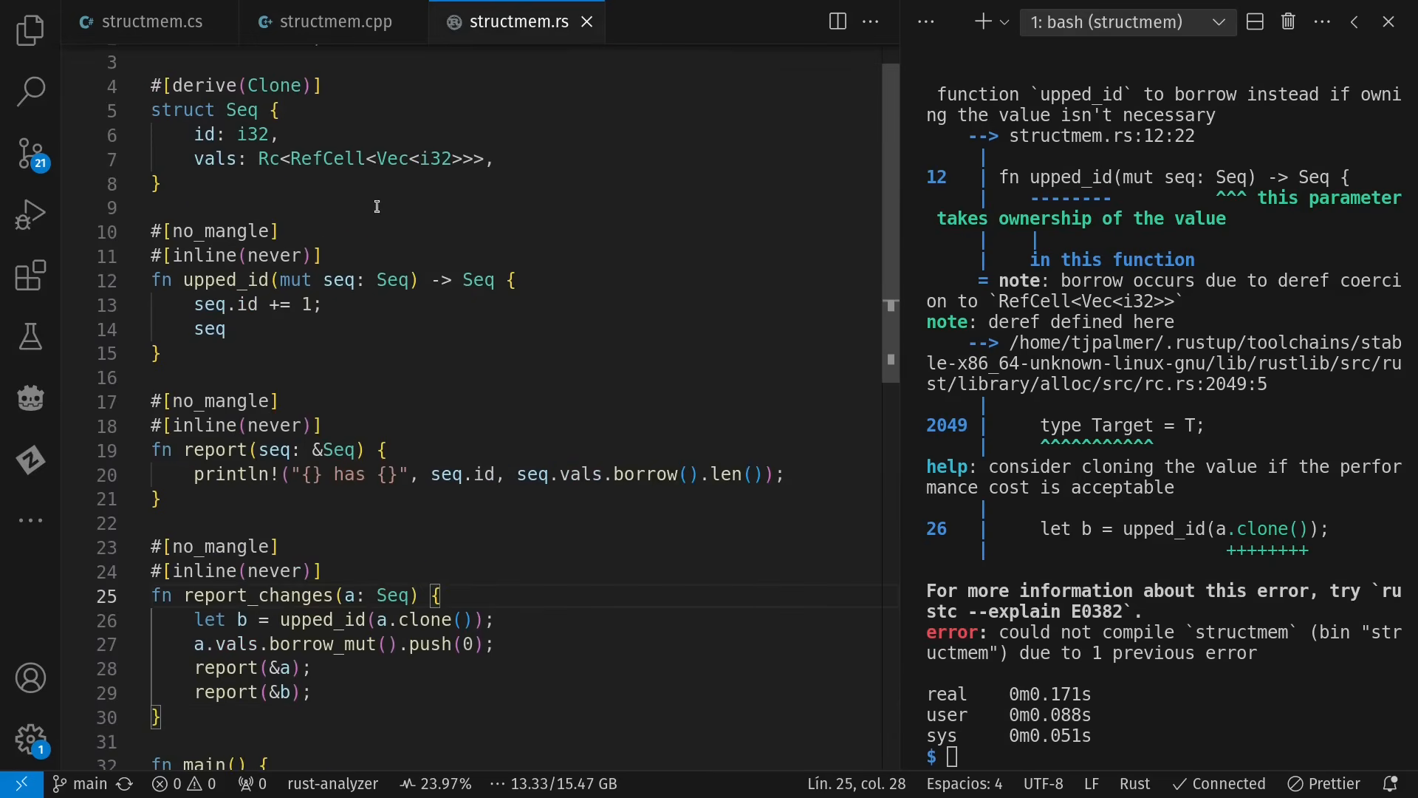
double_click(239, 85)
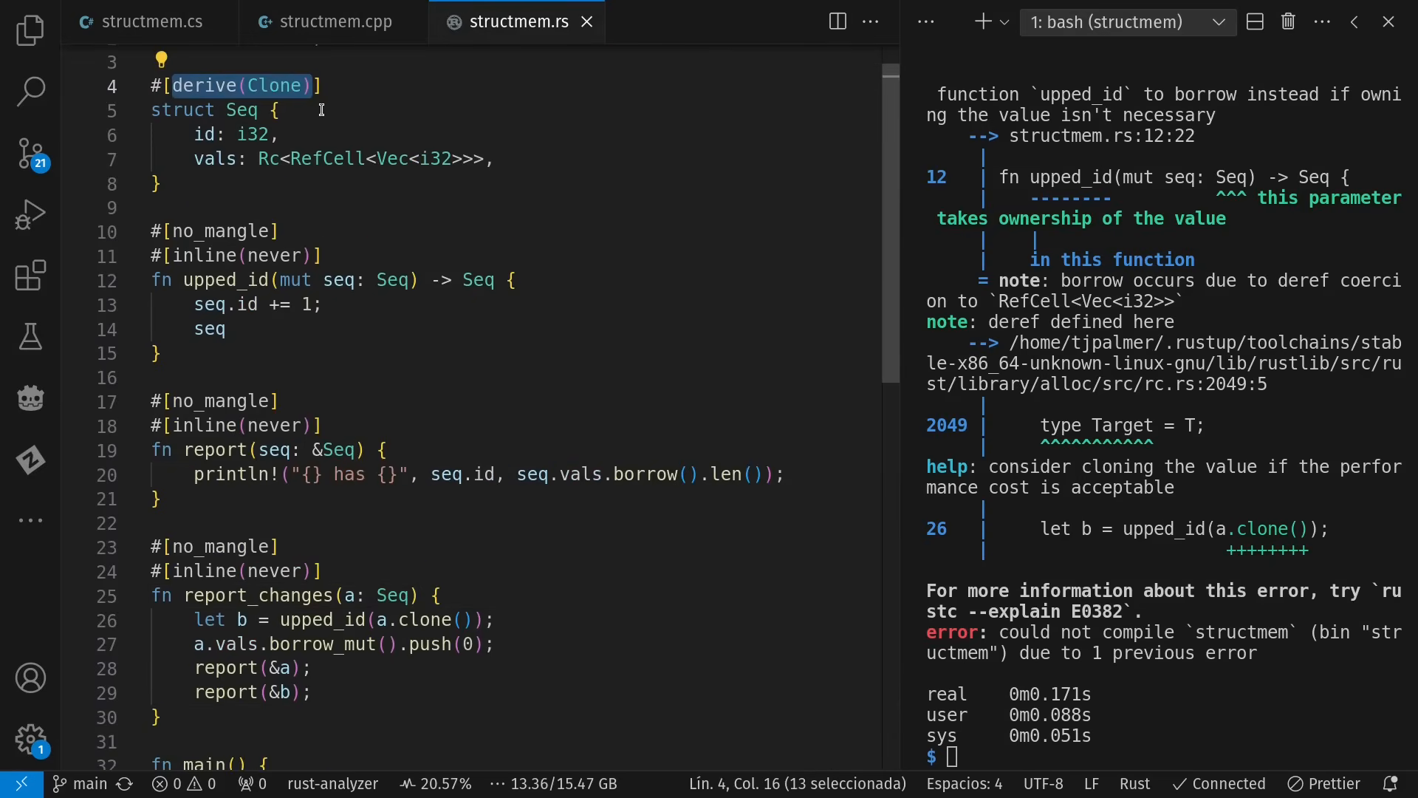
double_click(422, 620)
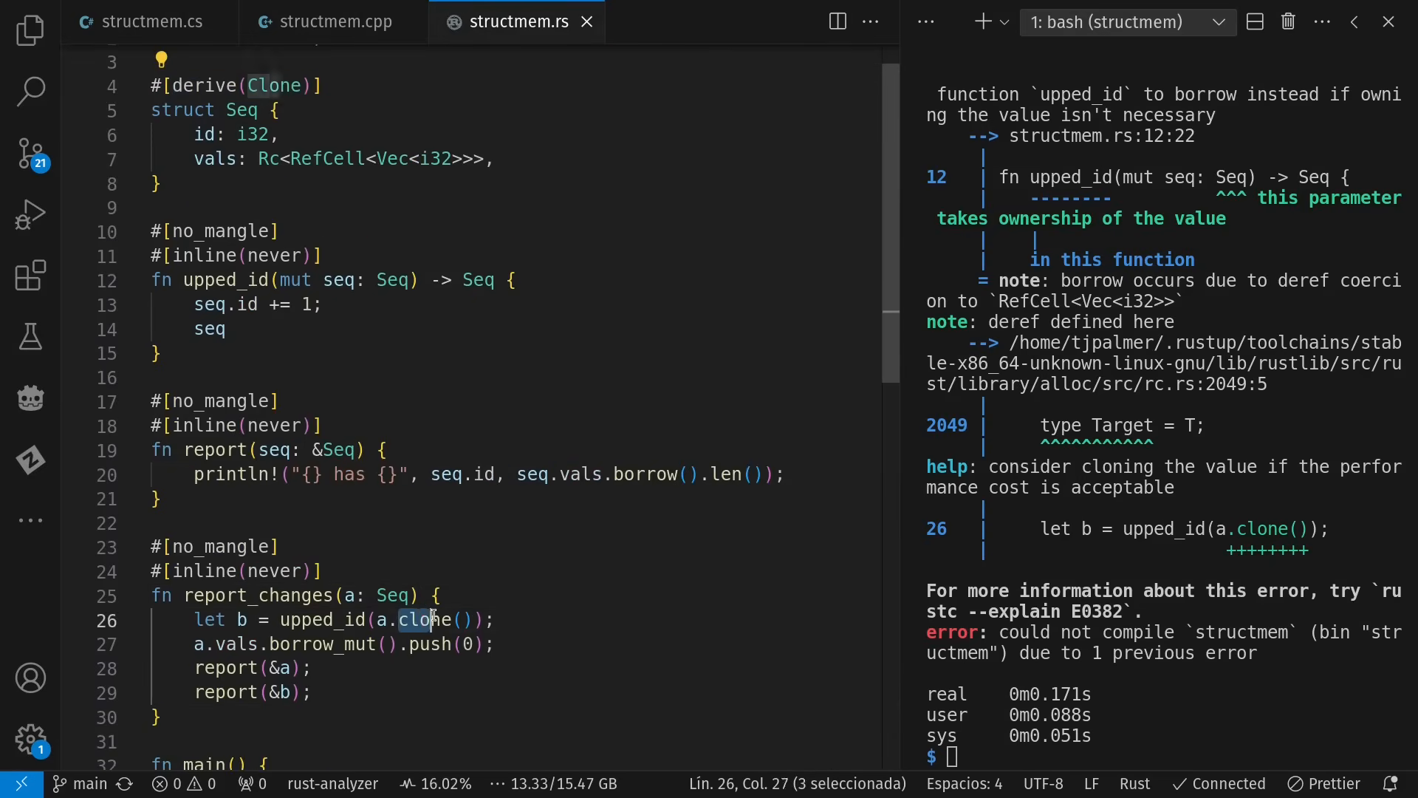
double_click(424, 620)
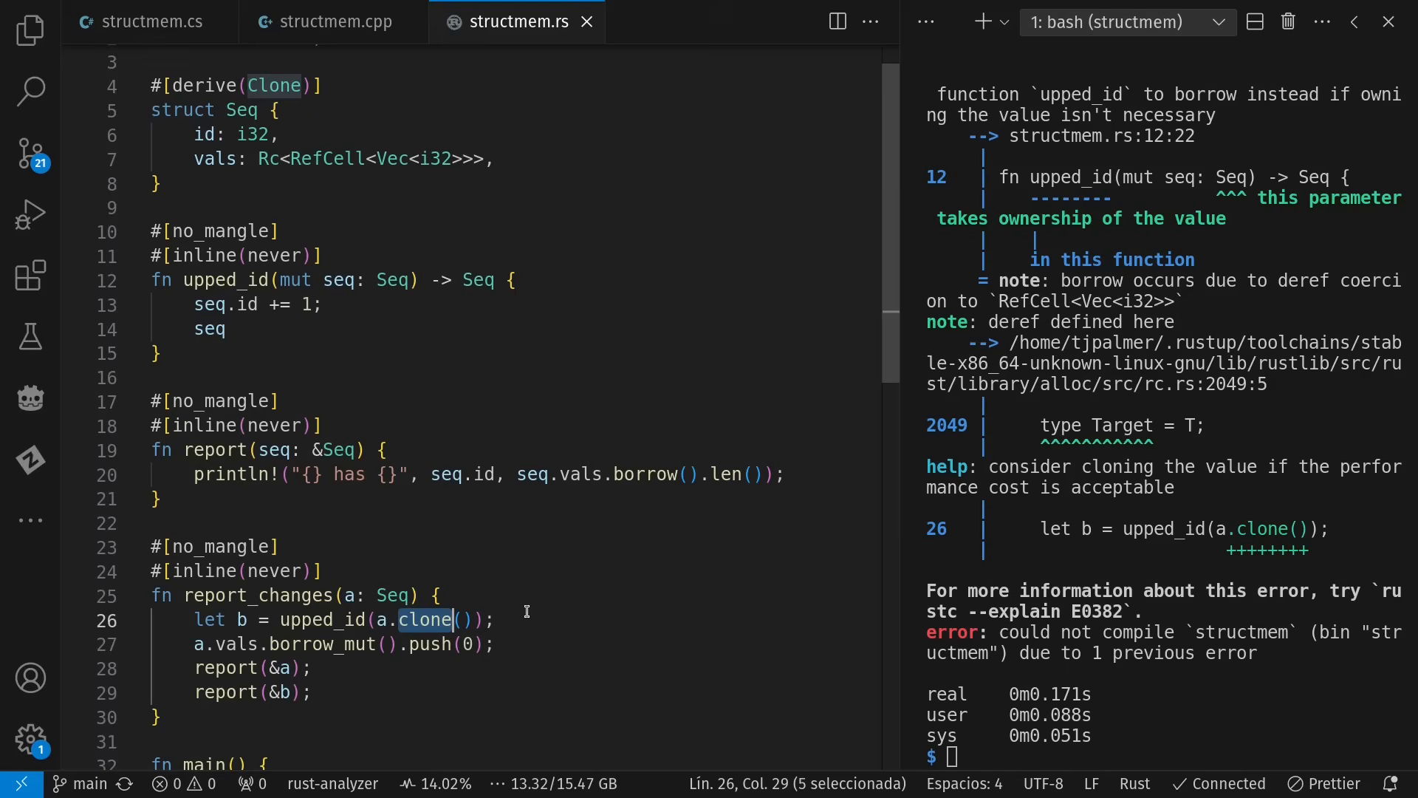
mouse_move(439, 644)
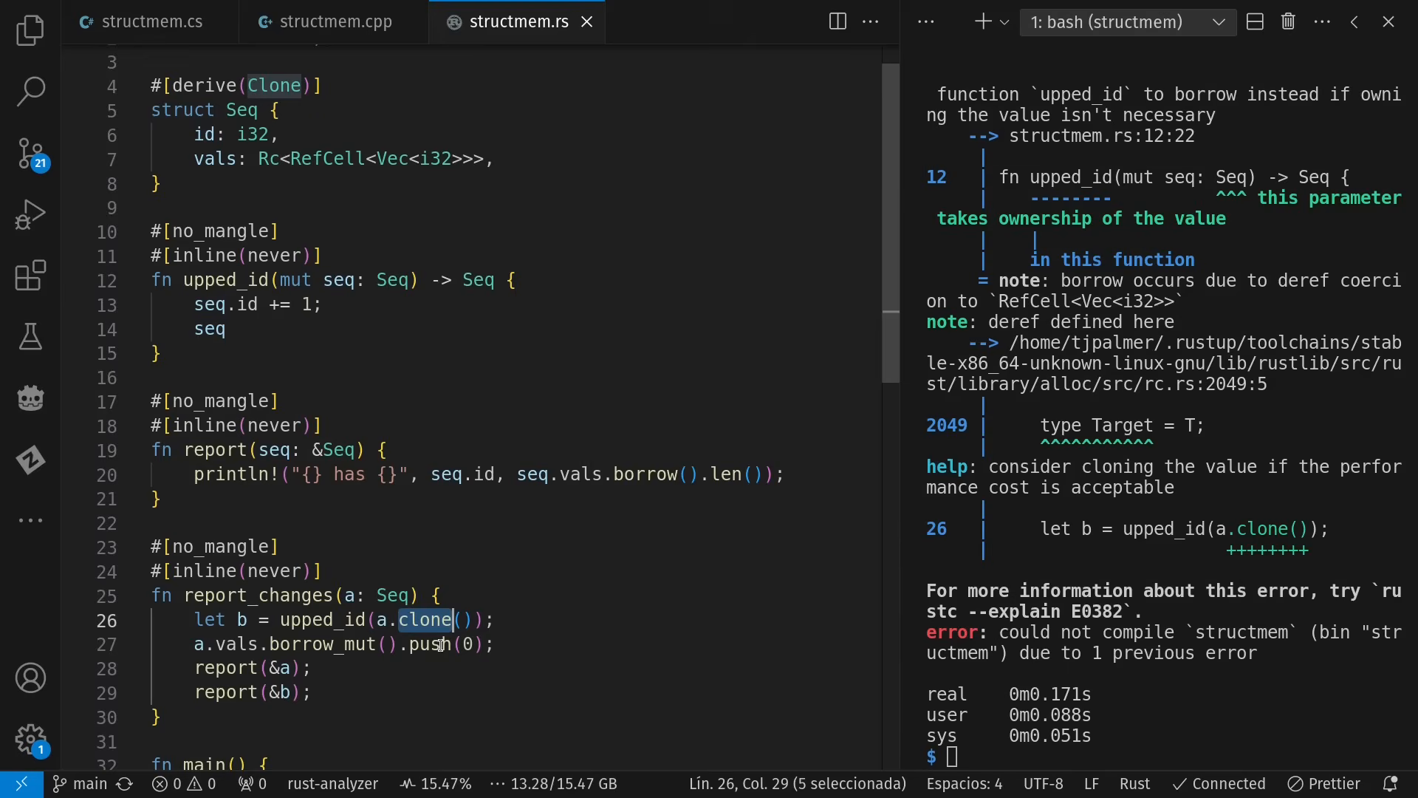
left_click(496, 644)
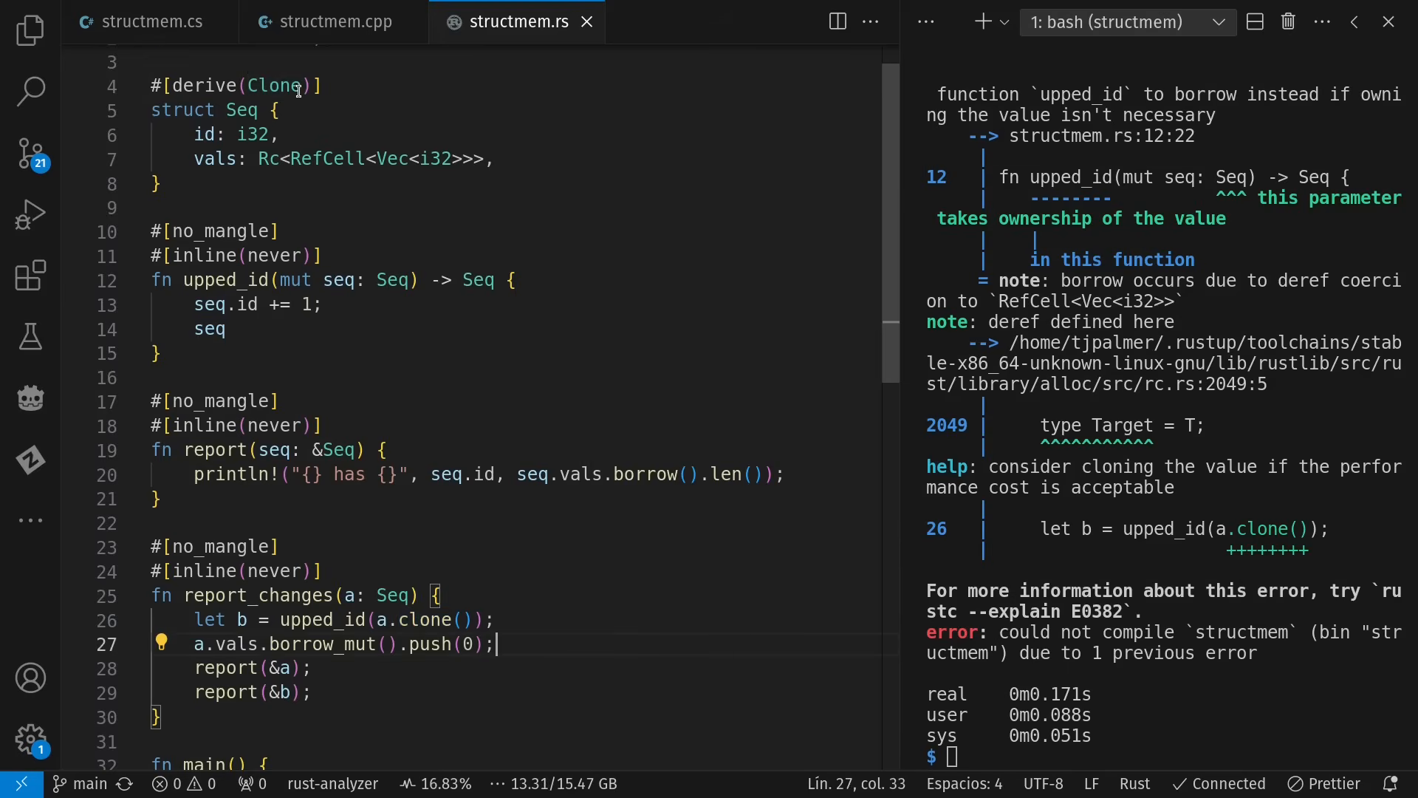
left_click(273, 85)
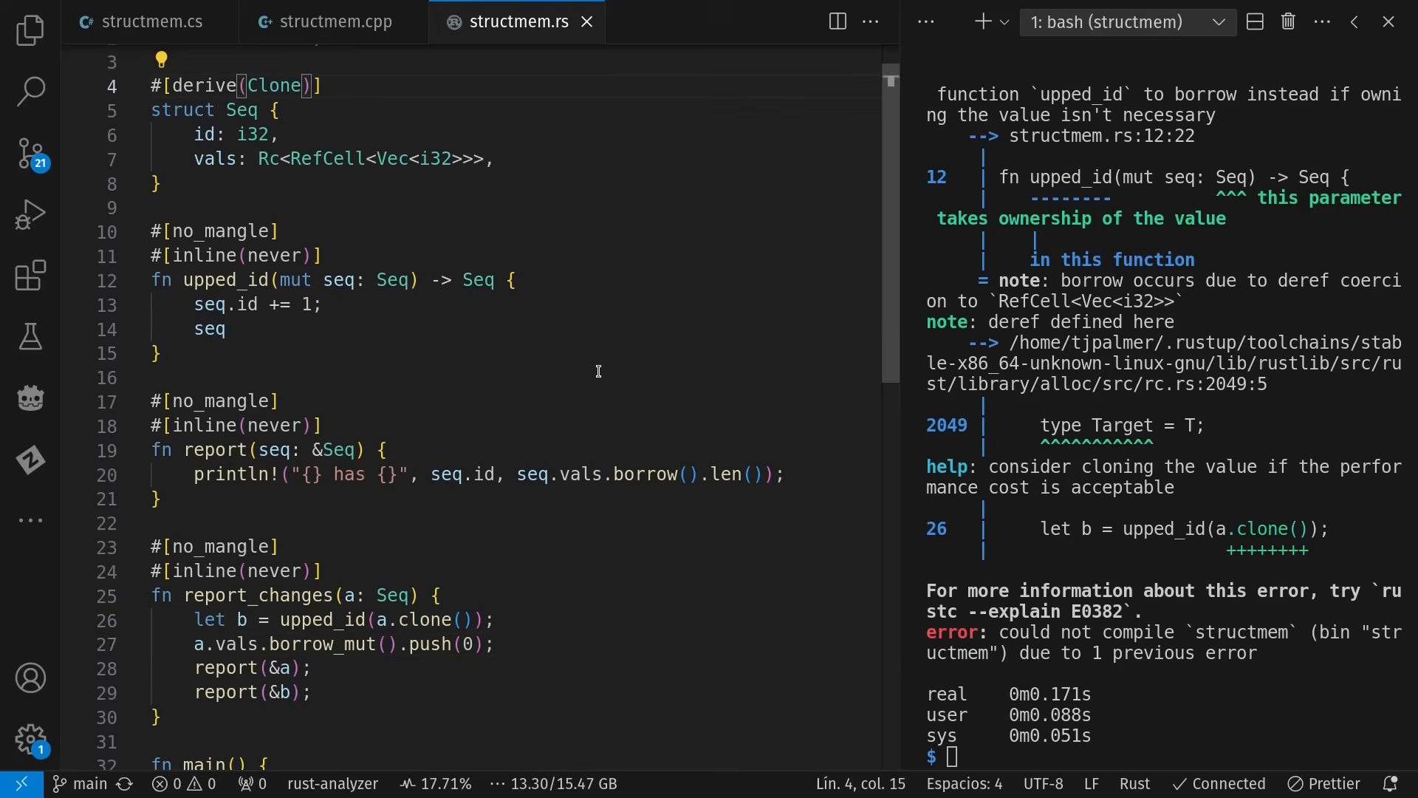
Add ', Copy' to Seq's derive list, glance at structmem.cs, and return to structmem.rs.
type(", Copy")
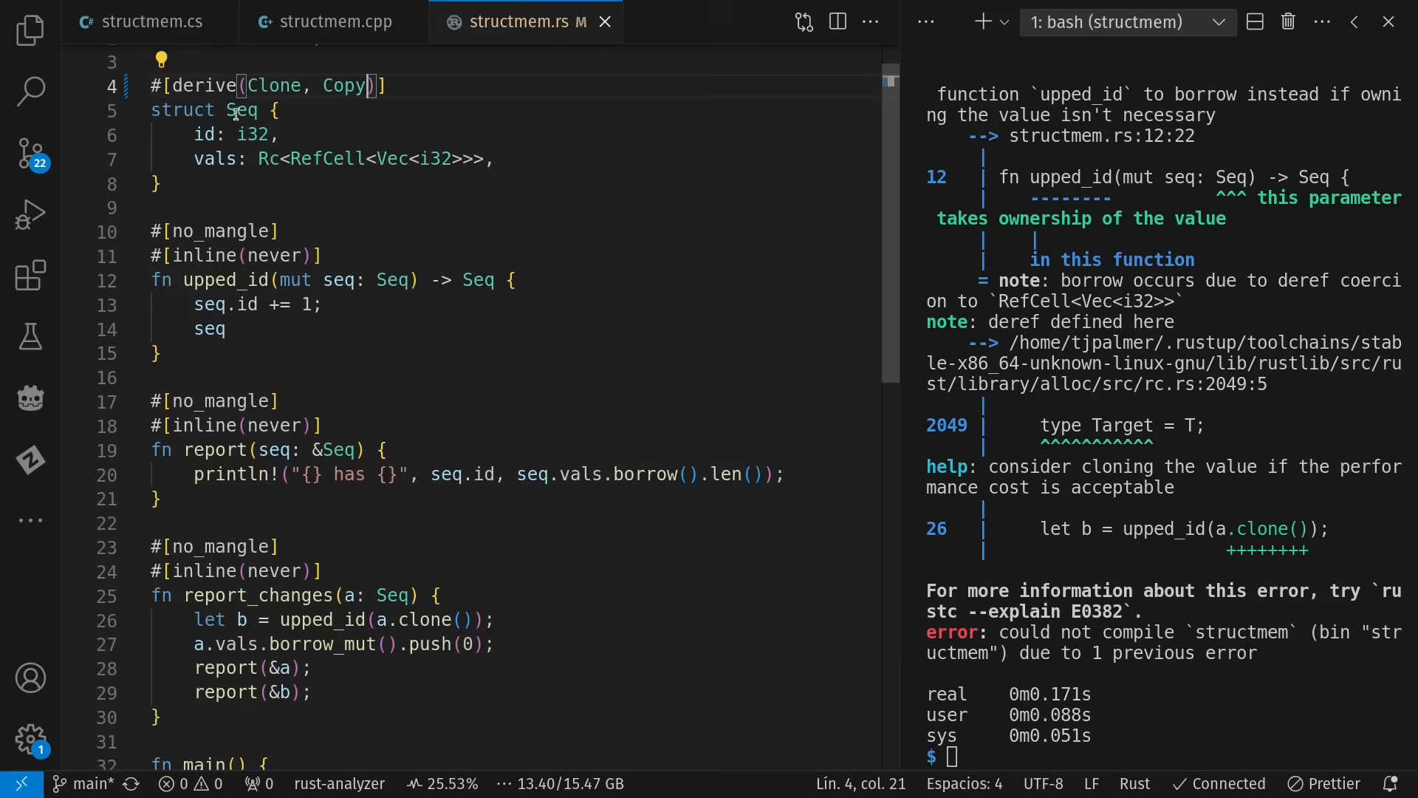
left_click(149, 21)
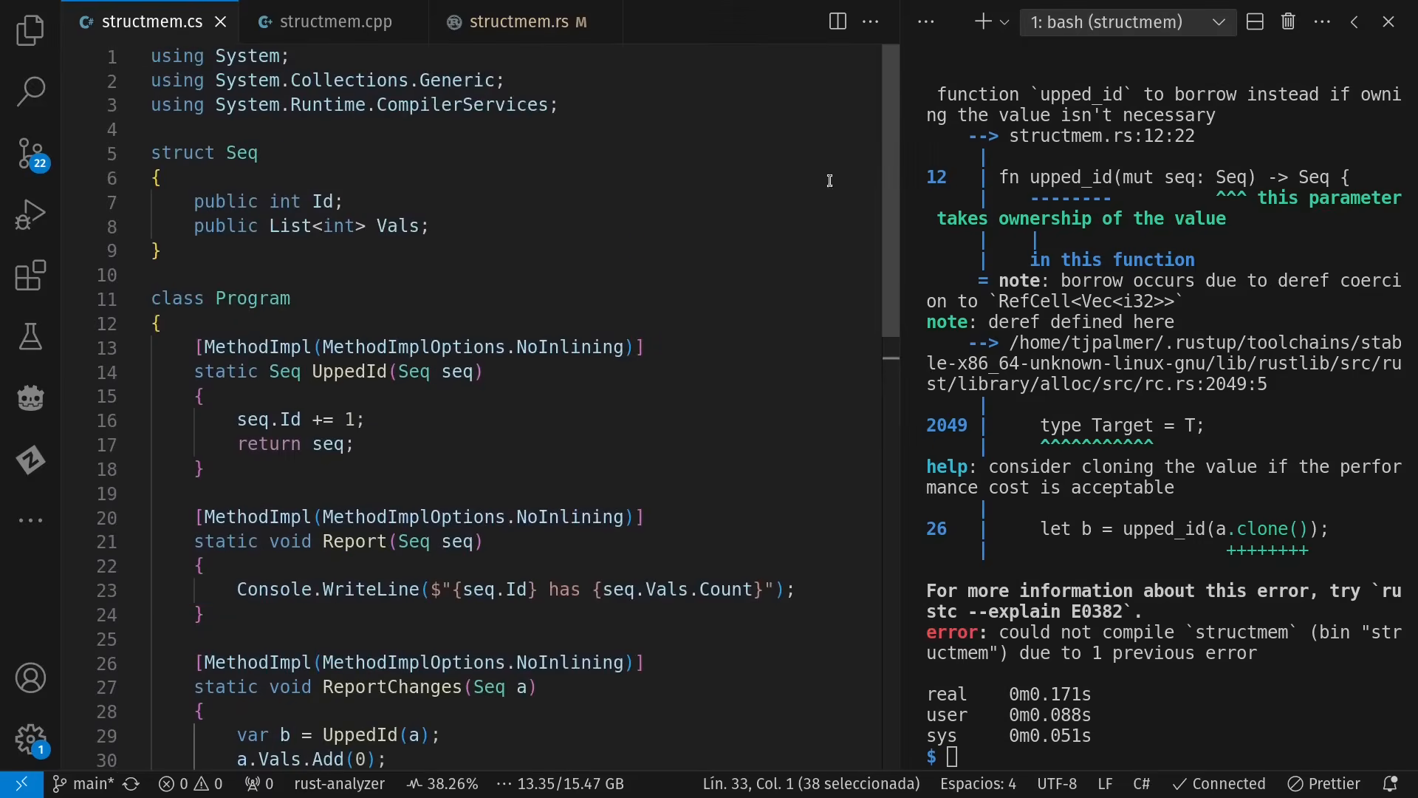
left_click(291, 298)
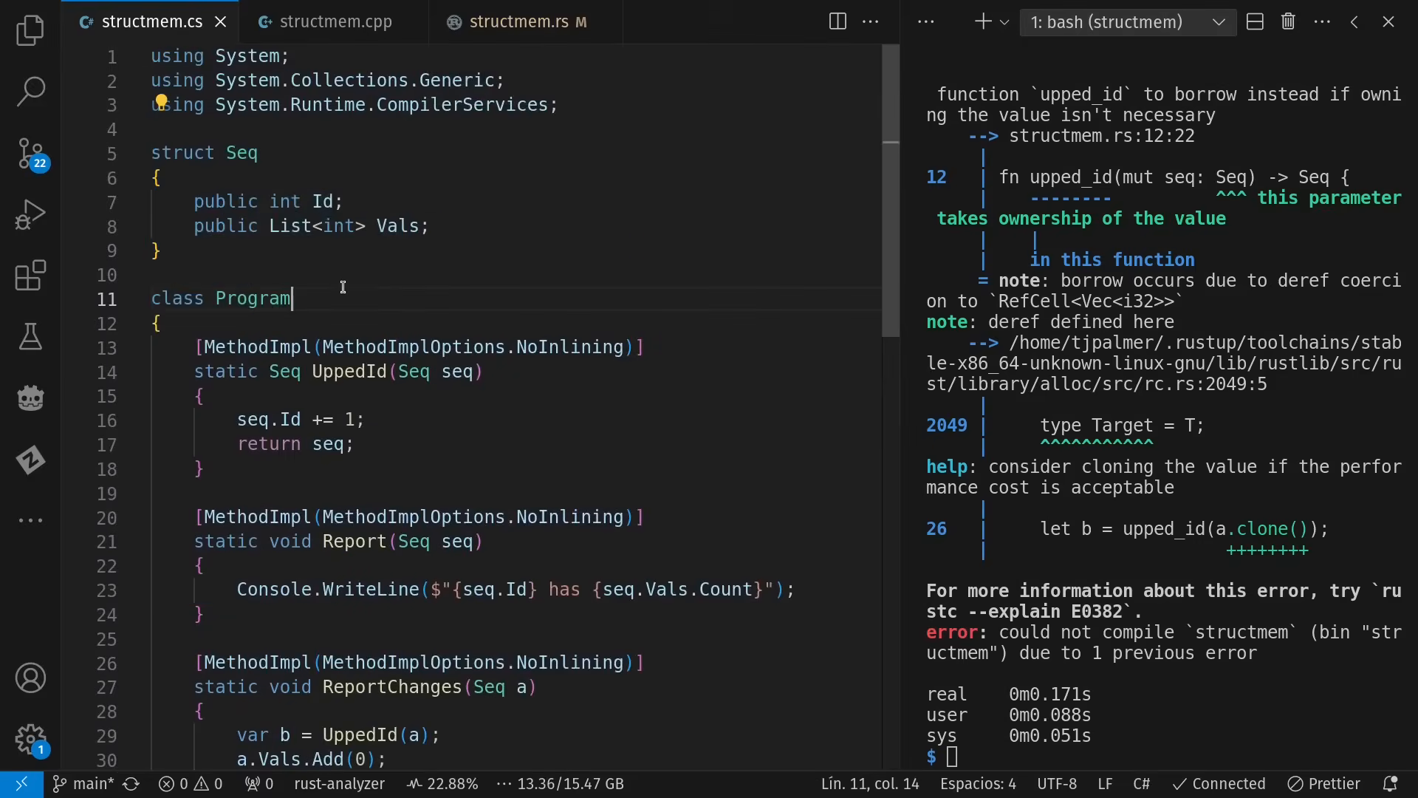
left_click(516, 21)
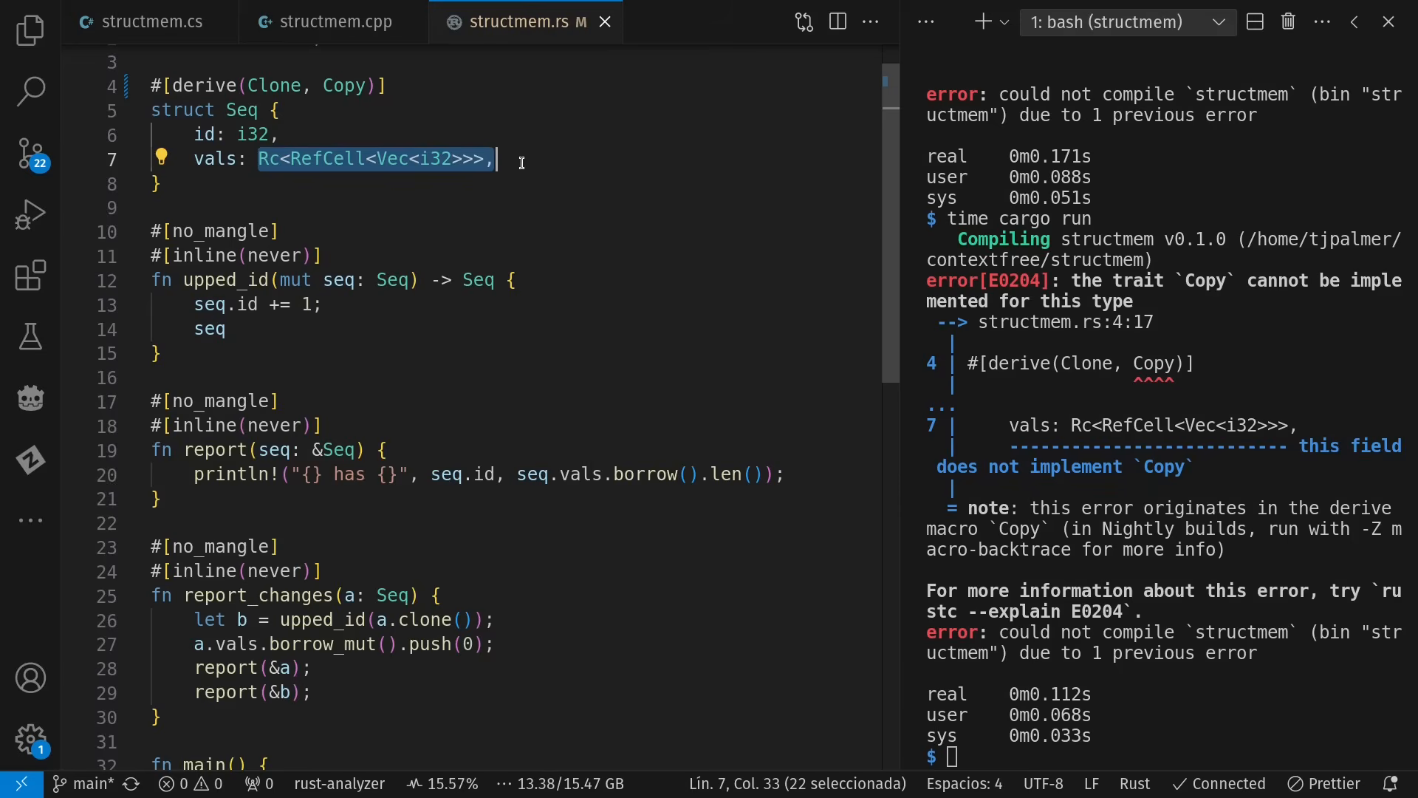
Select Seq's vals: Vec<i32> field and scroll down to its uses.
left_click(496, 159)
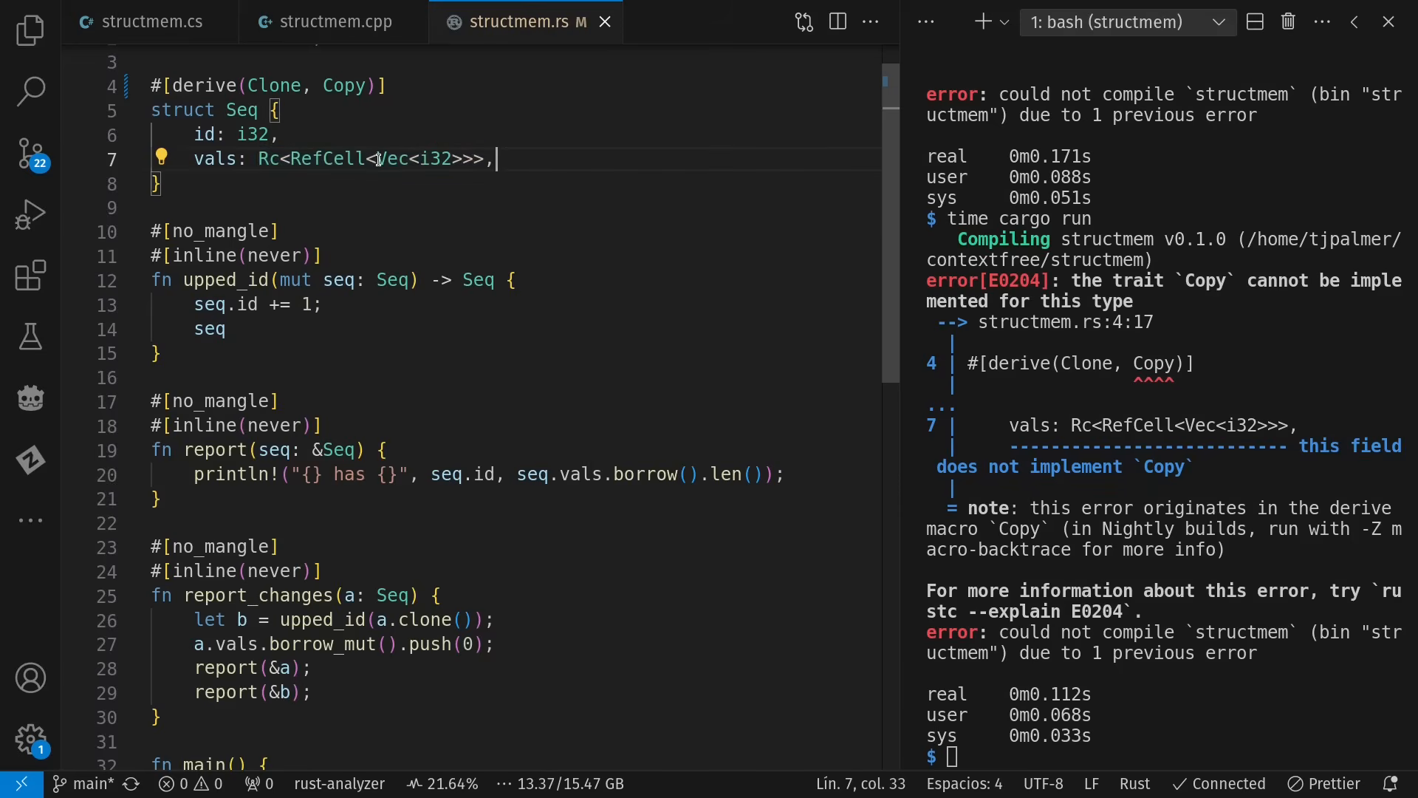
double_click(418, 158)
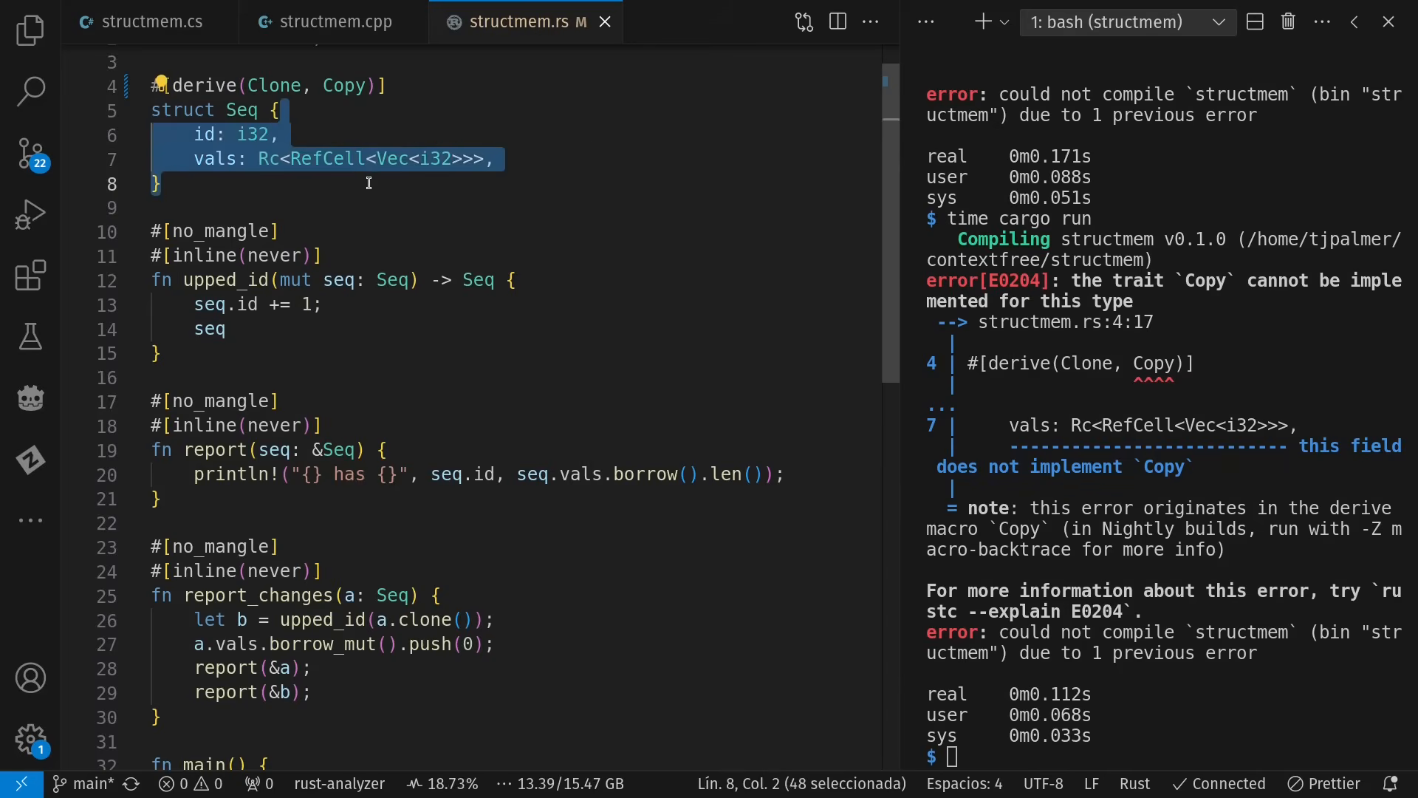
double_click(387, 158)
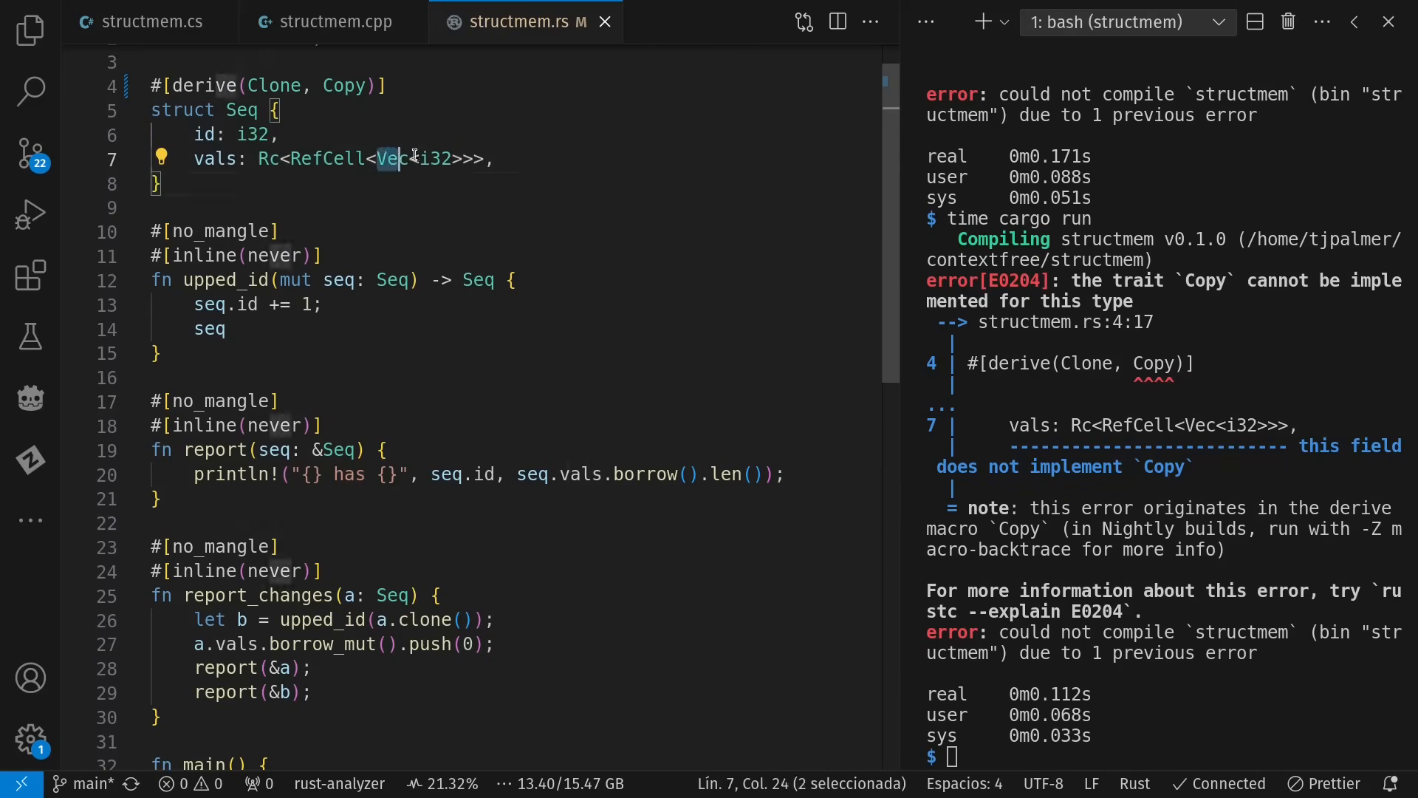
double_click(420, 158)
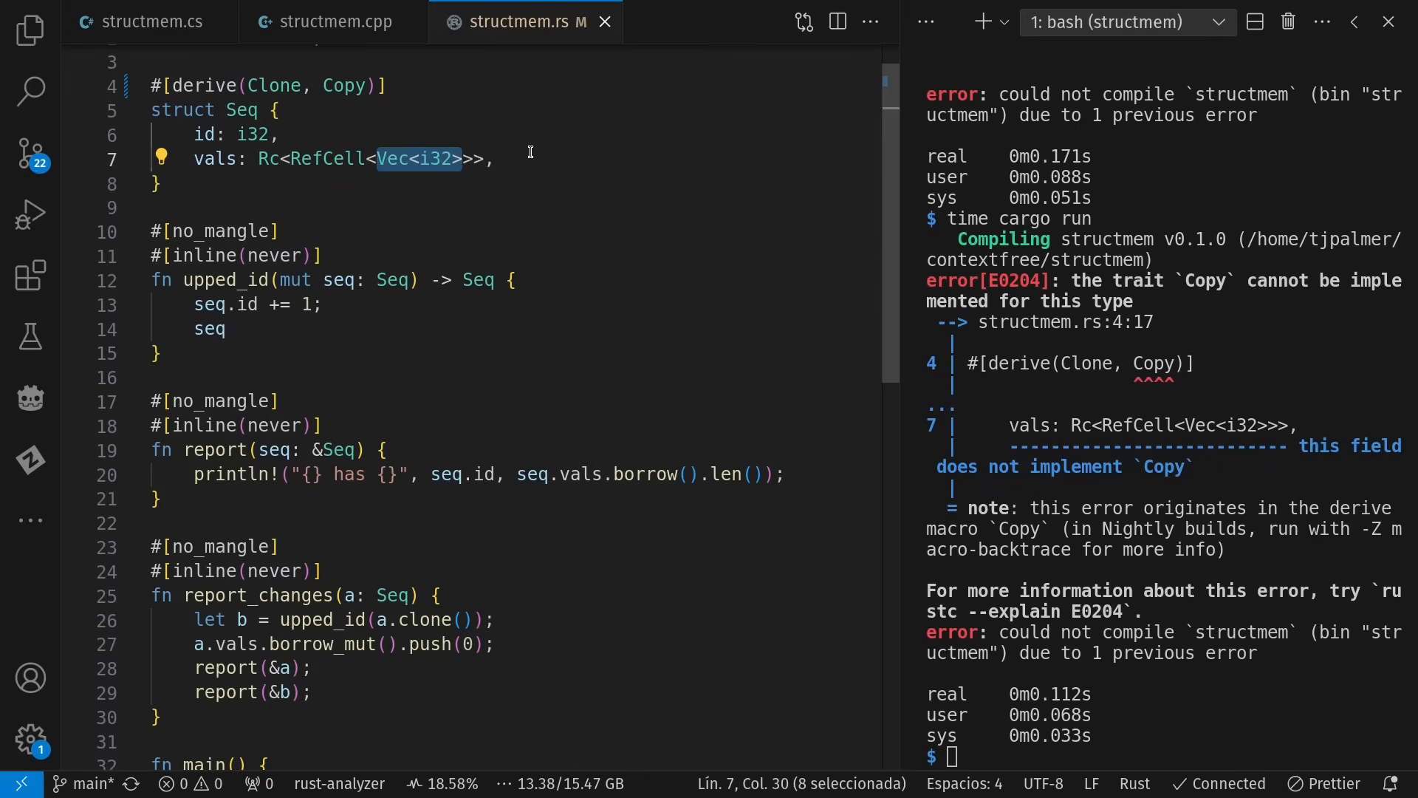
left_click(493, 158)
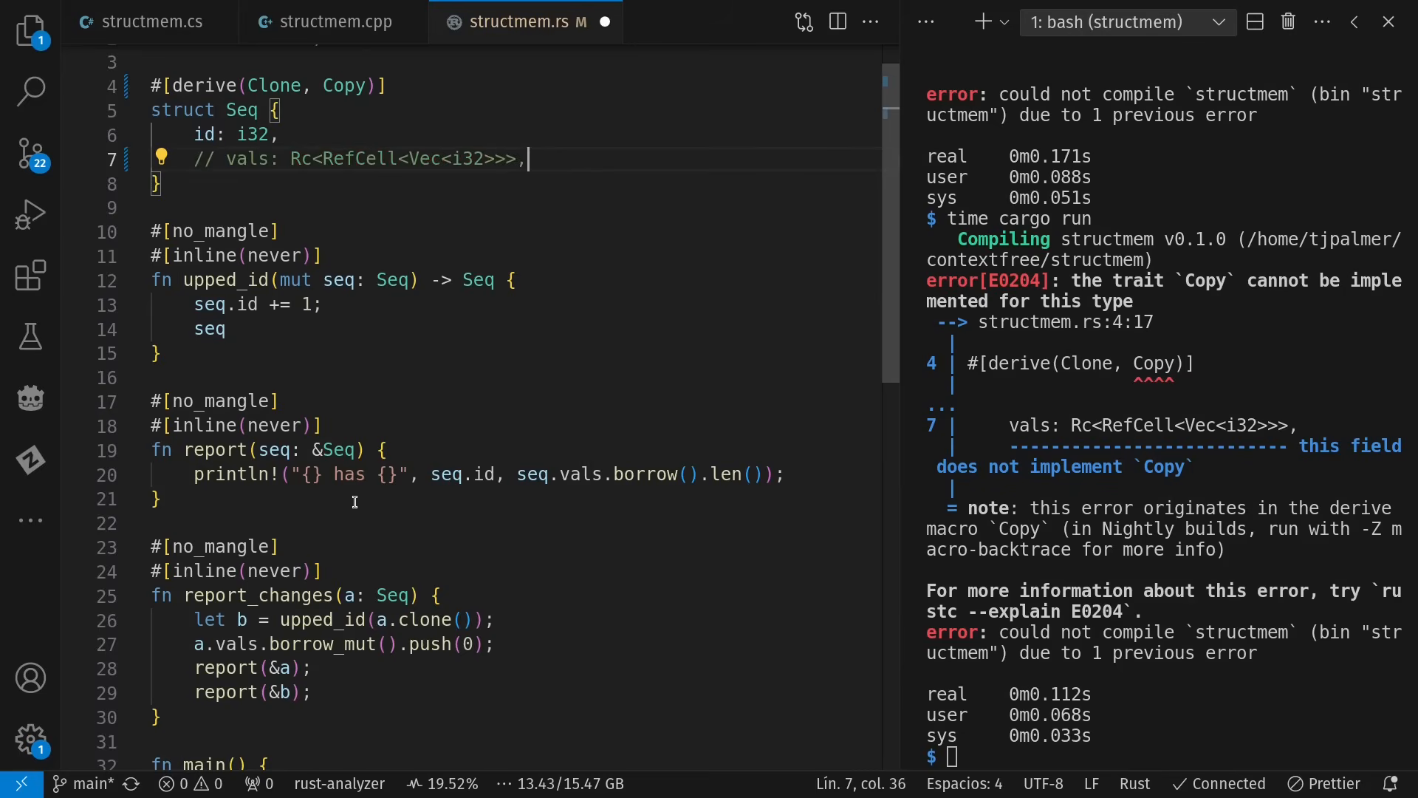
scroll("down", 3)
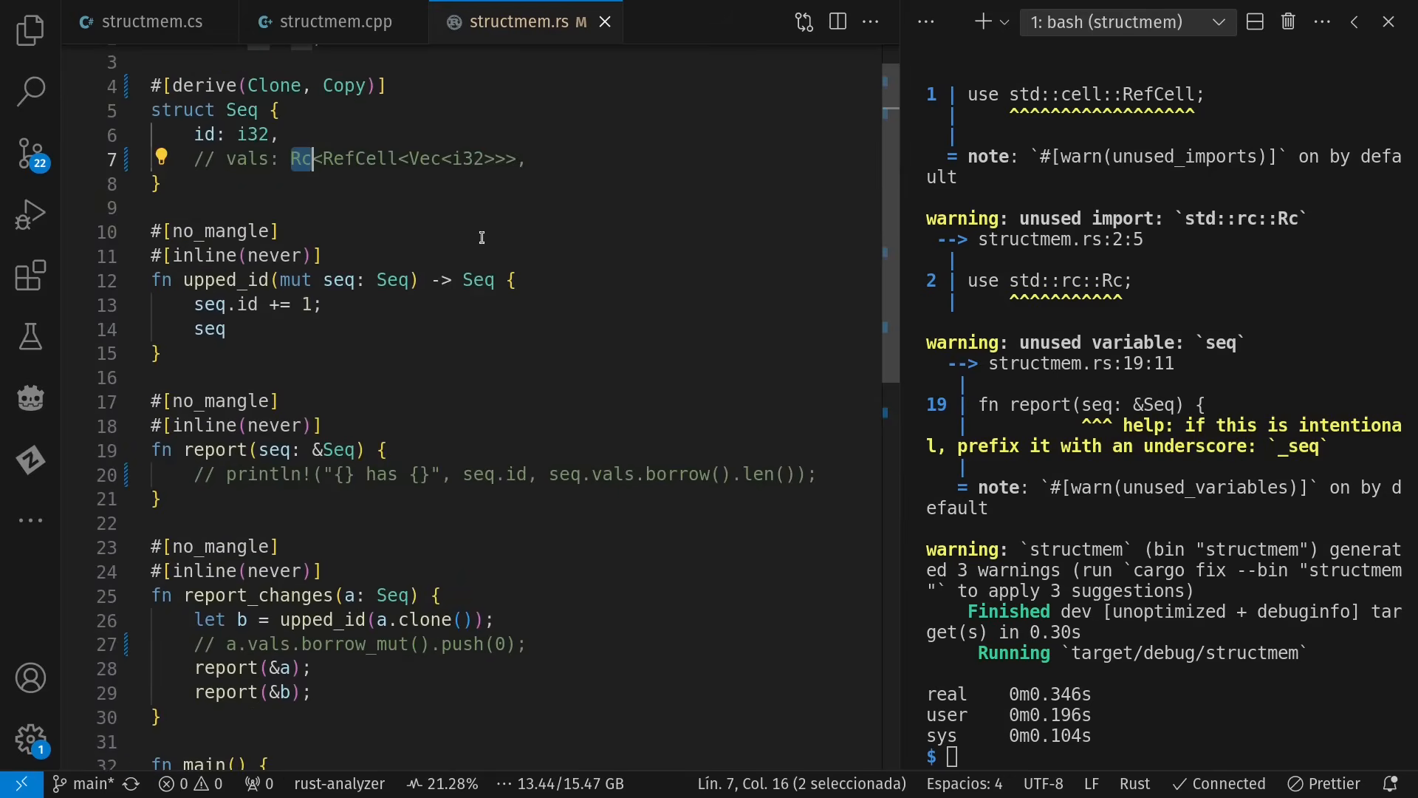
mouse_move(576, 245)
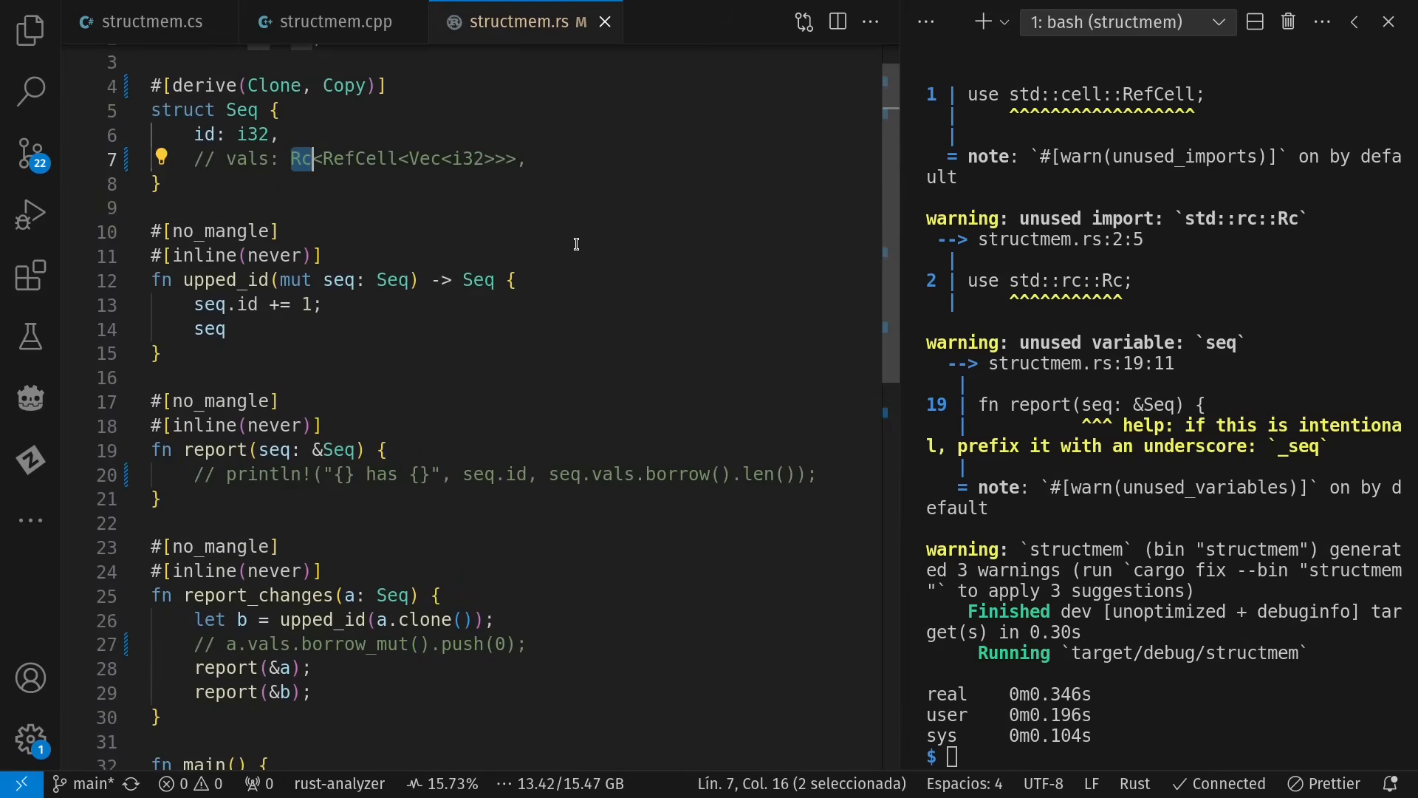
Select Copy in the derive list, revert to Clone only, and go to Seq.
double_click(343, 85)
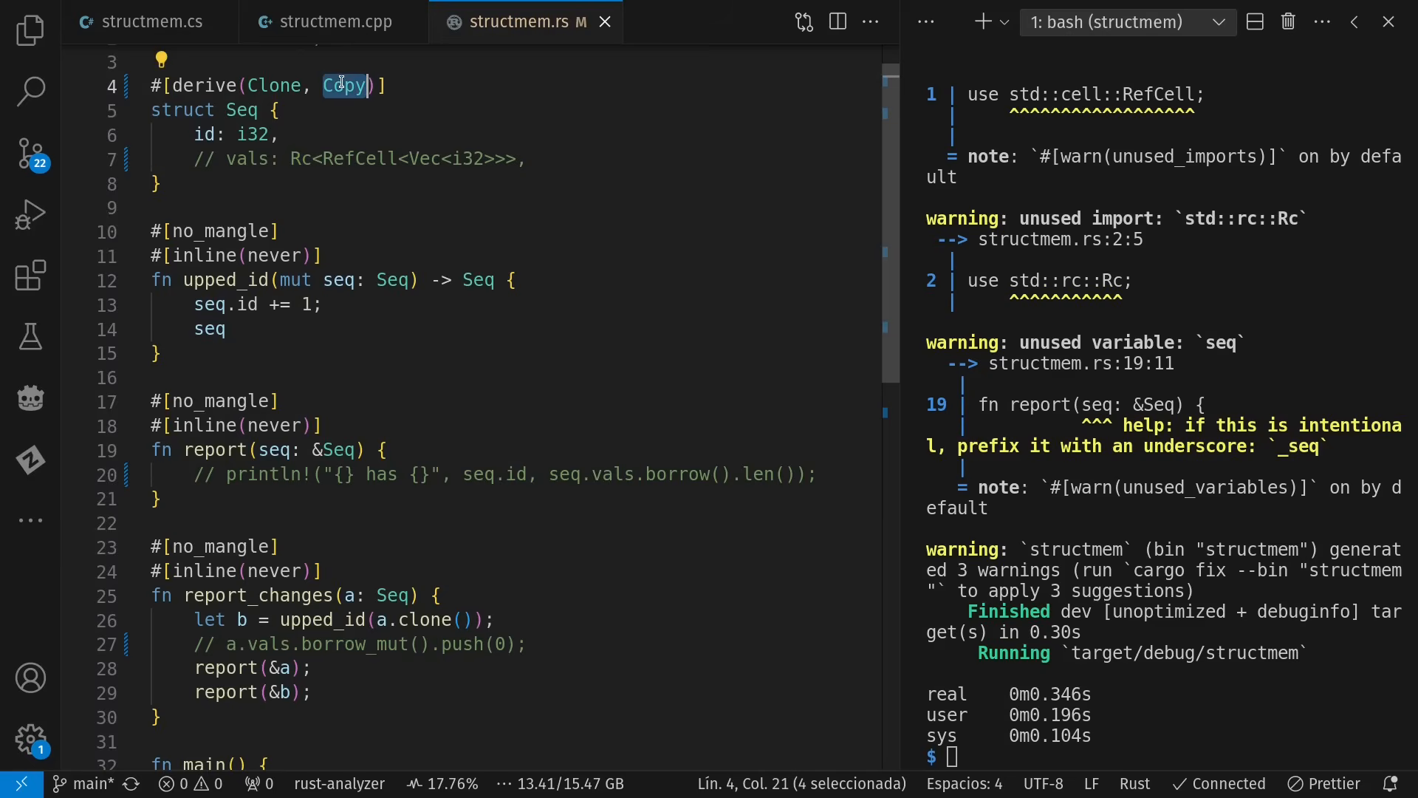
left_click(721, 295)
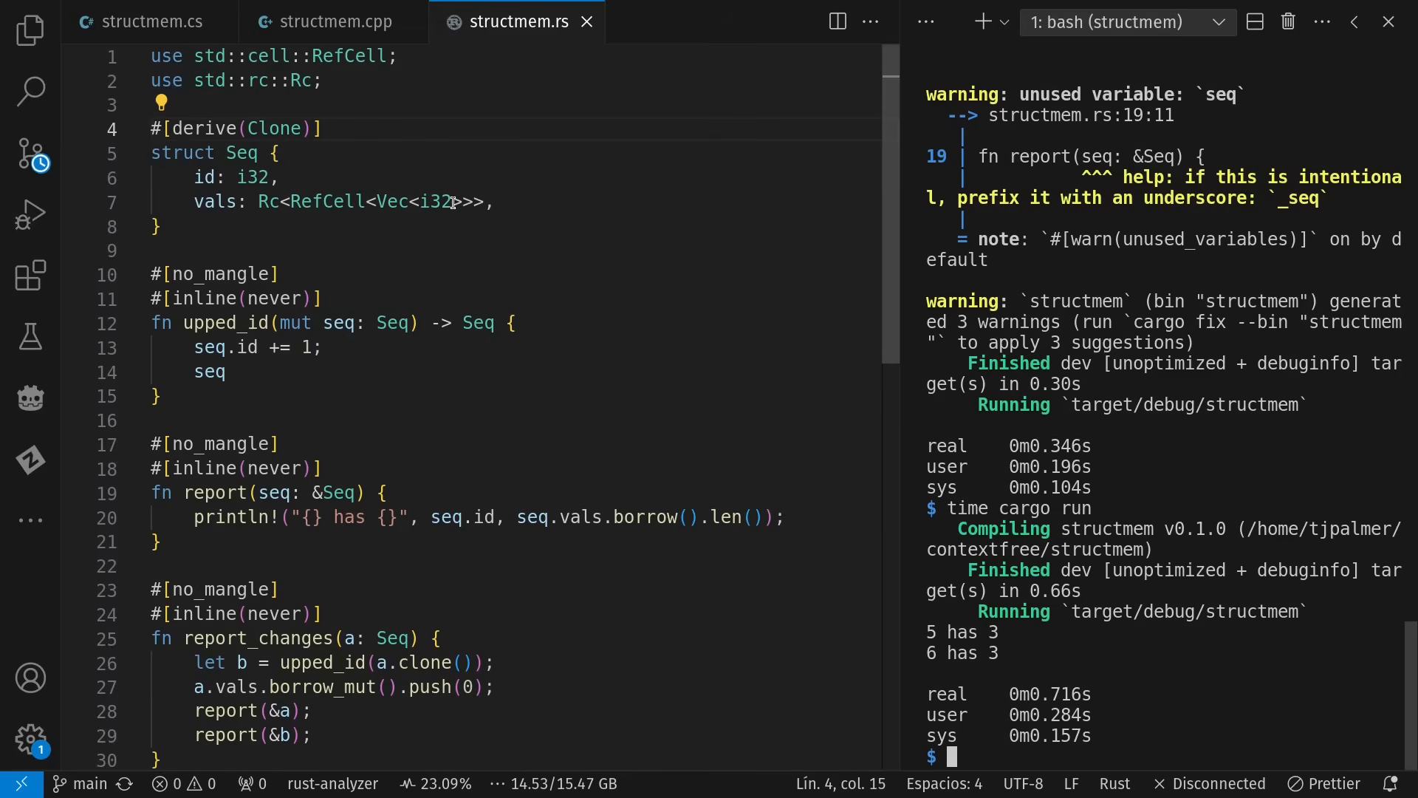
left_click(162, 104)
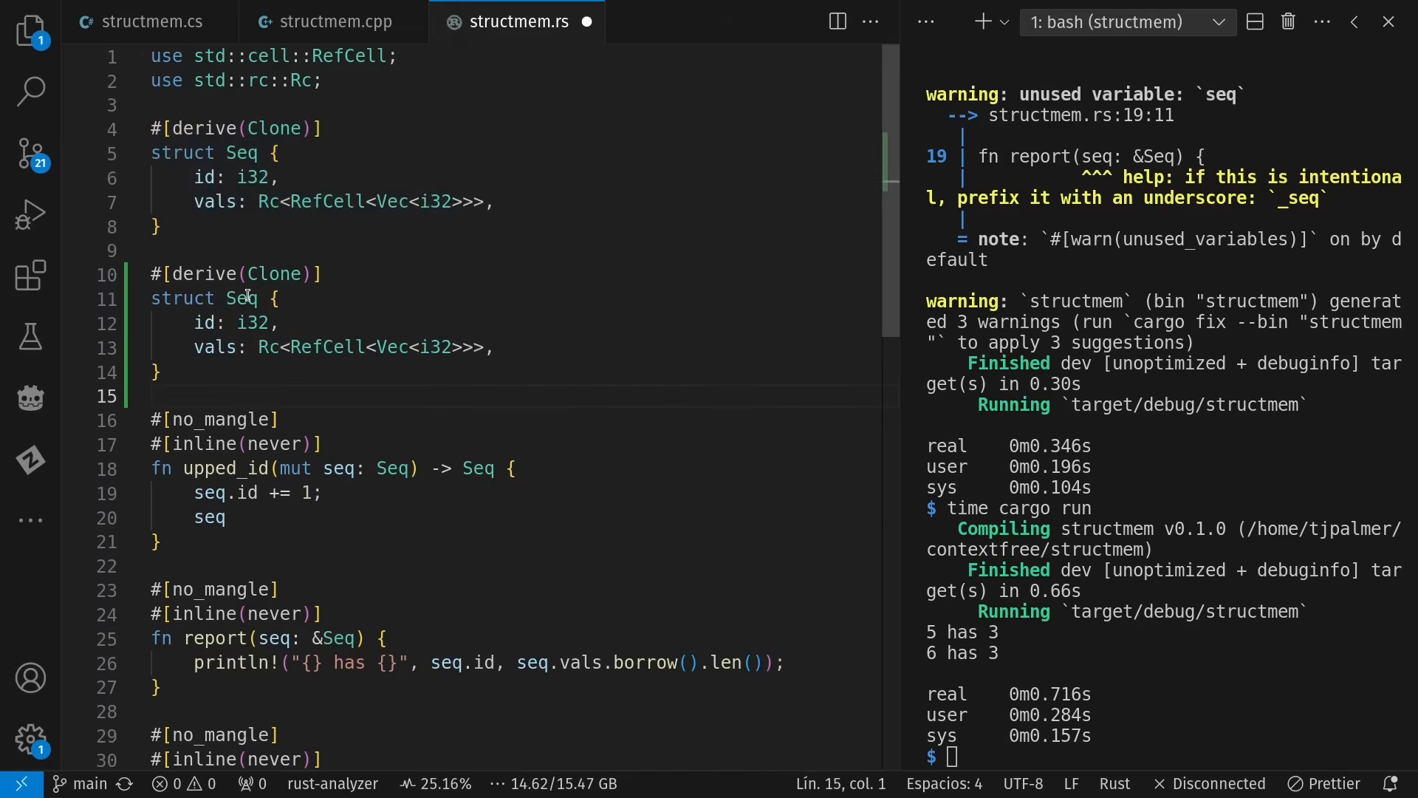
Create More with field seq: Seq deriving Clone, Copy, then view the C++ and C# tabs.
type("More")
left_click(516, 323)
type("s,")
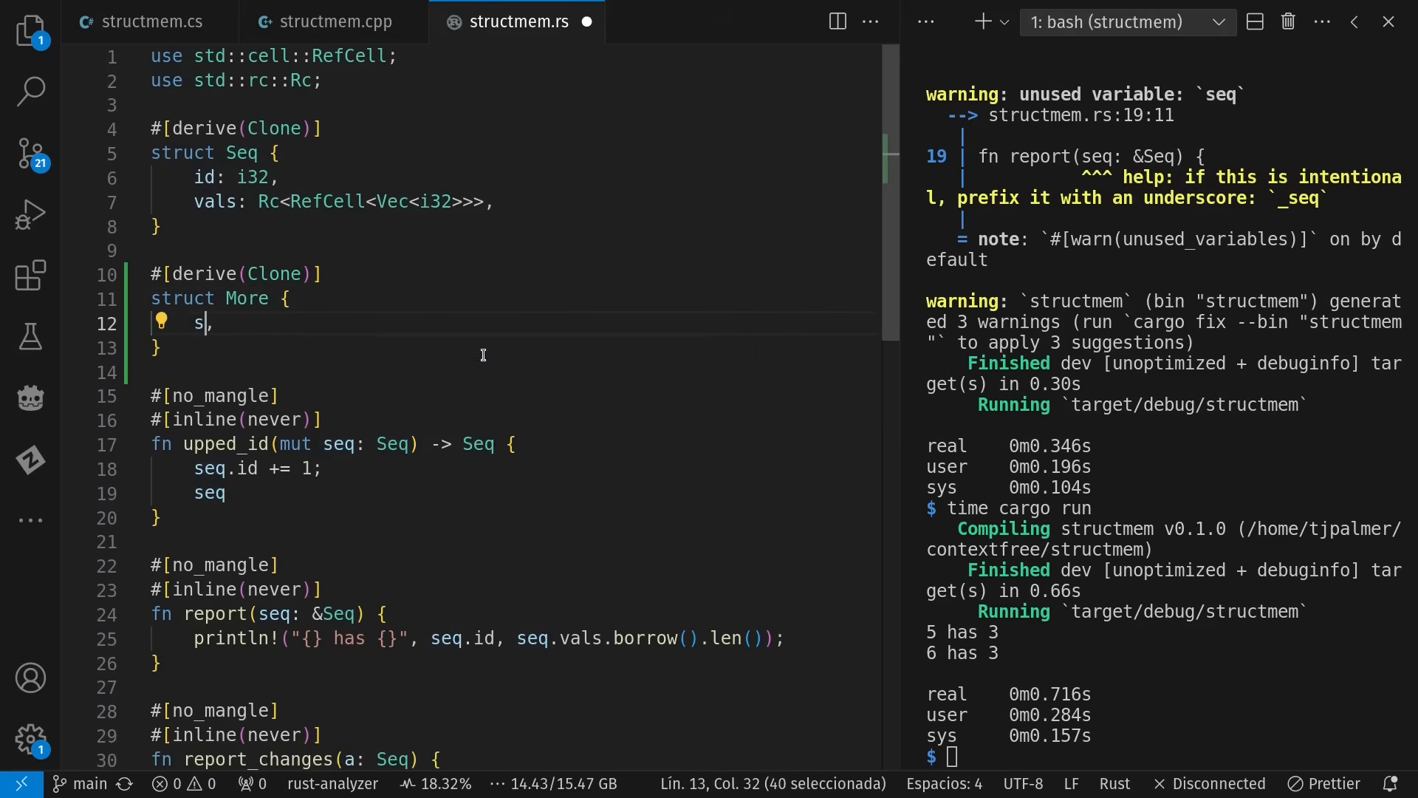
type("eq: Seq")
left_click(1166, 757)
type("time cargo run")
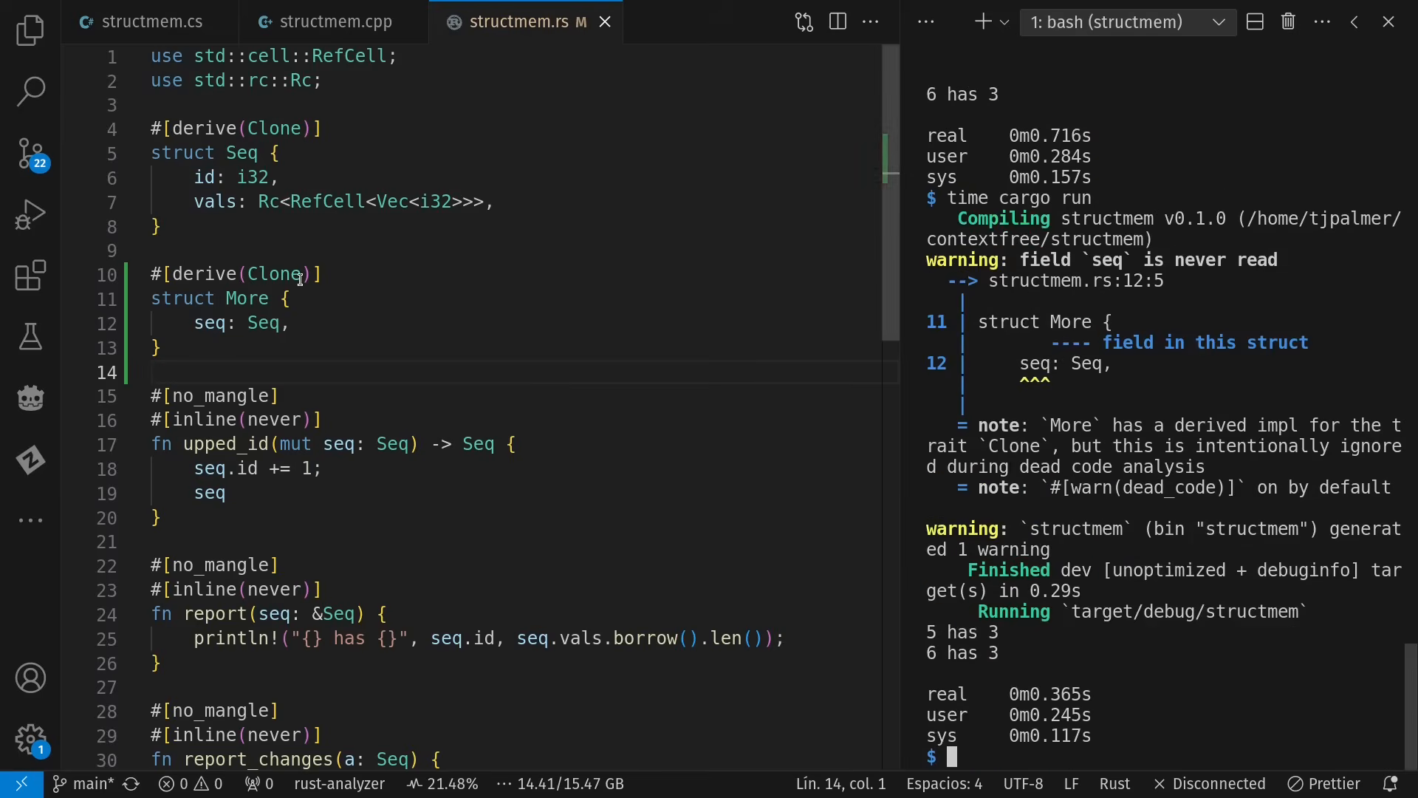
left_click(303, 274)
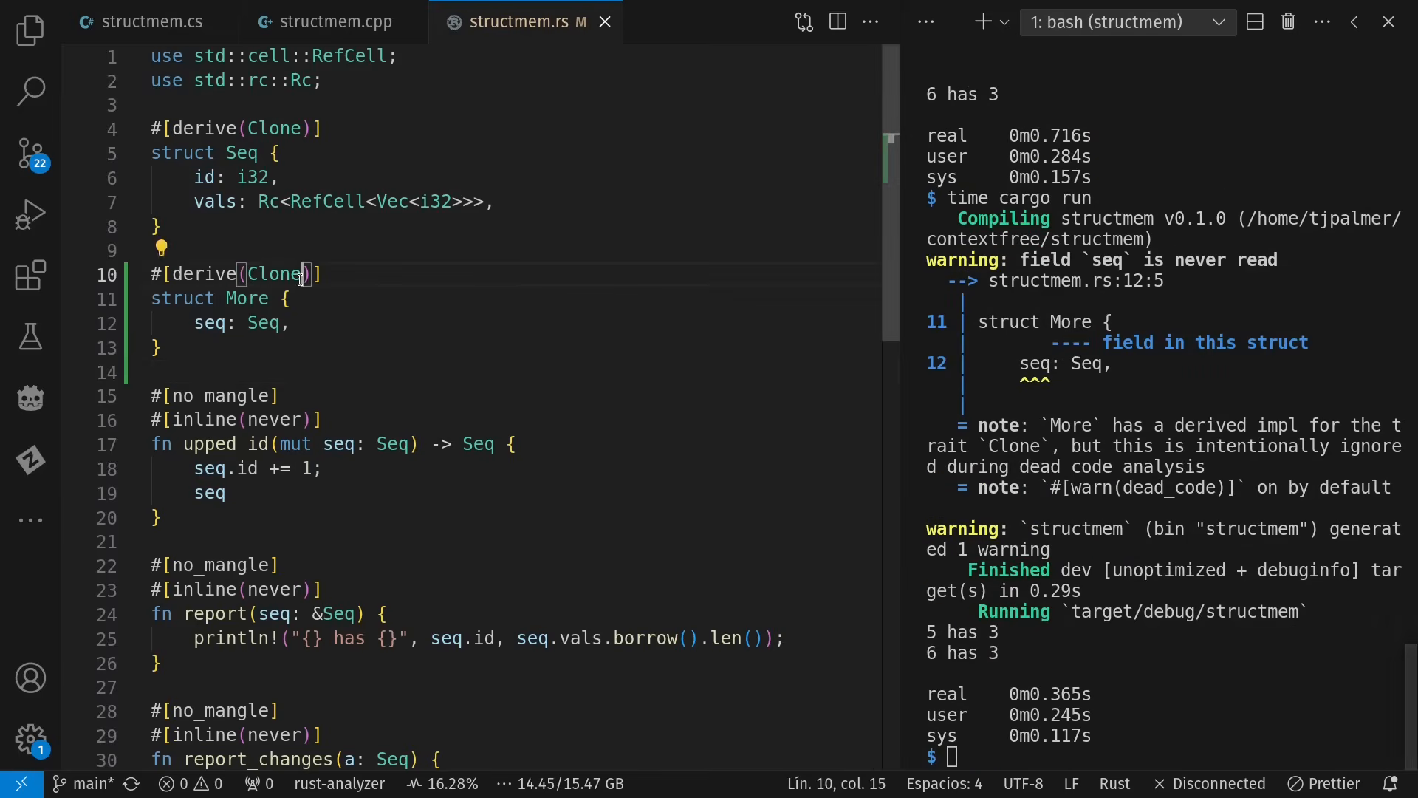
type(", Copy")
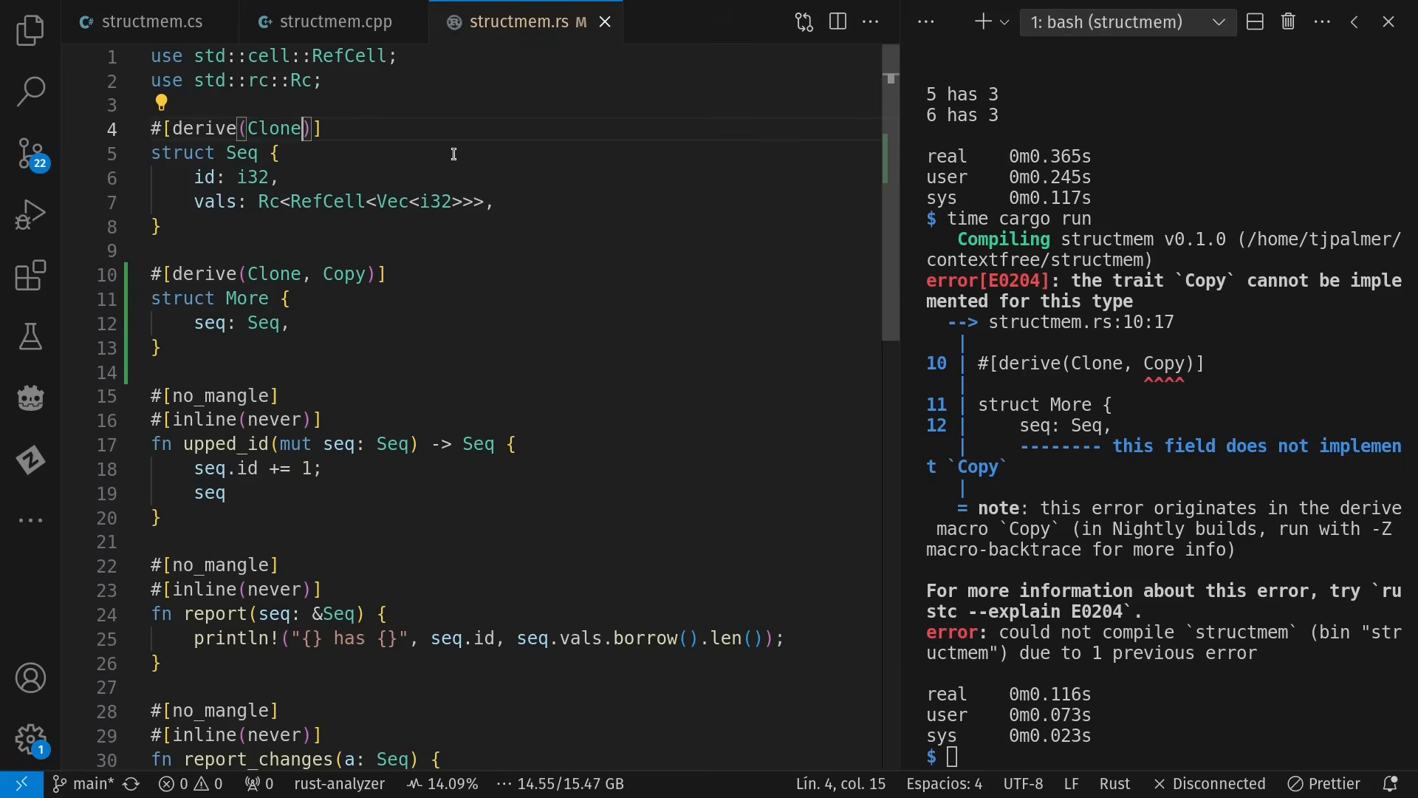
left_click(333, 22)
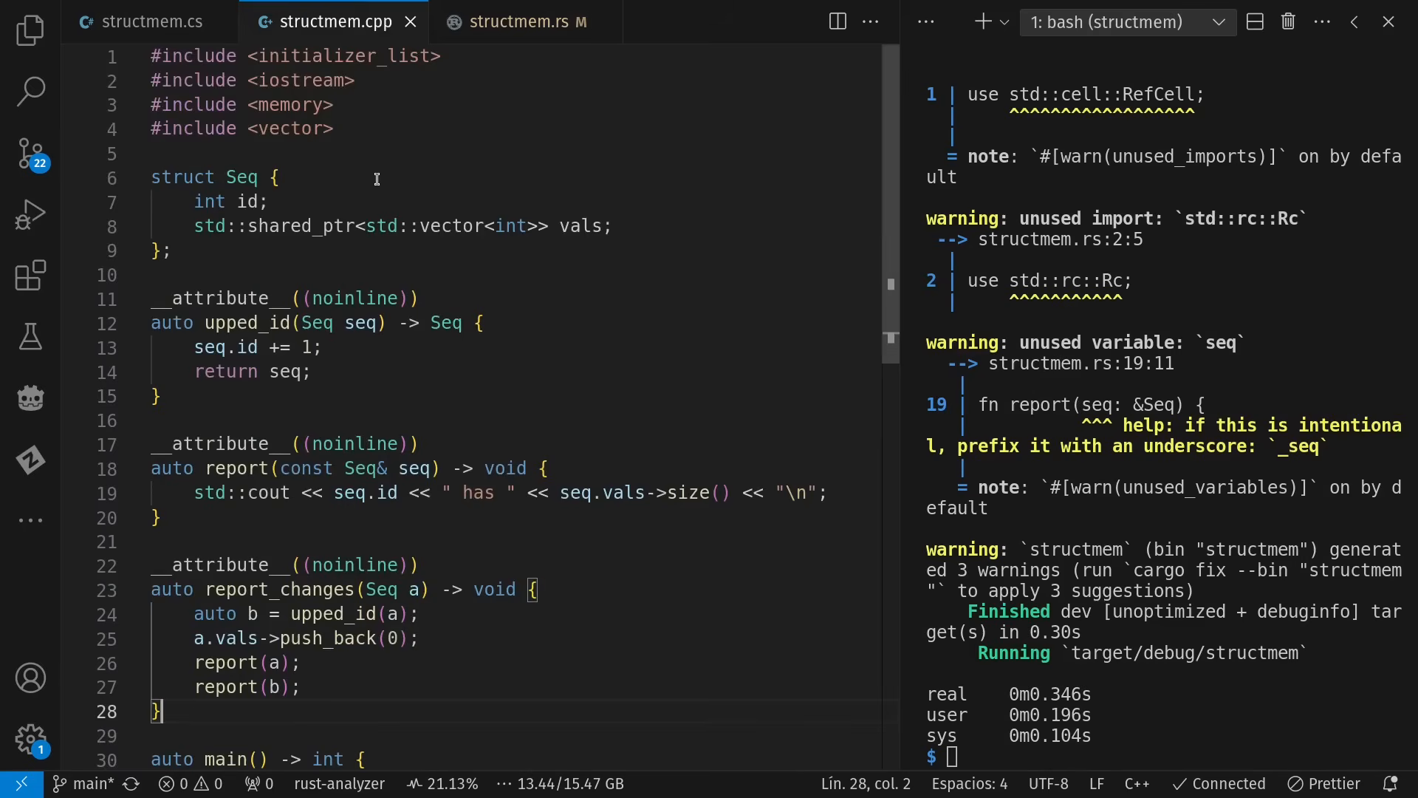
left_click(150, 21)
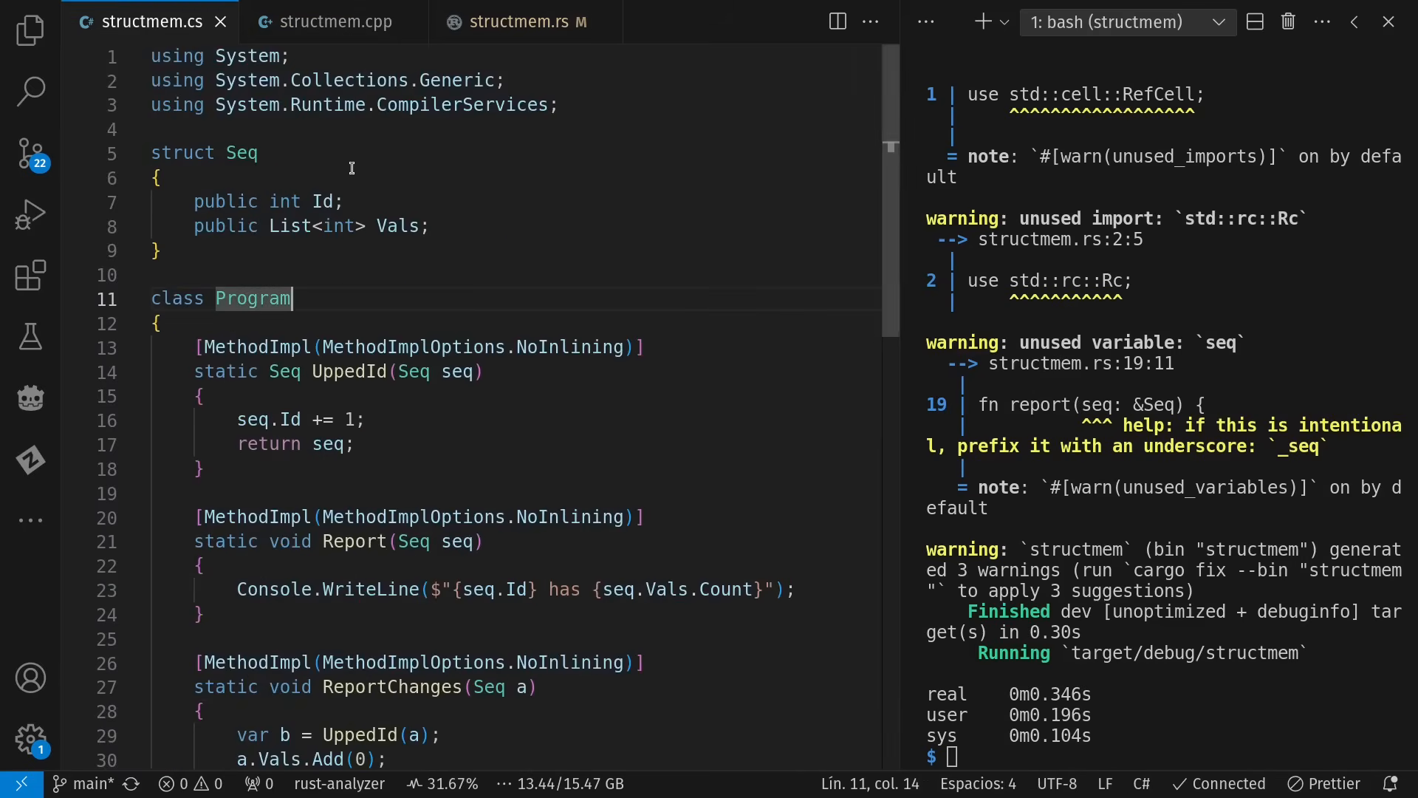